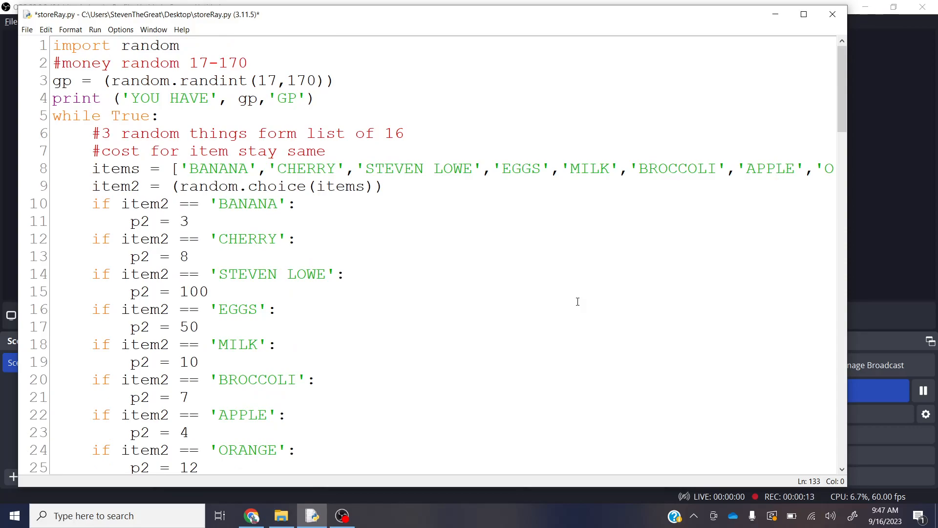
pyautogui.moveTo(521, 284)
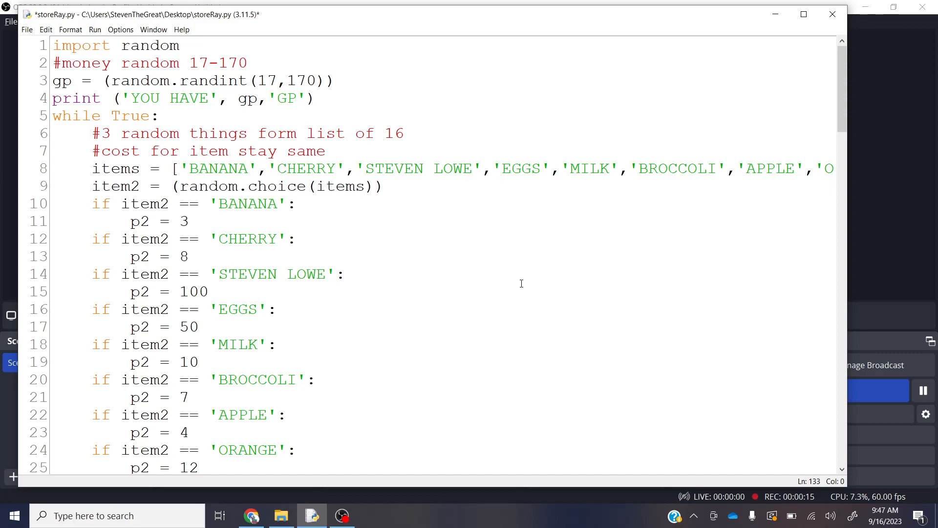
# Step: Position the caret along the items list line, landing at its end before inserting a new line
pyautogui.click(92, 168)
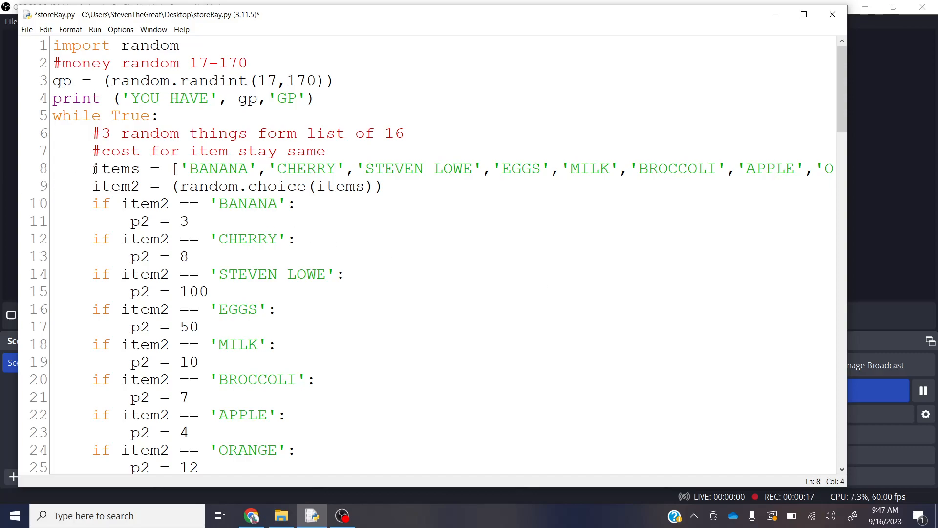
pyautogui.moveTo(409, 195)
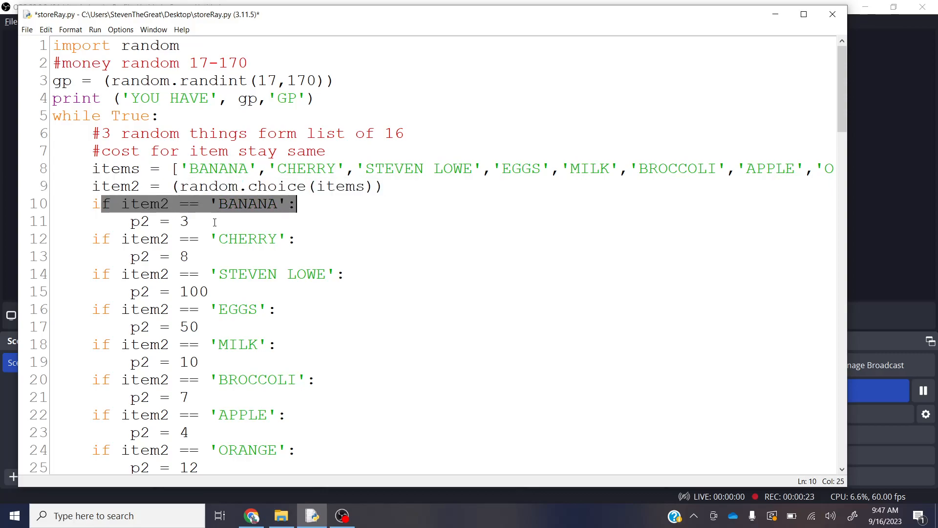
pyautogui.scroll(-3)
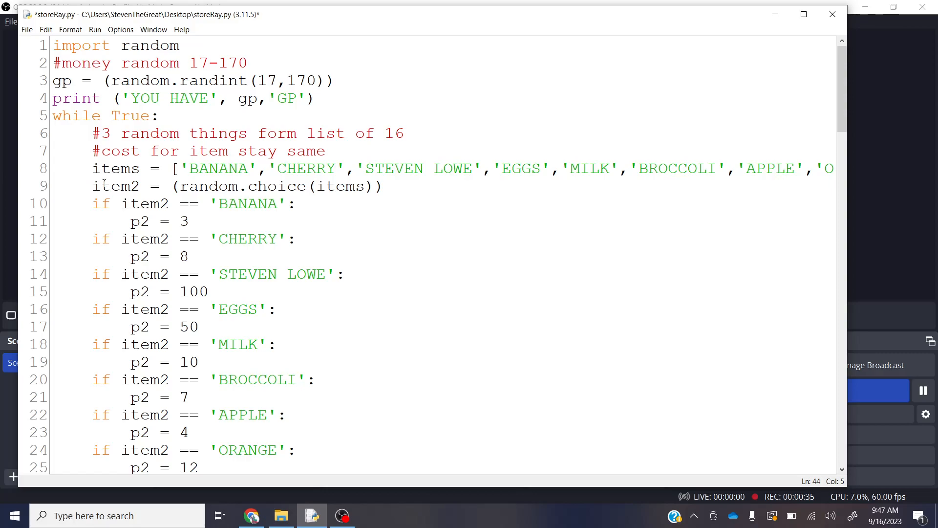
pyautogui.click(222, 168)
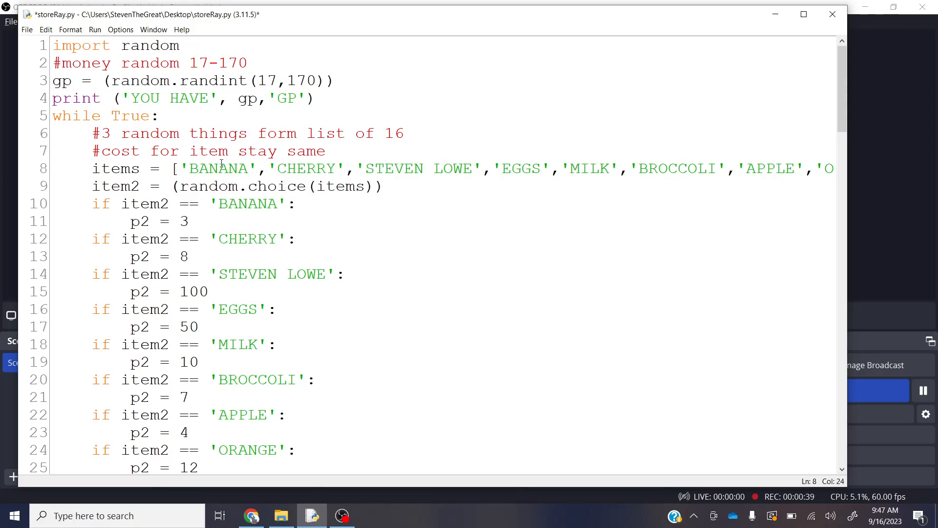
pyautogui.click(437, 168)
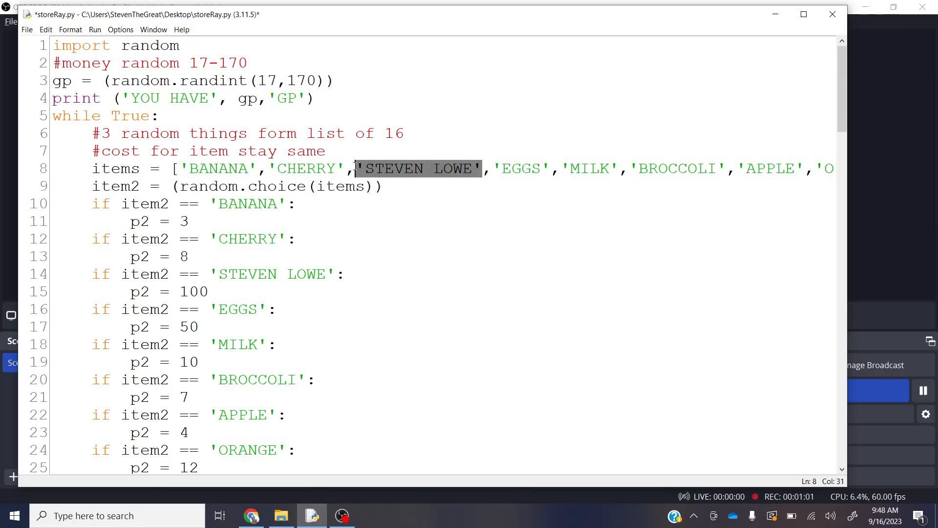
pyautogui.click(306, 168)
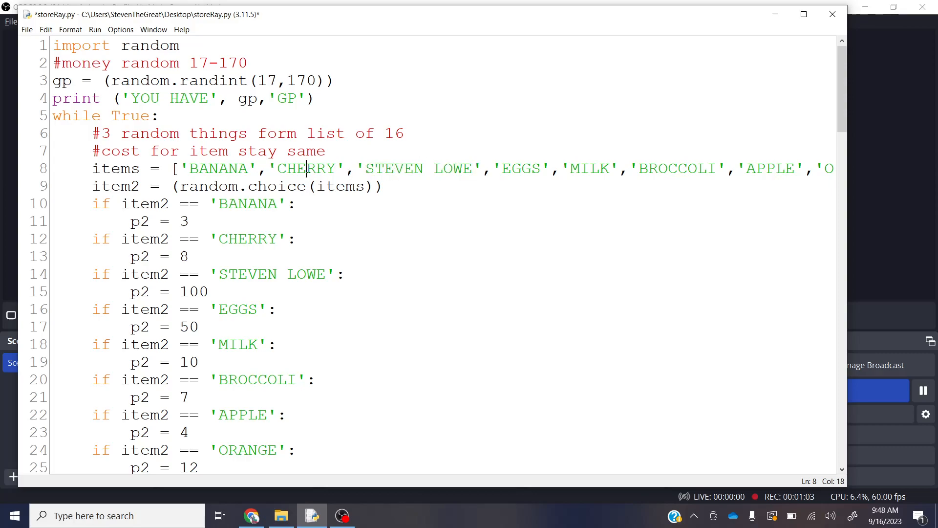
pyautogui.click(425, 168)
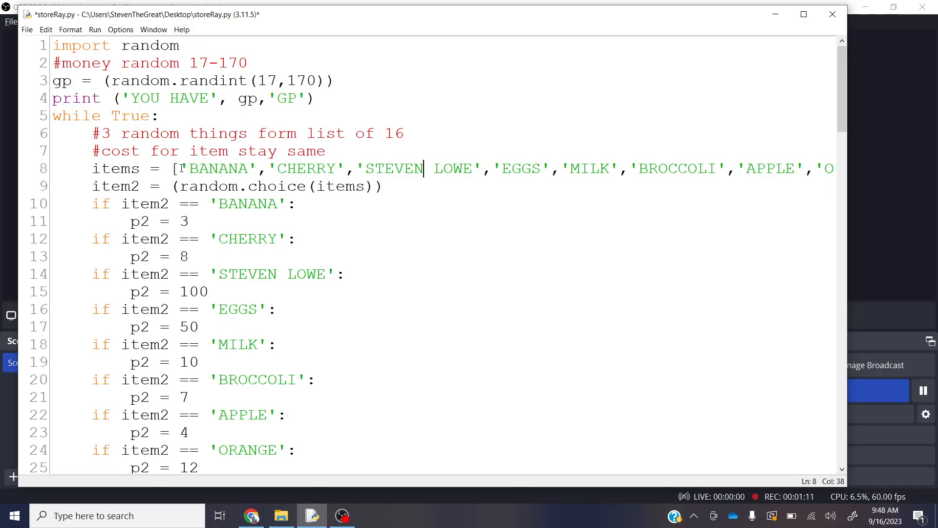
pyautogui.doubleClick(218, 168)
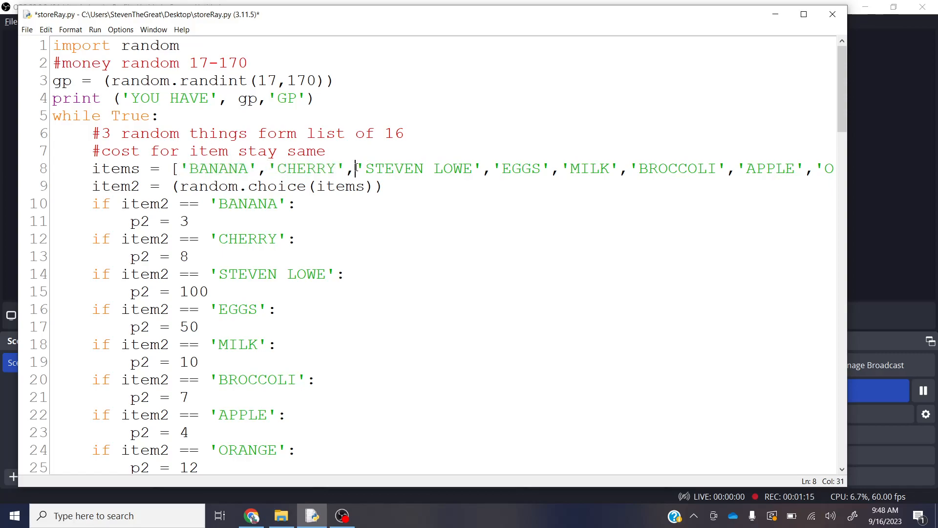
pyautogui.doubleClick(420, 168)
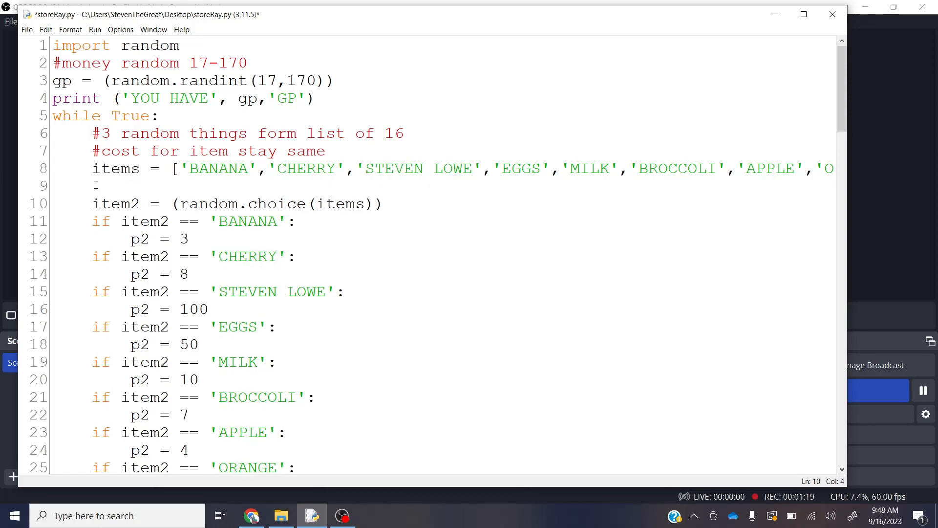
# Step: Write print(items[0]) on the blank line below the items list
pyautogui.click(92, 186)
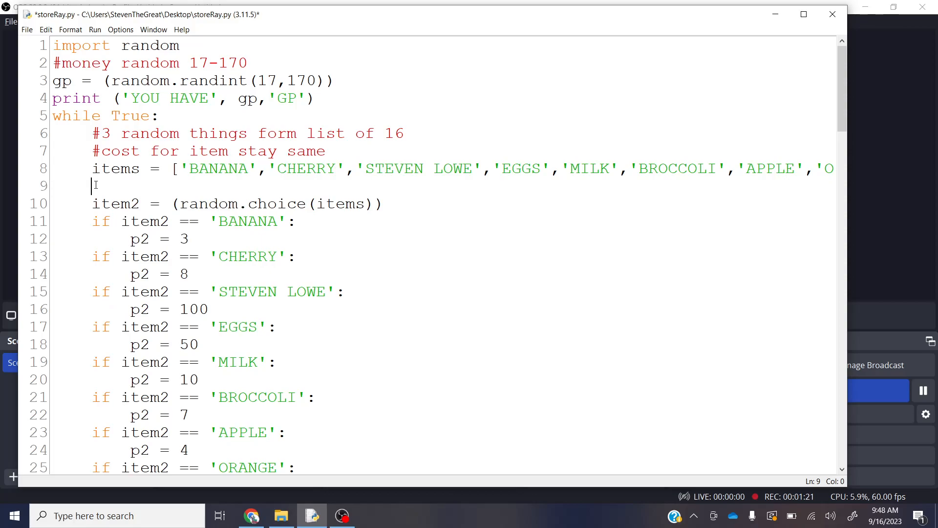
pyautogui.write('print')
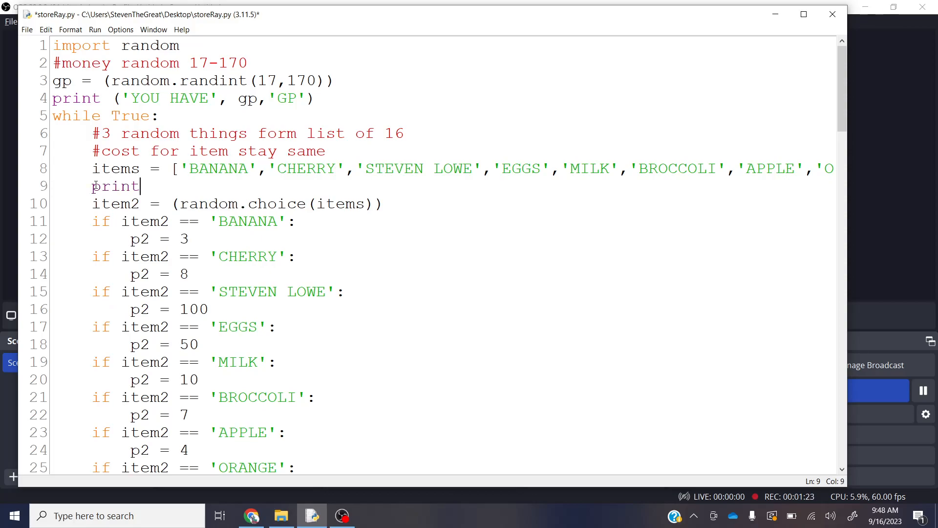
pyautogui.write('(')
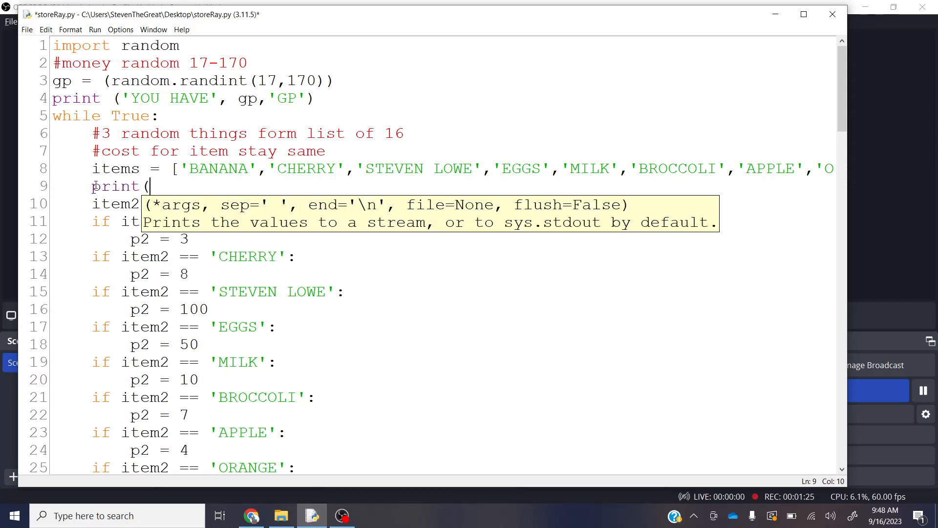
pyautogui.write('items')
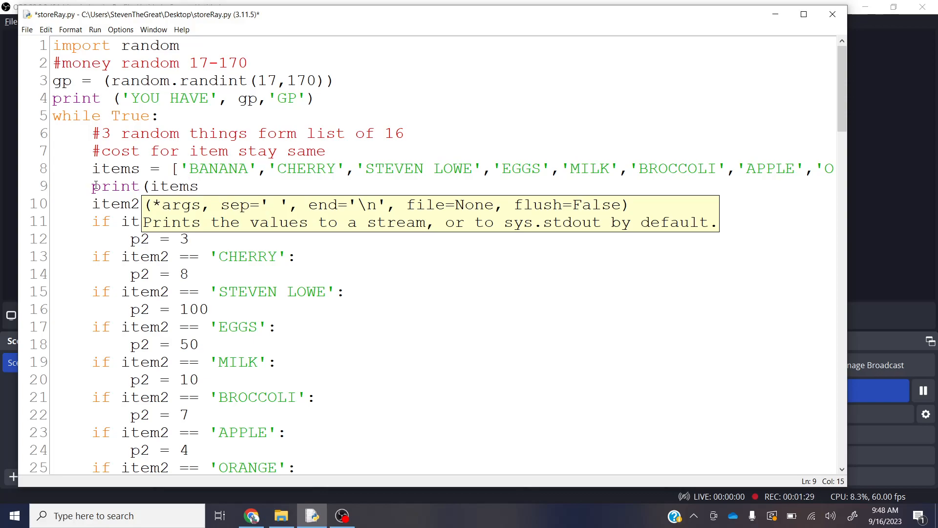
pyautogui.write('p[')
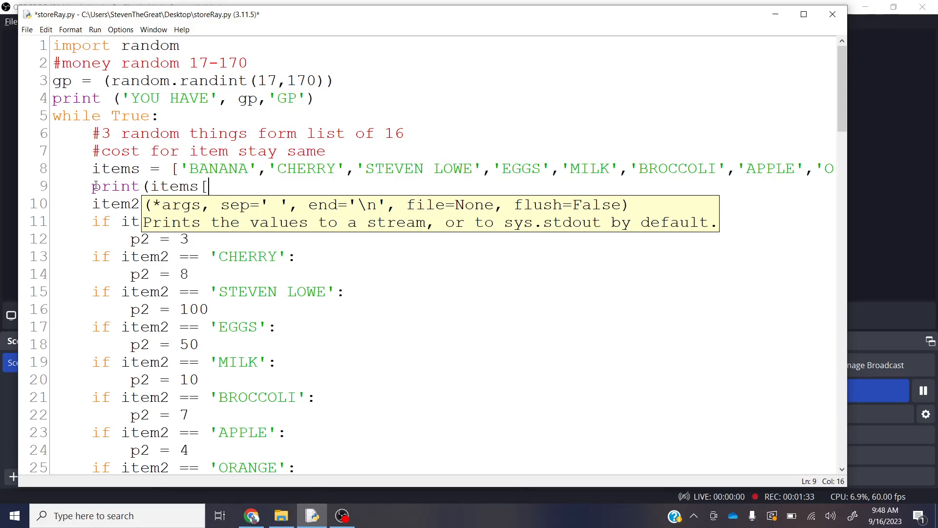
pyautogui.write('0])')
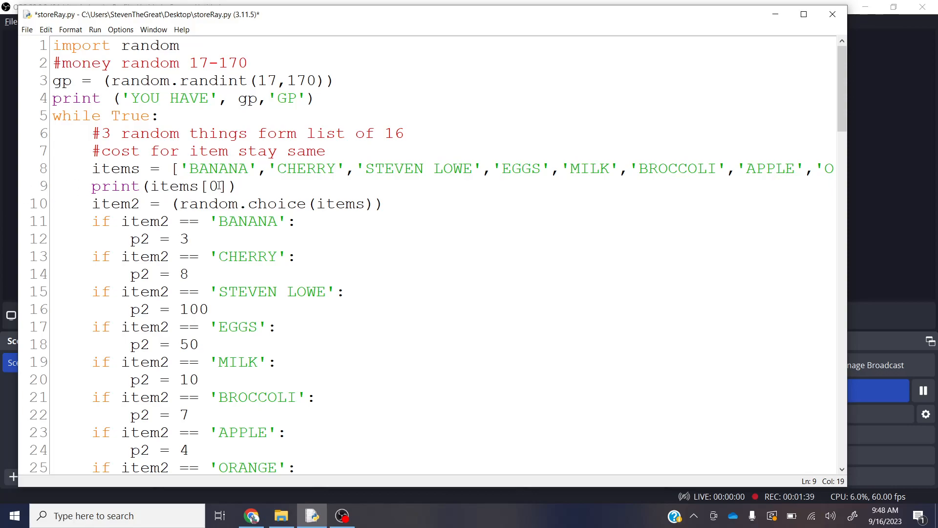
pyautogui.click(94, 30)
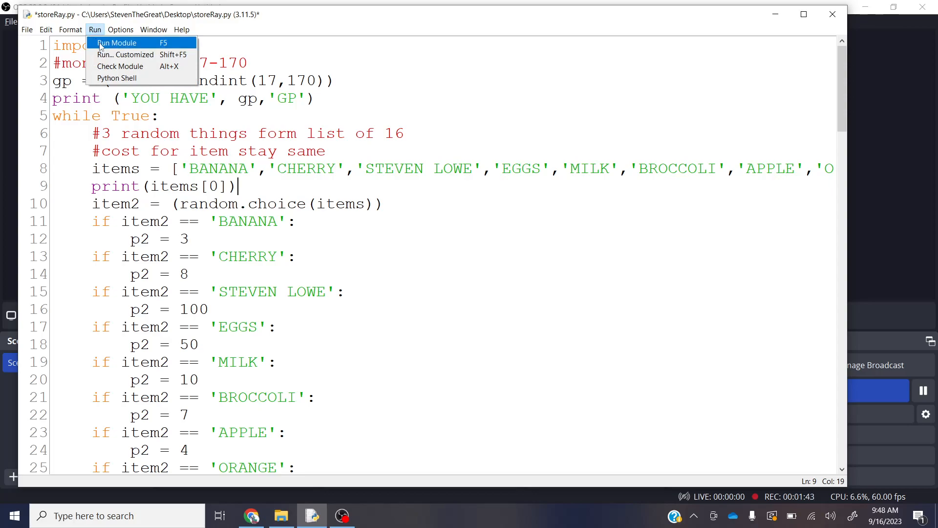
# Step: Run the script to print BANANA, then change the index so the line reads print(items[2])
pyautogui.click(116, 42)
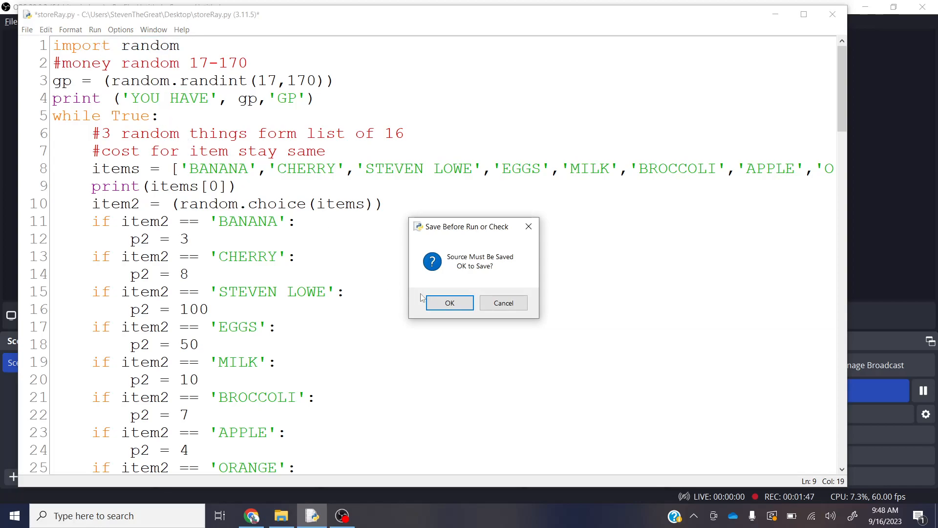
pyautogui.click(450, 302)
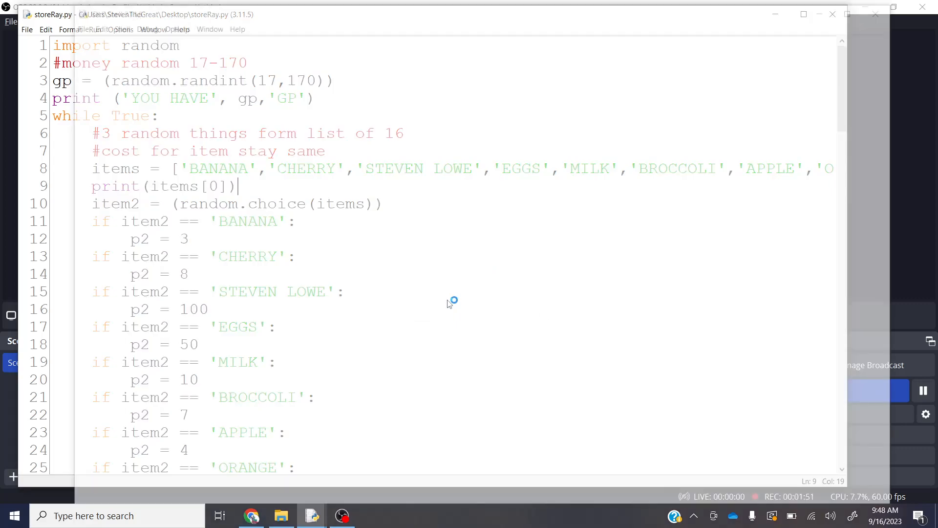
pyautogui.press('F5')
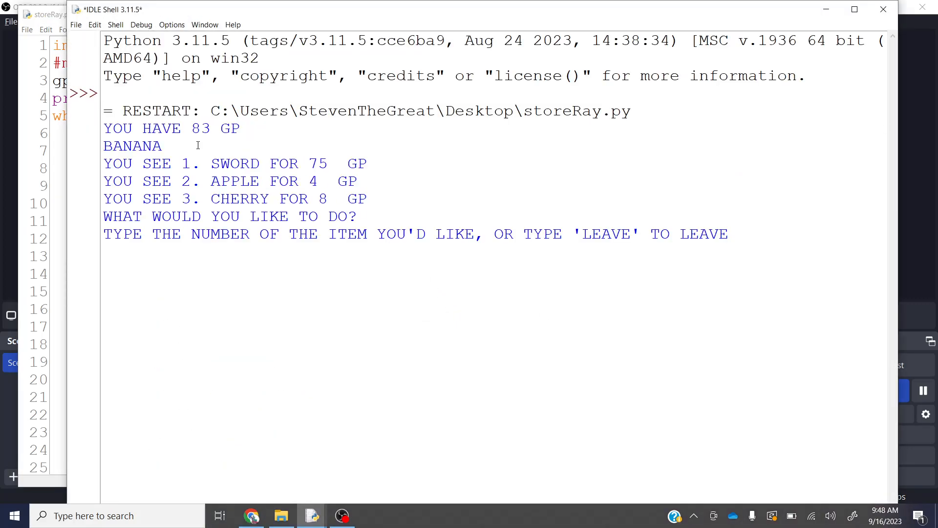
pyautogui.doubleClick(132, 145)
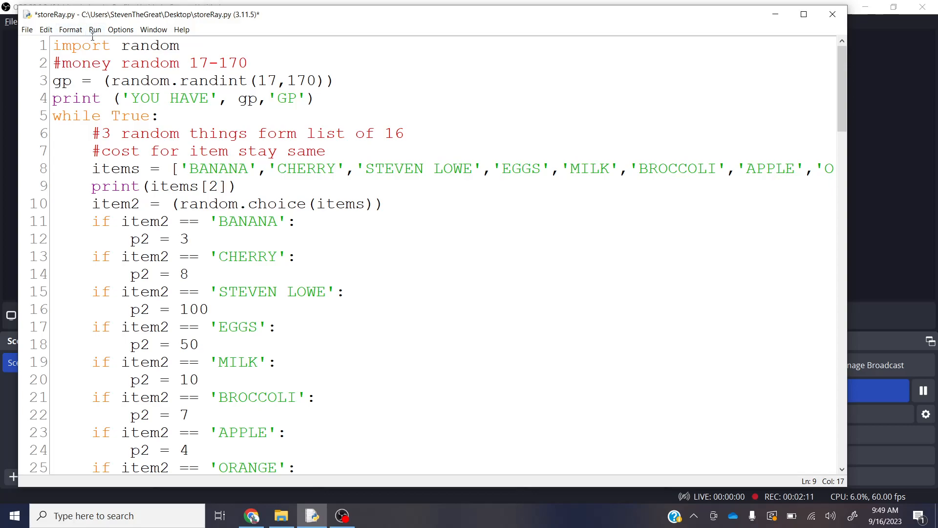
pyautogui.click(95, 29)
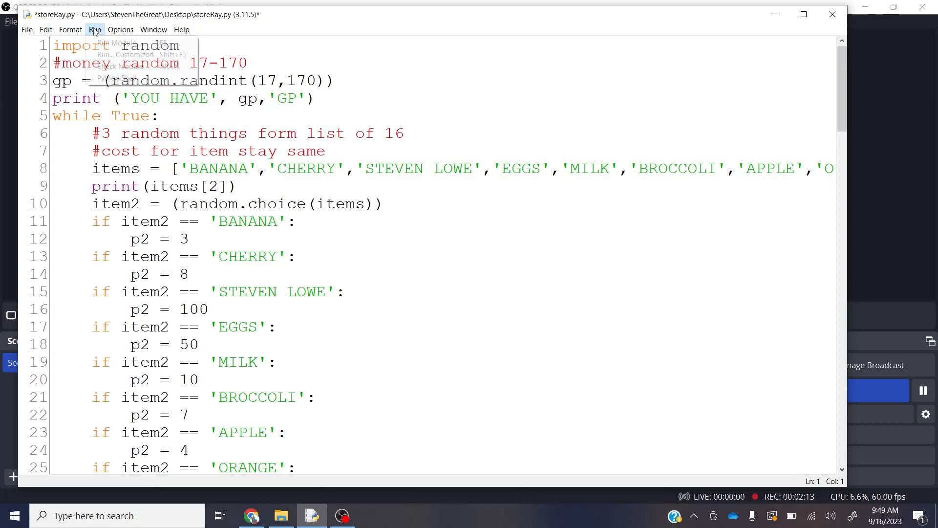
pyautogui.click(117, 42)
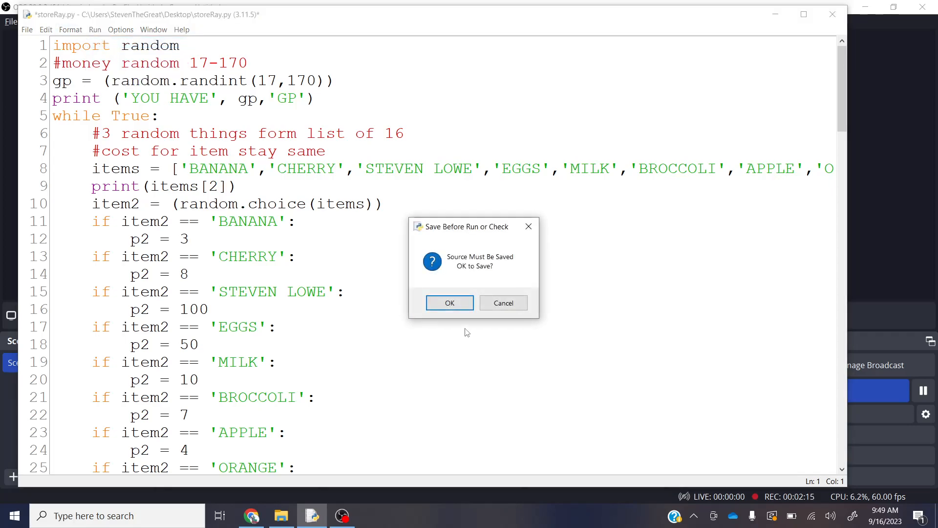
pyautogui.click(450, 302)
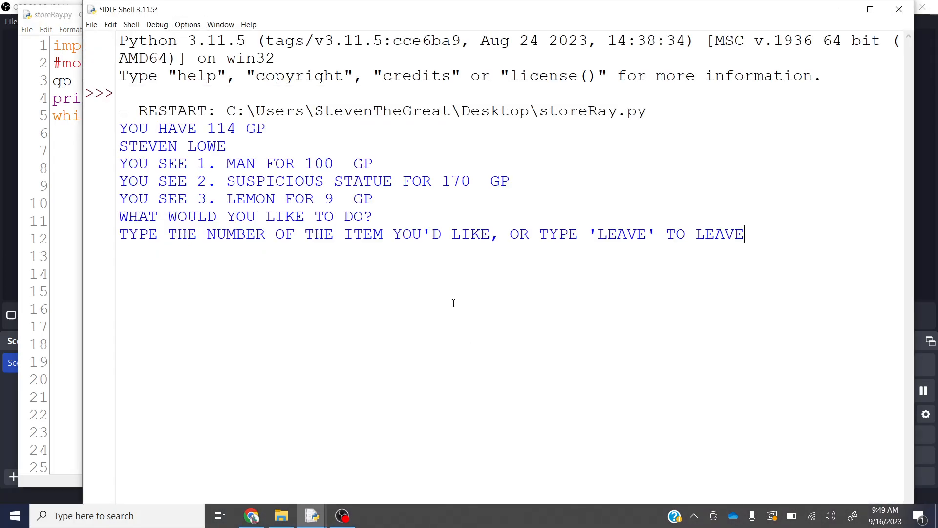
pyautogui.moveTo(167, 145); pyautogui.dragTo(226, 146)
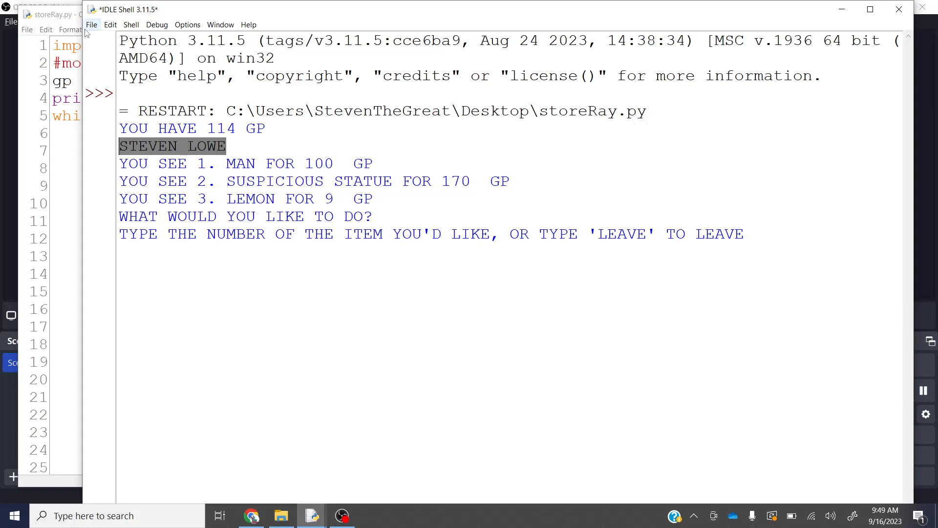
pyautogui.click(92, 24)
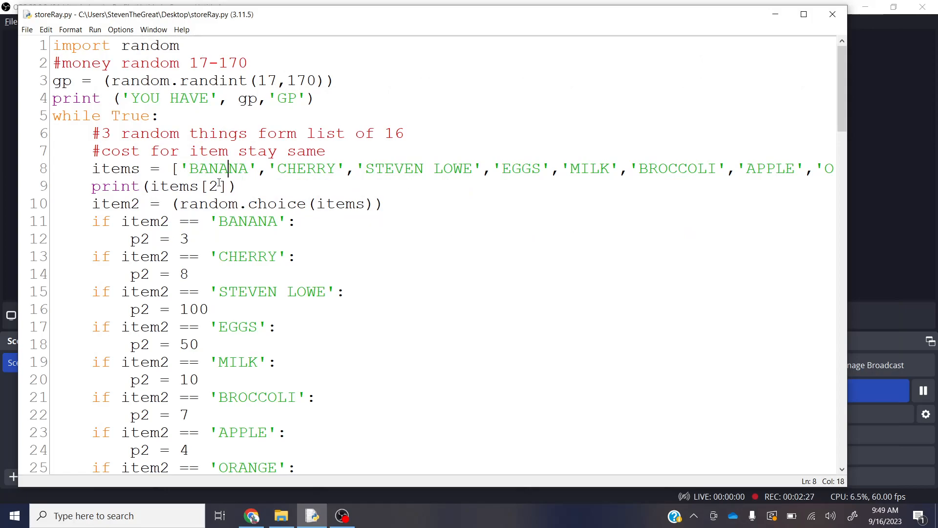
# Step: Change the print line to print(items[random.randint(0,16)]) and start a run
pyautogui.click(224, 186)
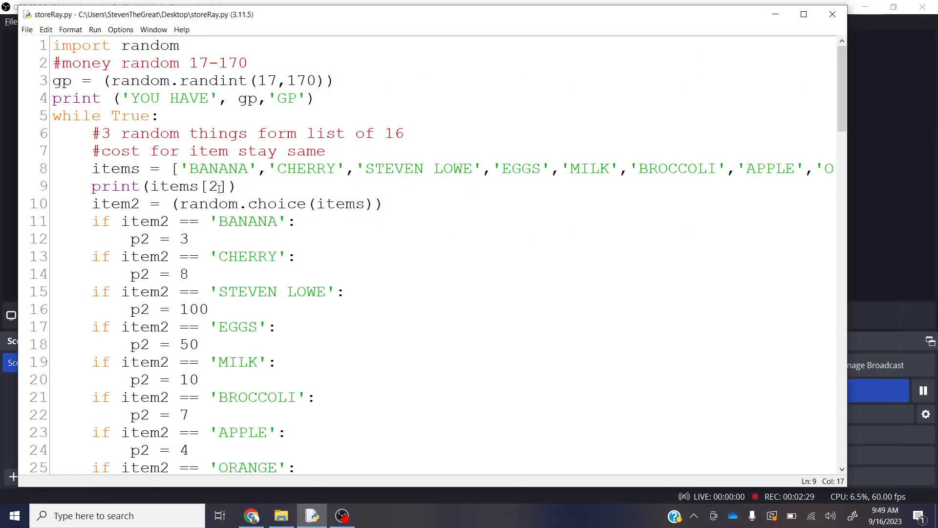
pyautogui.press('Backspace')
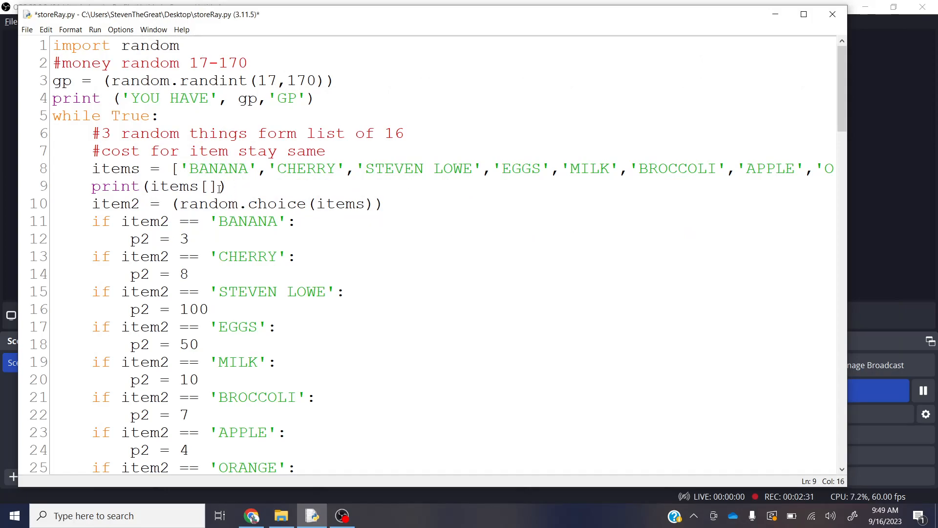
pyautogui.write('rad')
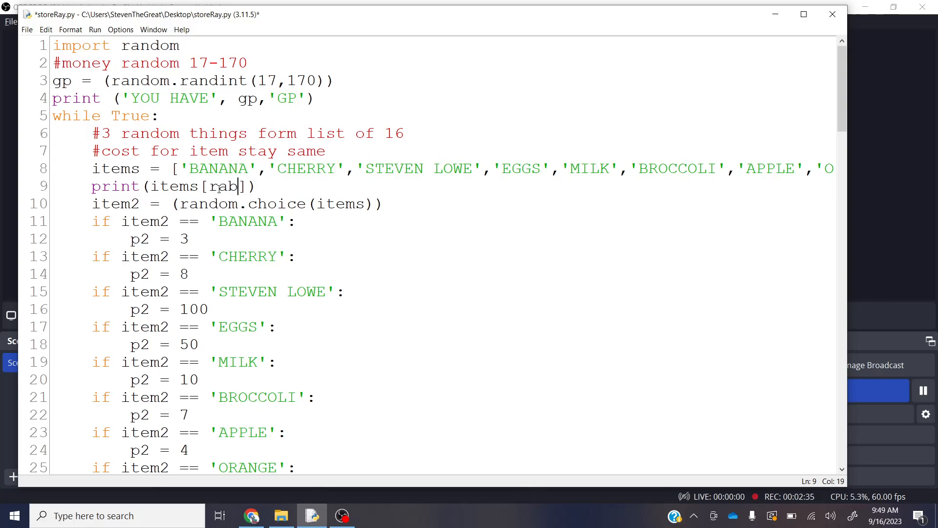
pyautogui.write('andom.')
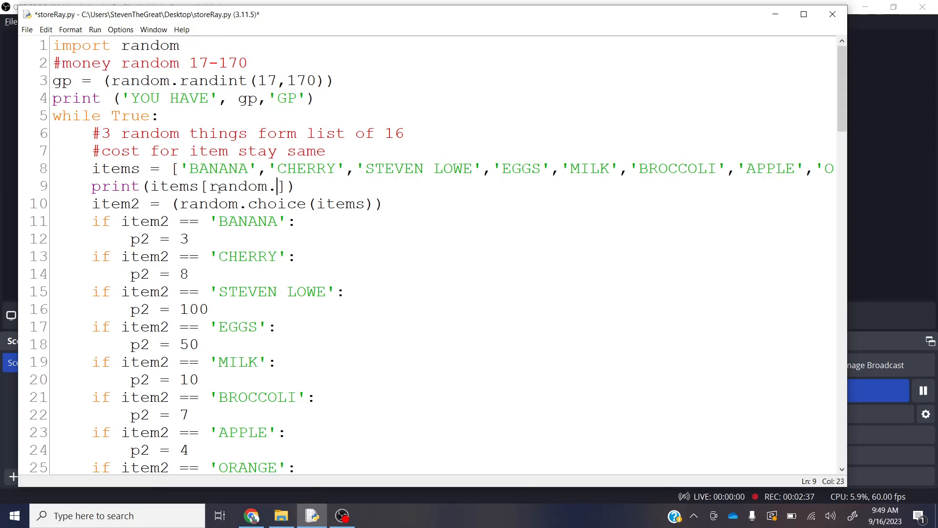
pyautogui.write('randint')
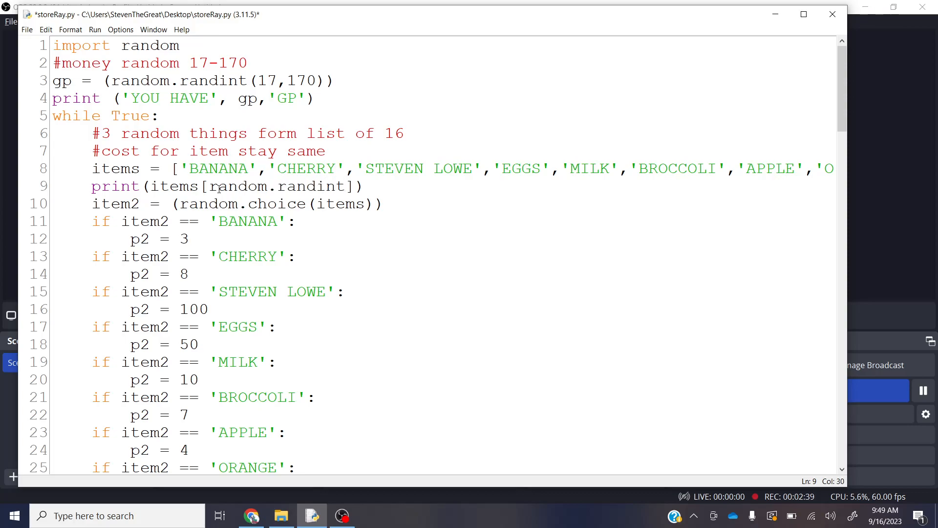
pyautogui.write('0')
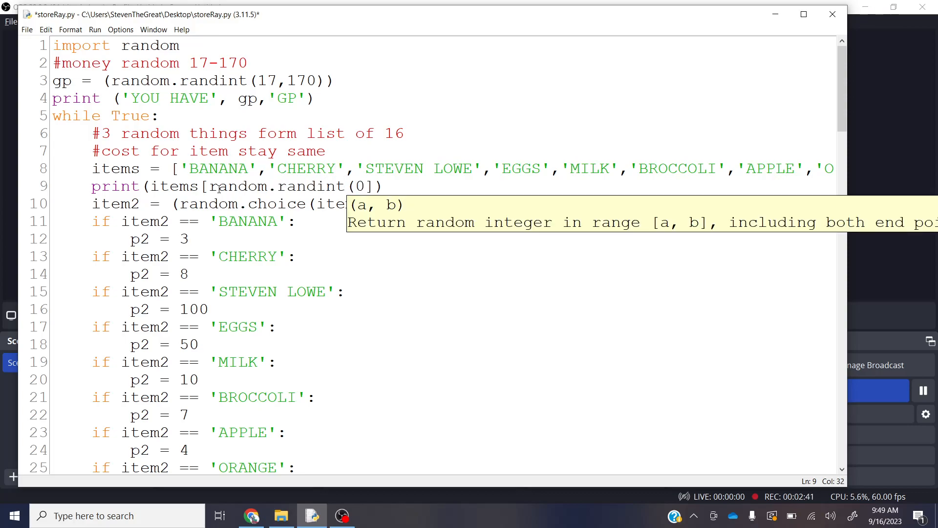
pyautogui.write(',16)')
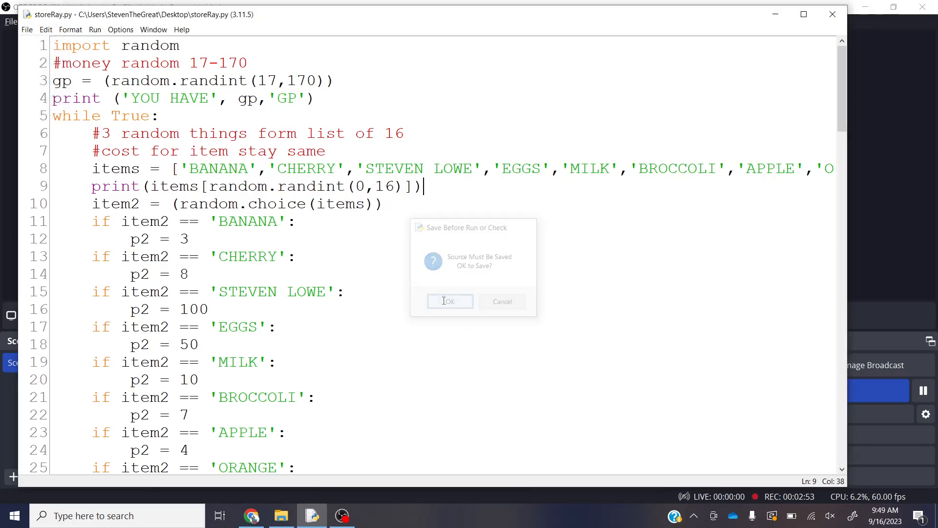
# Step: Save and run the script twice (printing MAN, then CHERRY), then close the shell
pyautogui.click(450, 301)
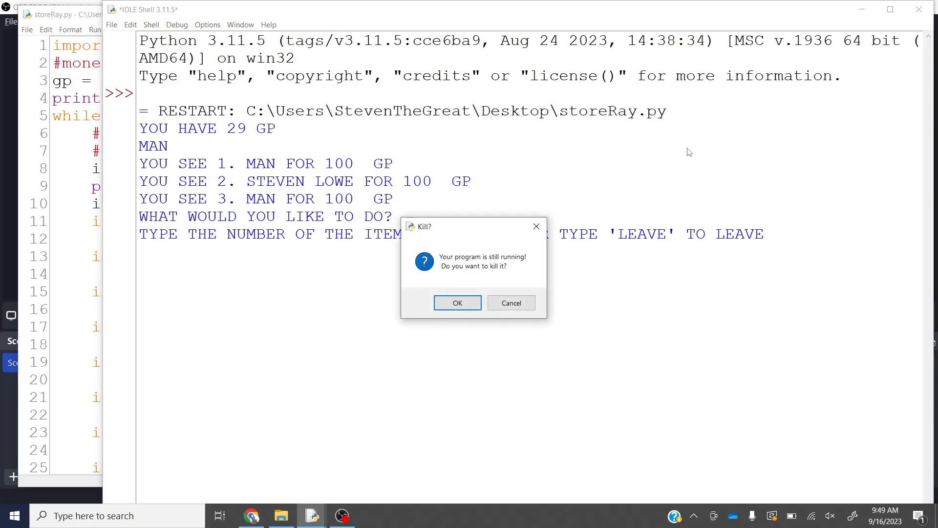
pyautogui.click(458, 302)
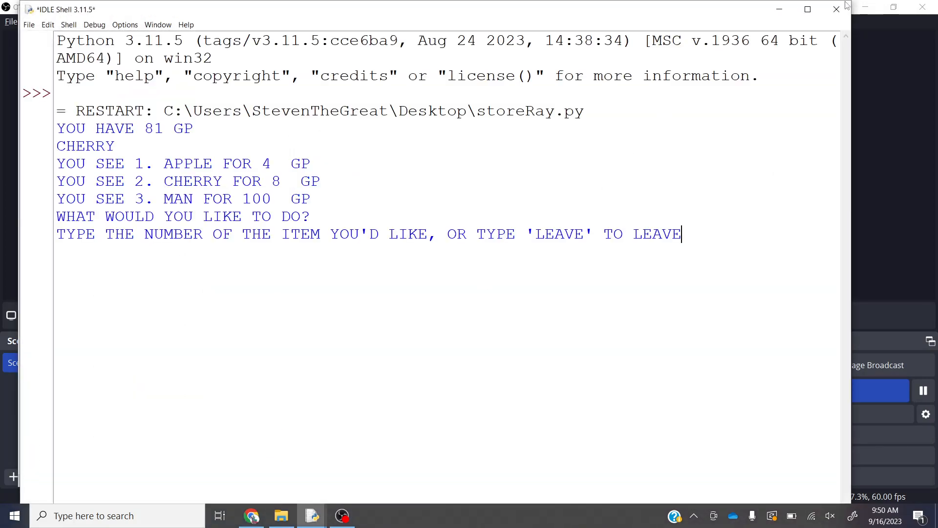
pyautogui.click(836, 8)
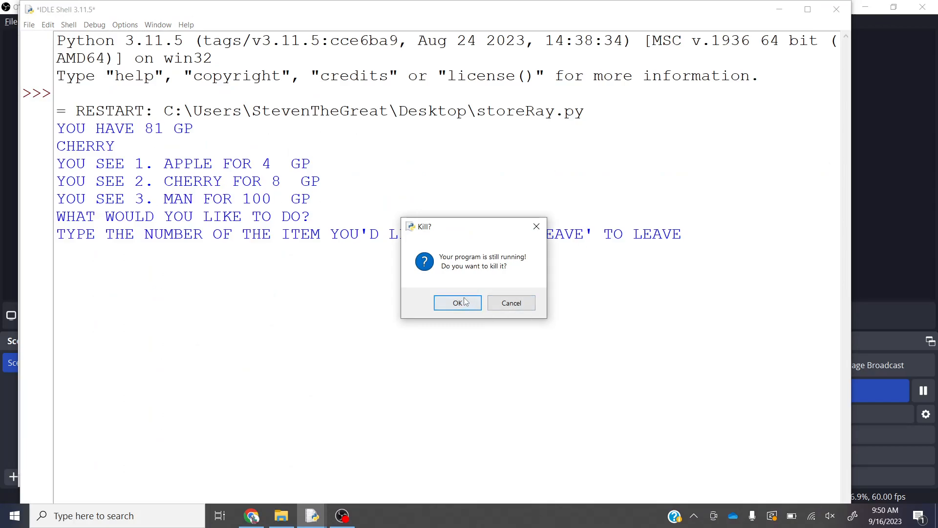
pyautogui.click(457, 303)
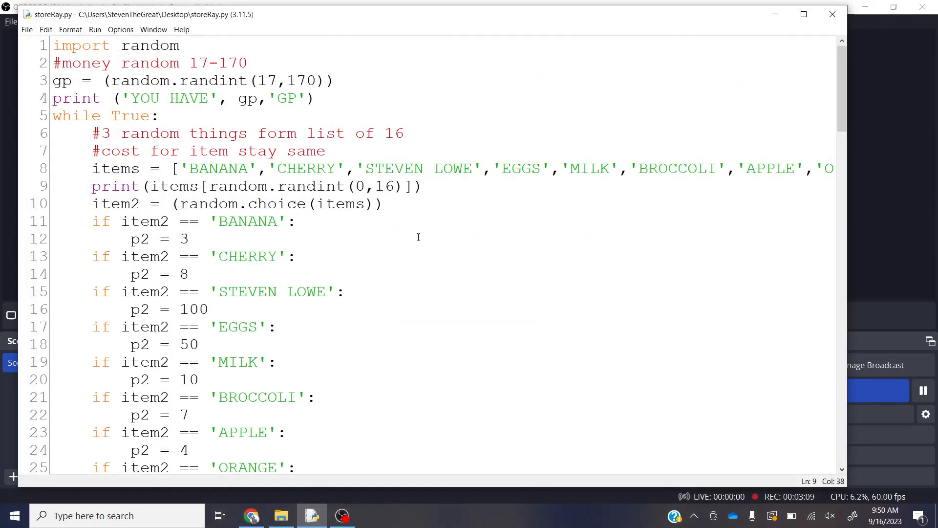
# Step: Remove the random.randint(0,16) expression so the print line holds an empty index
pyautogui.moveTo(204, 186); pyautogui.dragTo(420, 186)
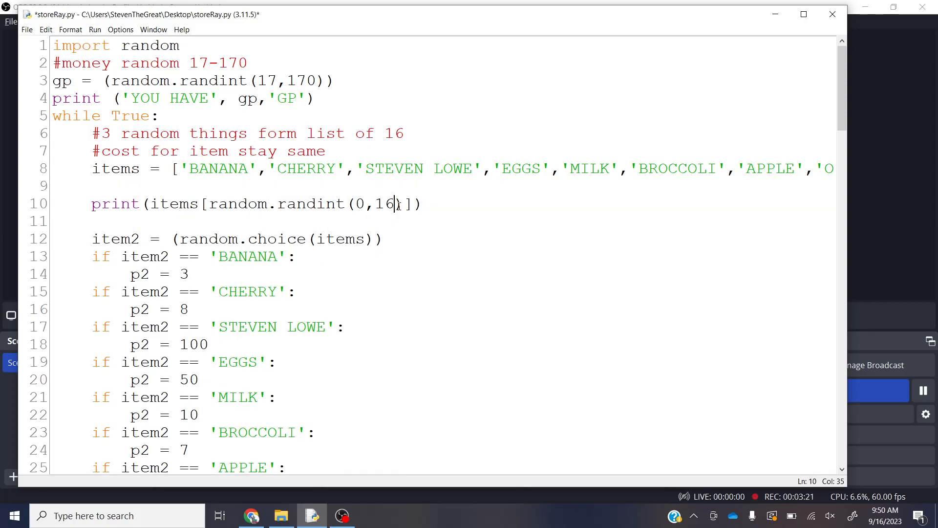
pyautogui.moveTo(209, 204); pyautogui.dragTo(403, 203)
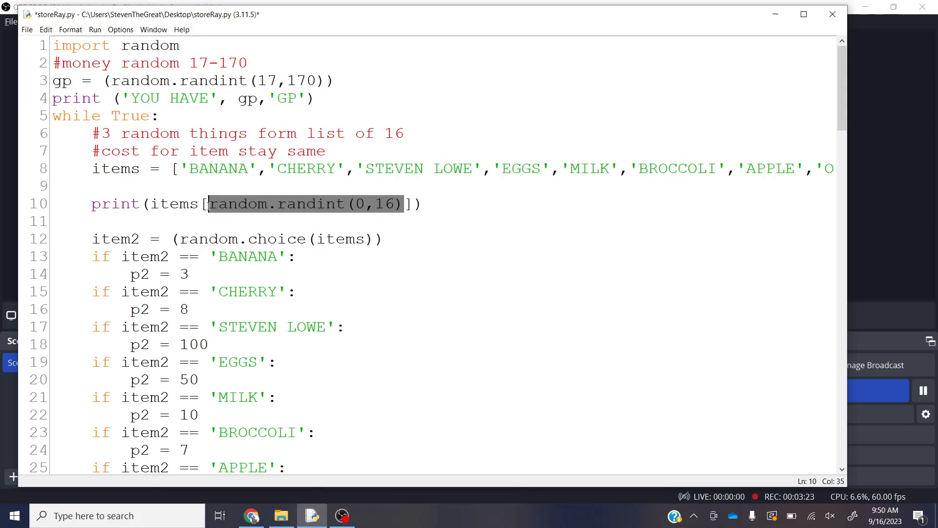
pyautogui.press('Delete')
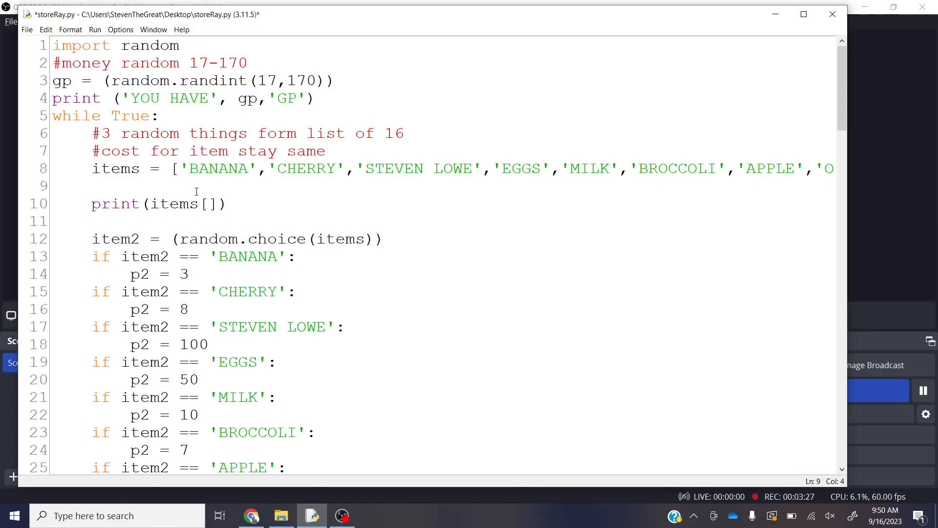
pyautogui.write('item1')
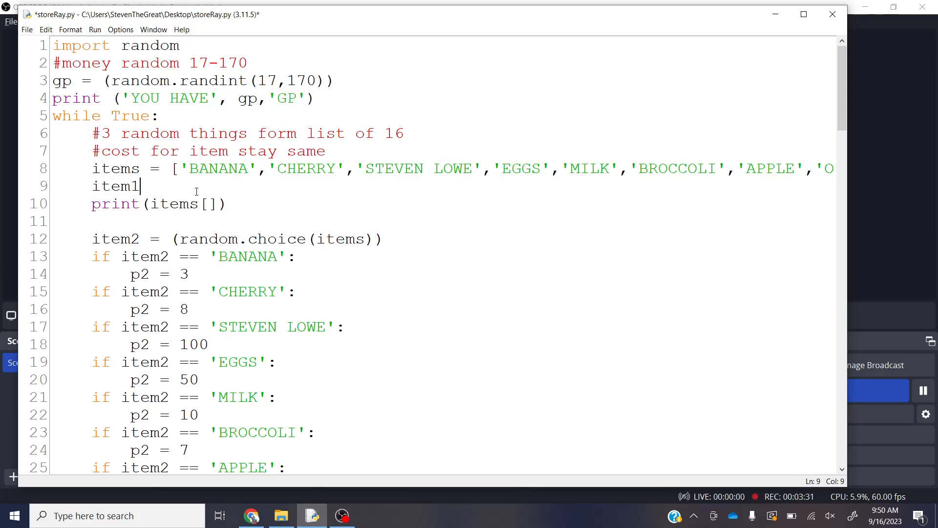
pyautogui.press('Backspace')
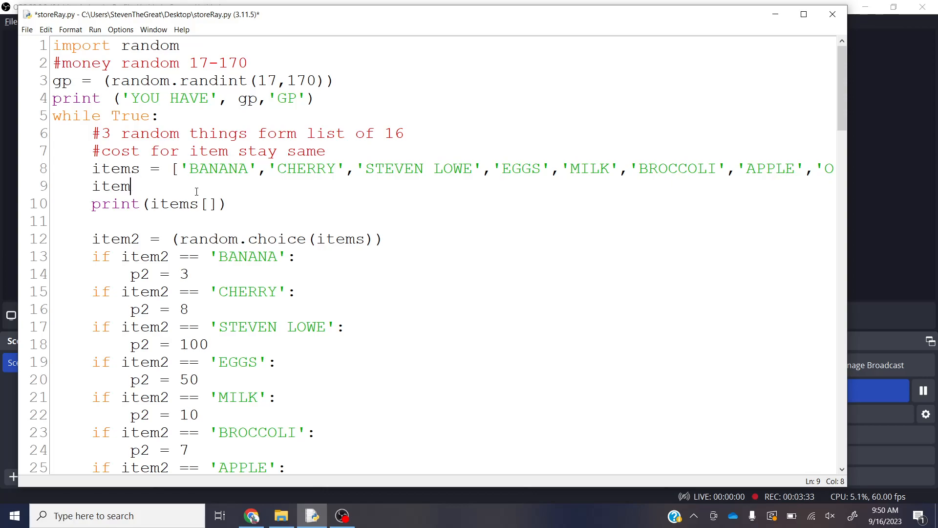
pyautogui.press('BackSpace')
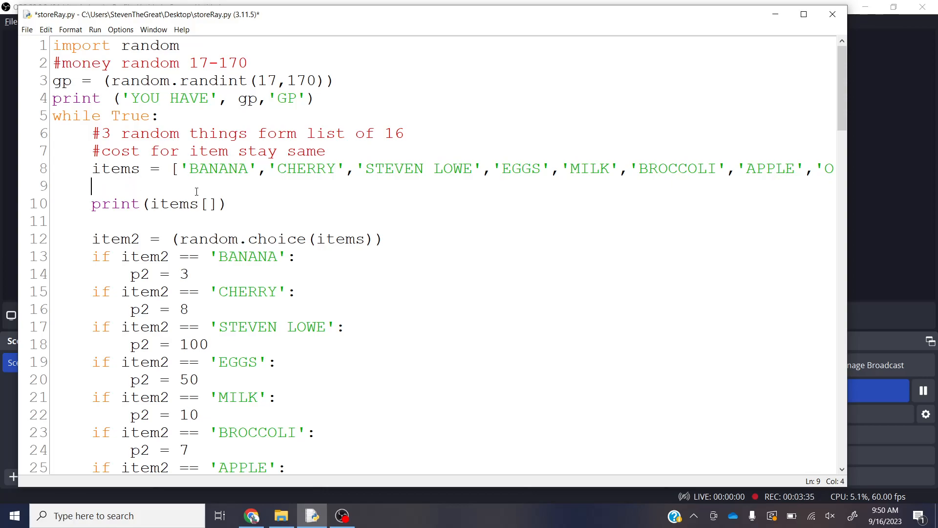
# Step: Add shelfItems =[random.randint(0,16), random.randint(0,16), random.randint(0,16)] above the print line
pyautogui.write('choices')
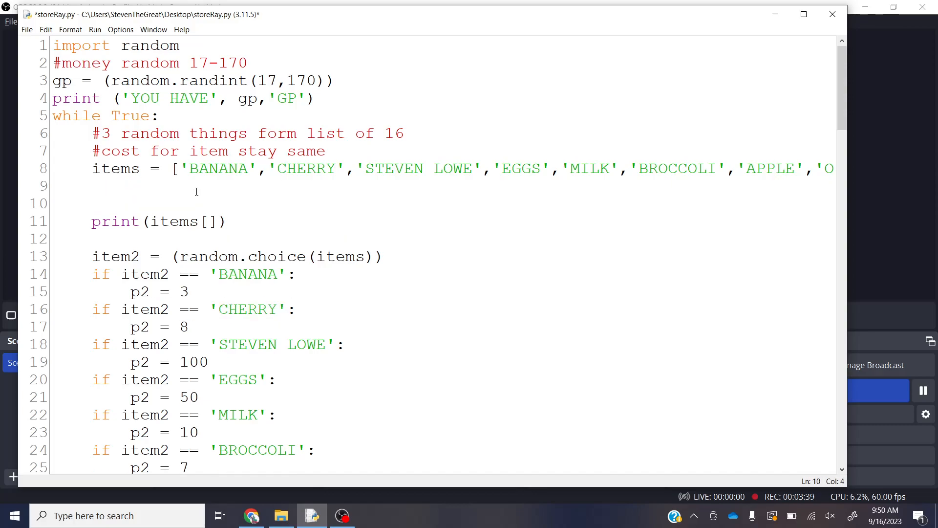
pyautogui.write('things')
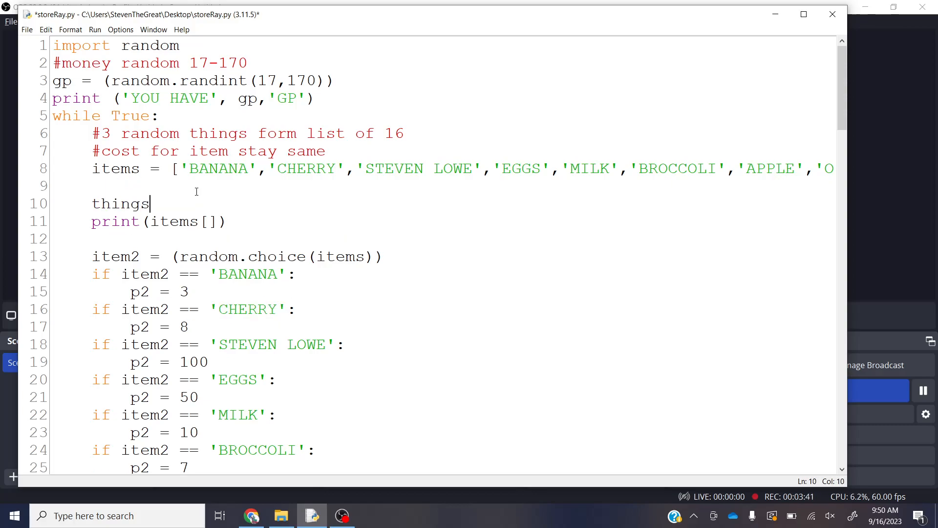
pyautogui.write('=')
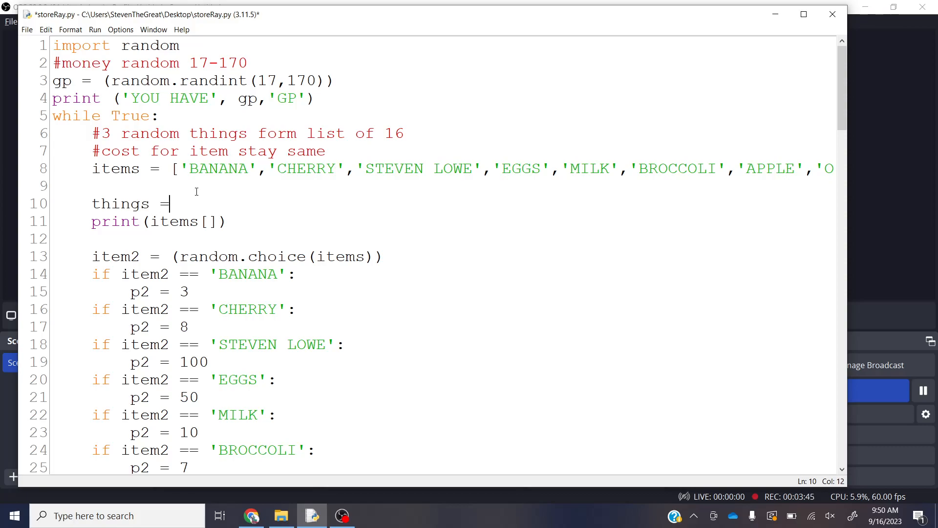
pyautogui.write('[random.randint(0,16)]')
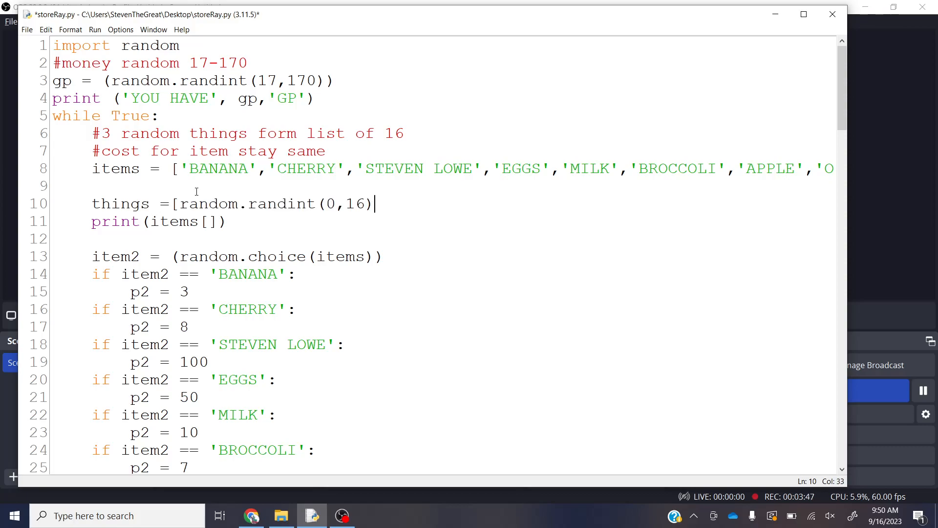
pyautogui.write(', random.randint(0,16)')
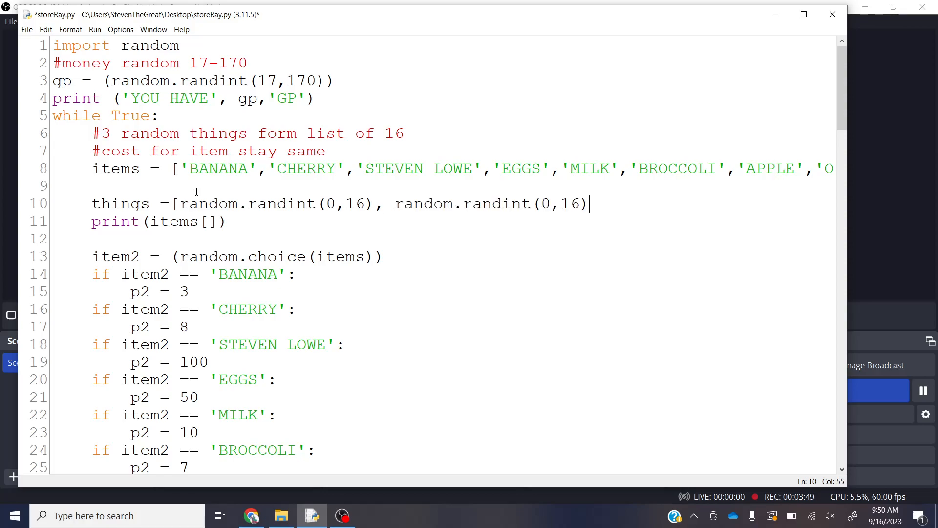
pyautogui.write(', random.randint(0,16)]')
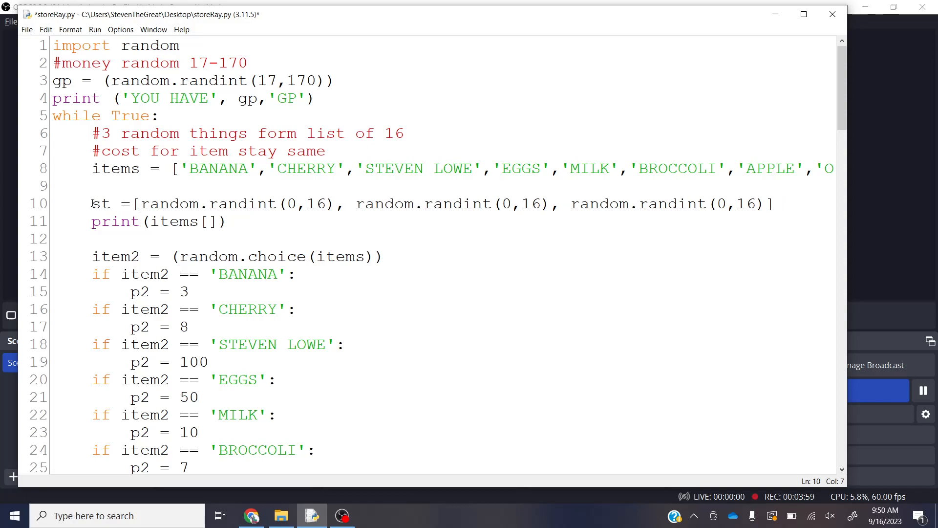
pyautogui.write('Sh')
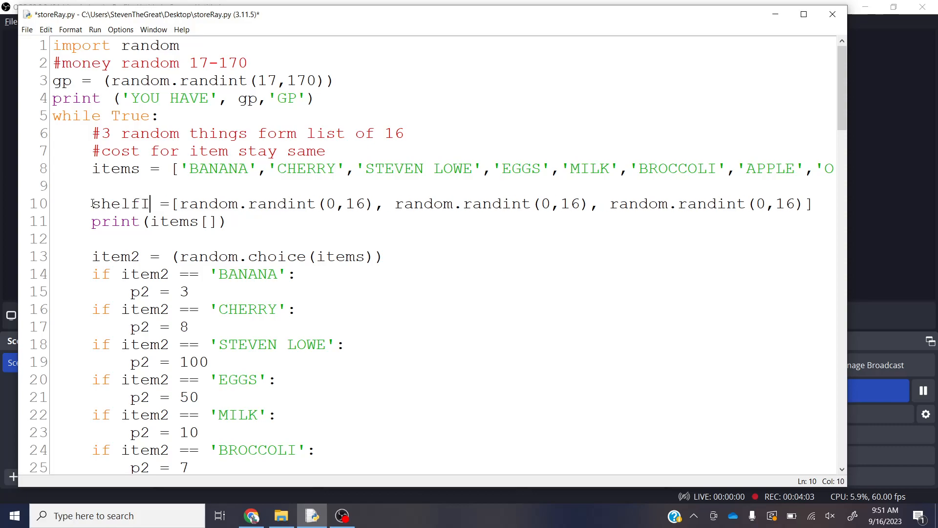
pyautogui.write('tems')
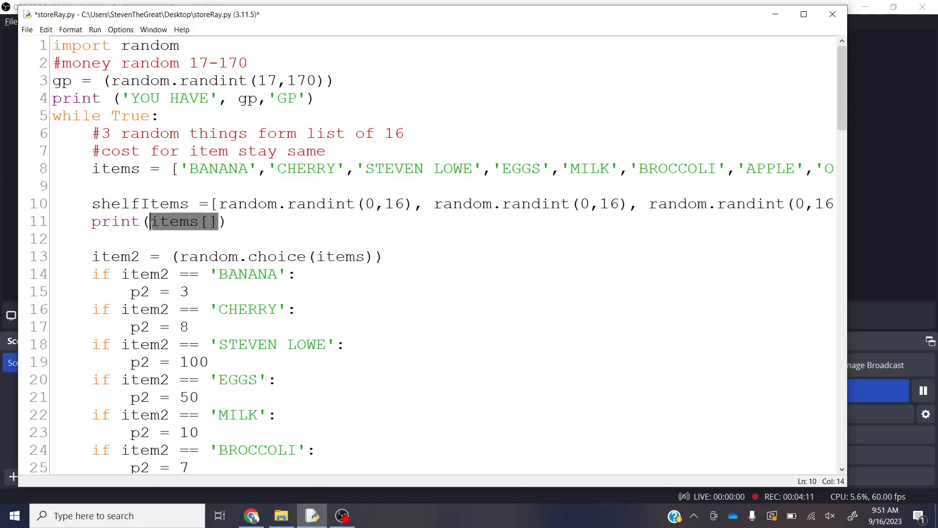
# Step: Make the line print items[shelfItems[0]], items[shelfItems[1]] and items[shelfItems[2]]
pyautogui.click(206, 222)
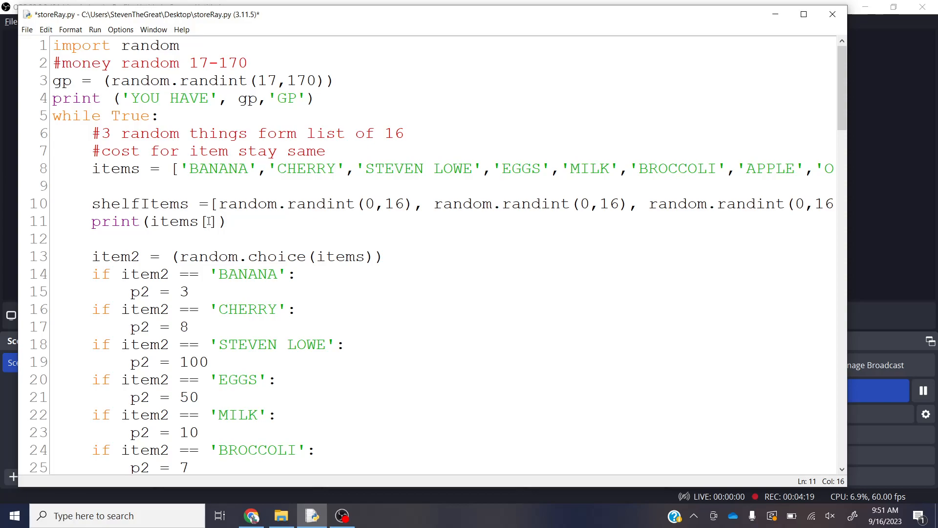
pyautogui.write('che')
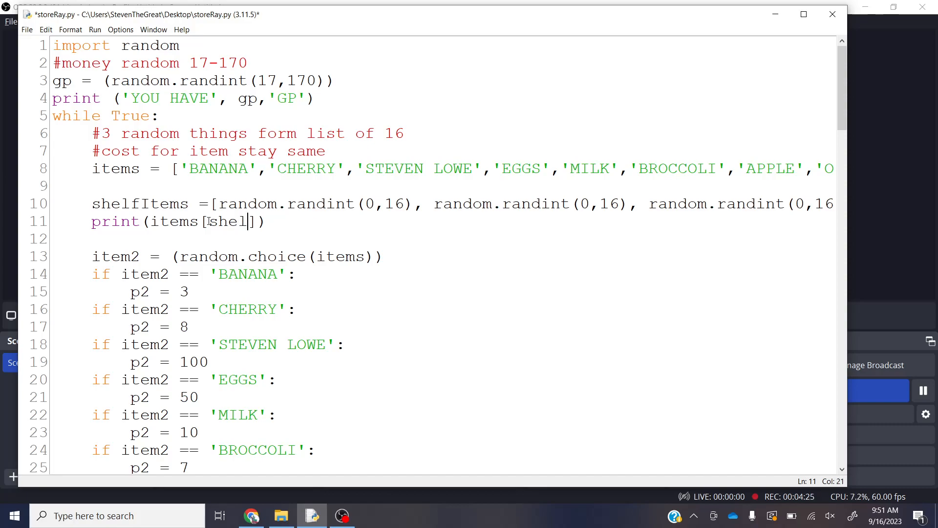
pyautogui.write('fItems')
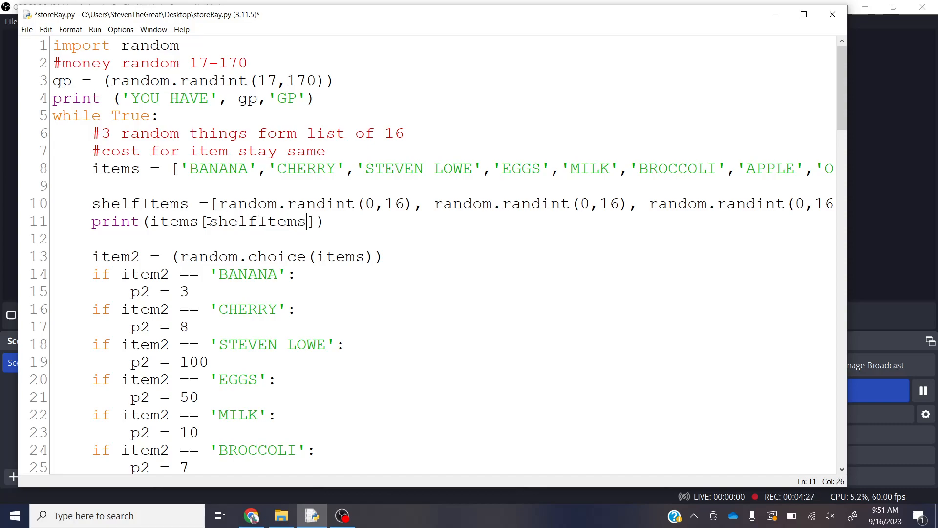
pyautogui.write('[0]')
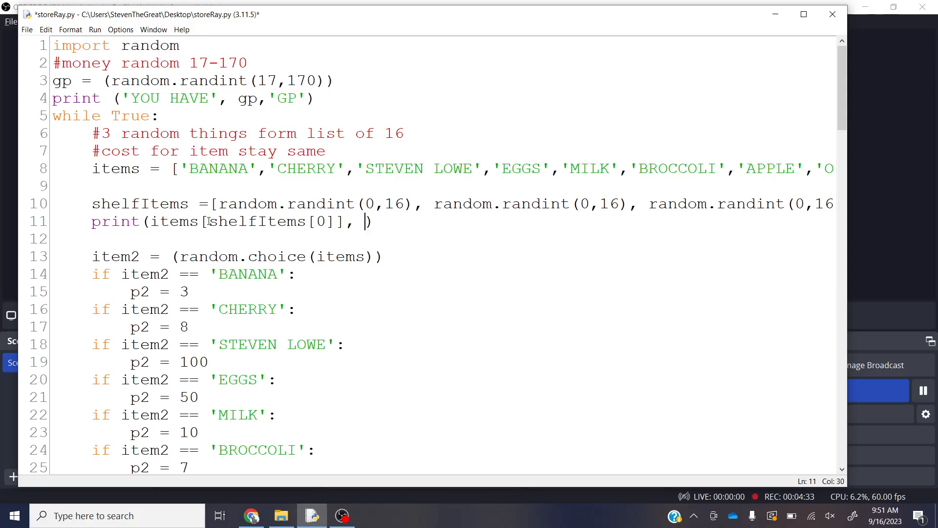
pyautogui.write('items[shelfItems[0]], items[shelfItems[0]]')
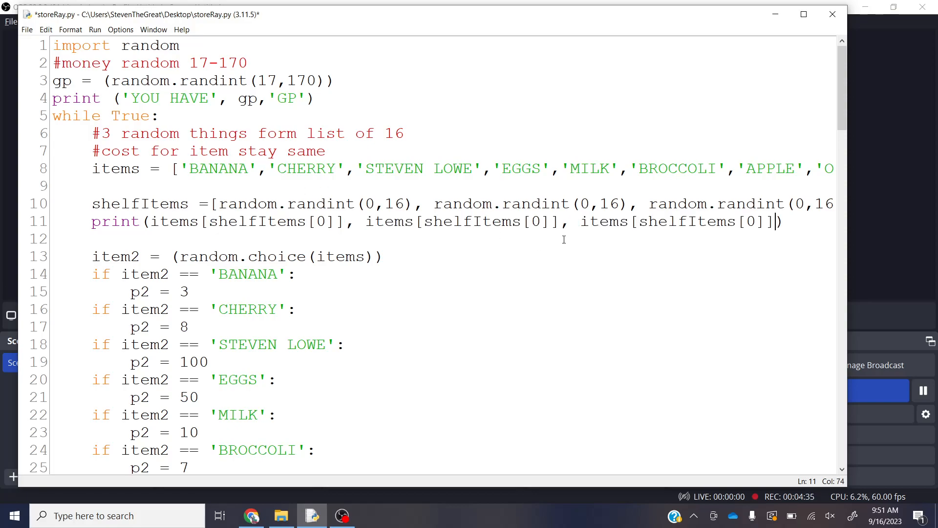
pyautogui.write('1')
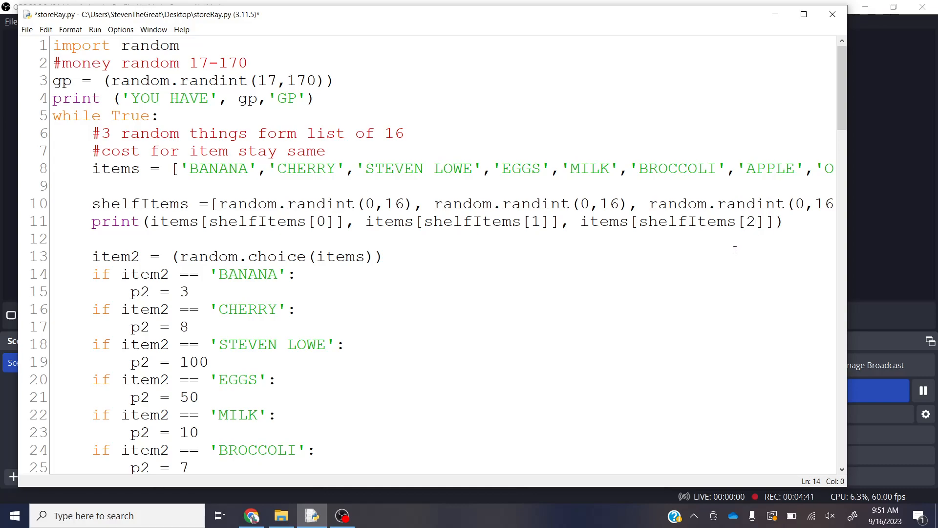
pyautogui.click(54, 274)
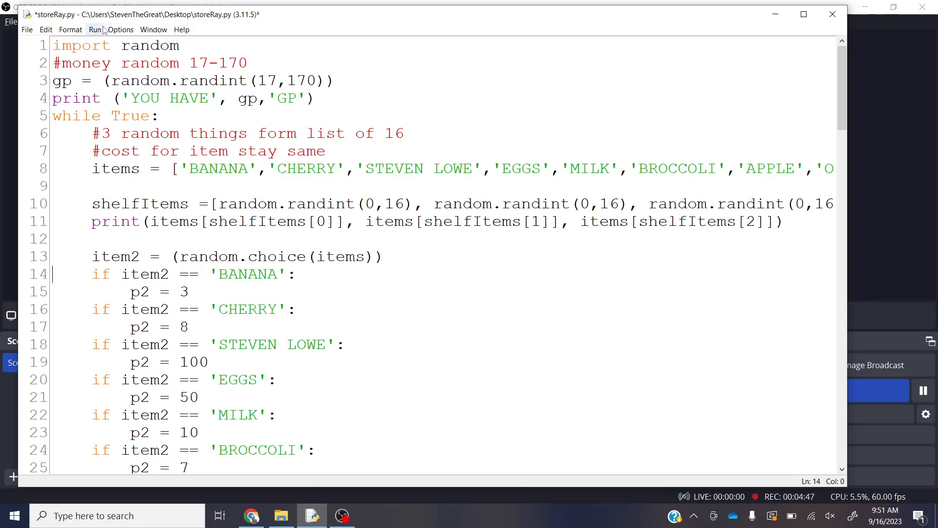
# Step: Save and run the three-item version of the script, then return to the editor
pyautogui.click(94, 29)
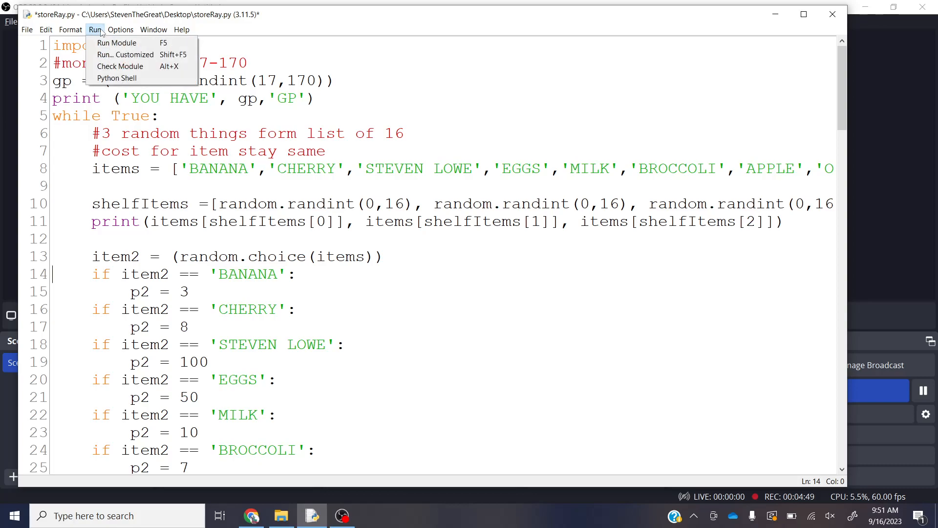
pyautogui.click(116, 42)
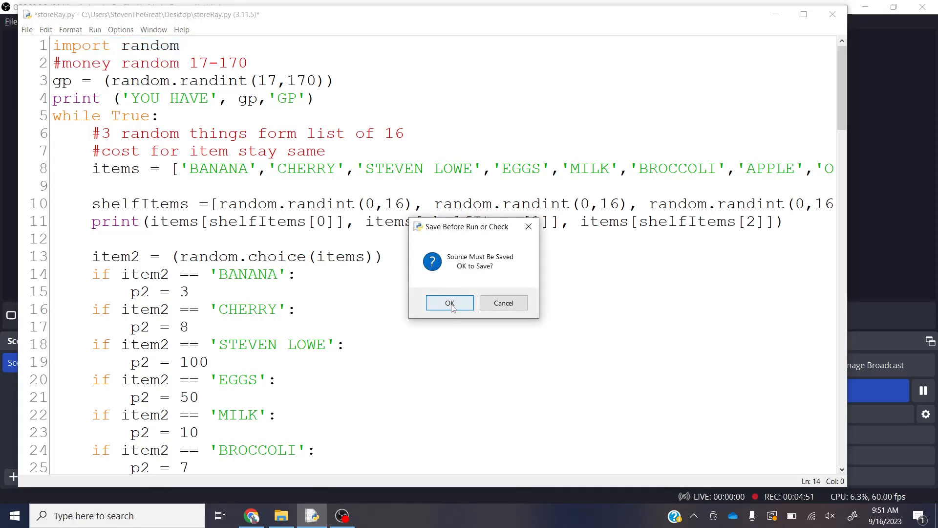
pyautogui.click(450, 303)
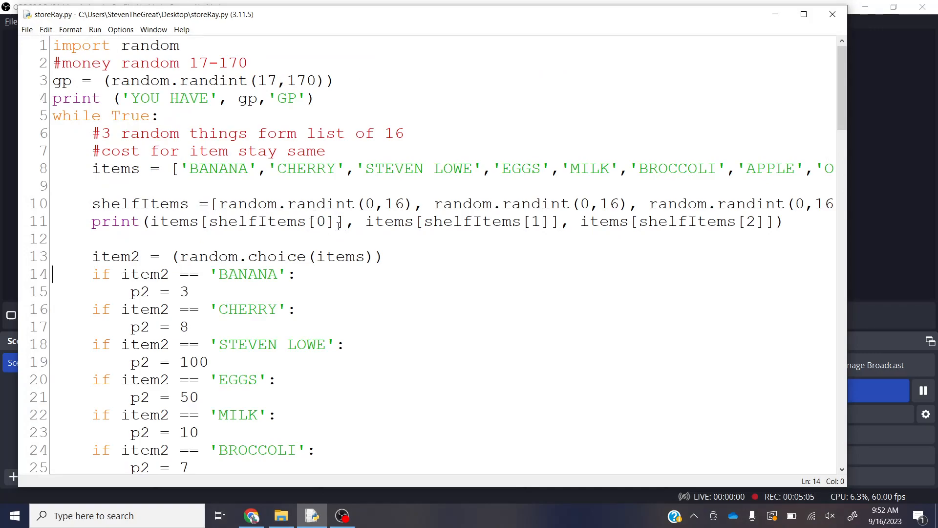
pyautogui.doubleClick(262, 222)
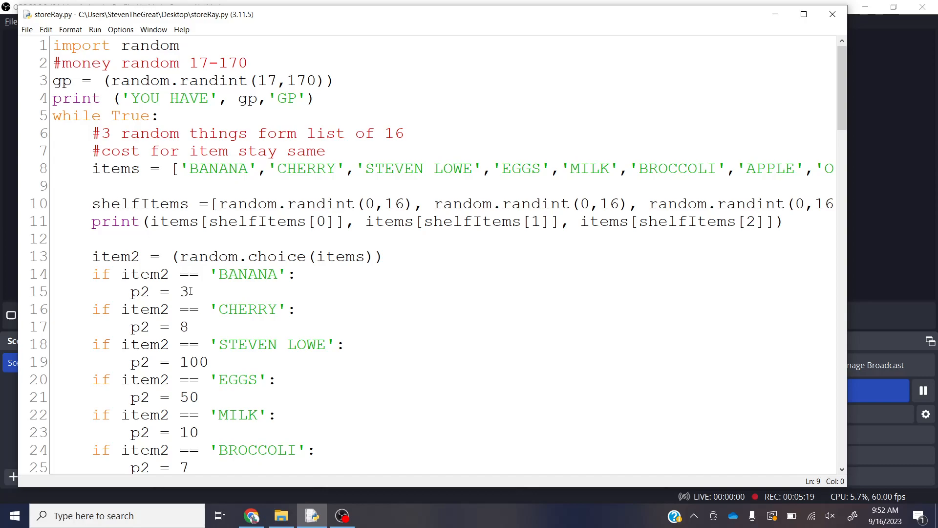
# Step: Write cost = [3,8,100,50,10,7,4,12,170,15,100,9,17,1,2,3,4,5,6,7,8,9] under the items list
pyautogui.write('cos')
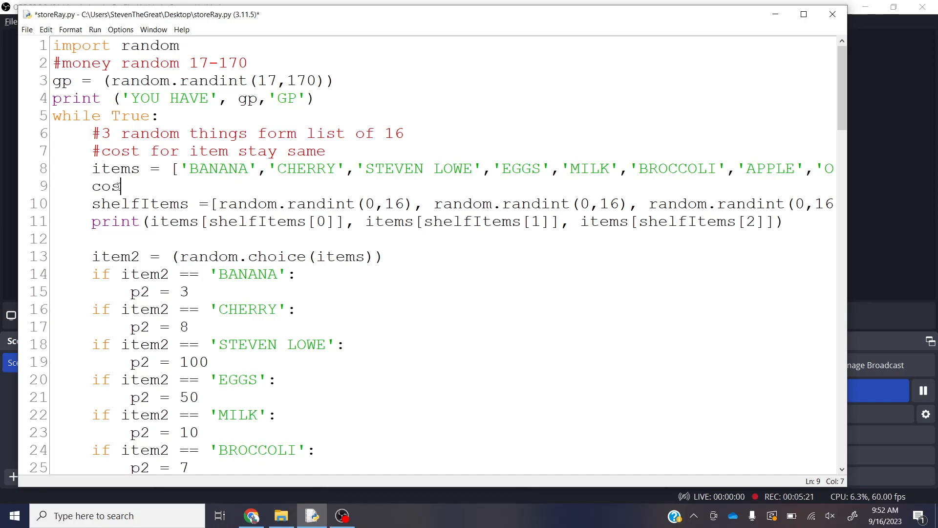
pyautogui.write('=')
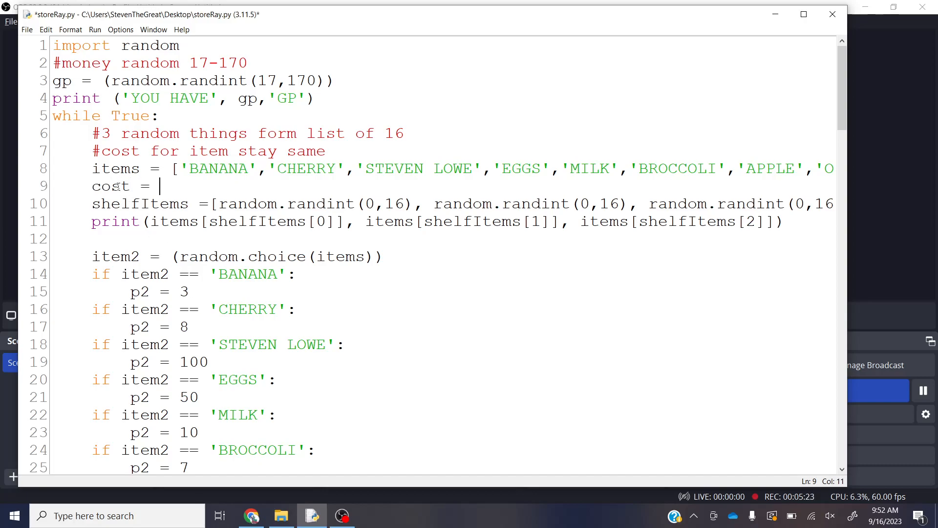
pyautogui.write('[')
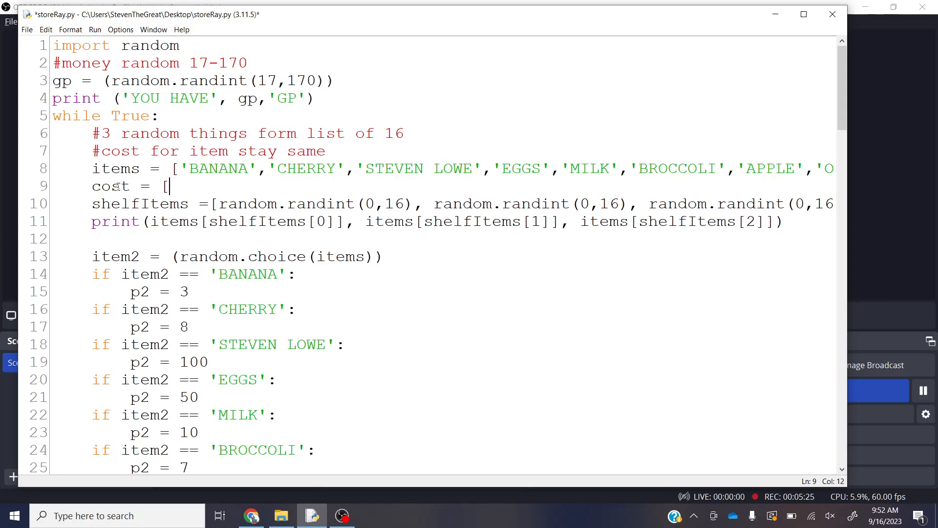
pyautogui.write('3,')
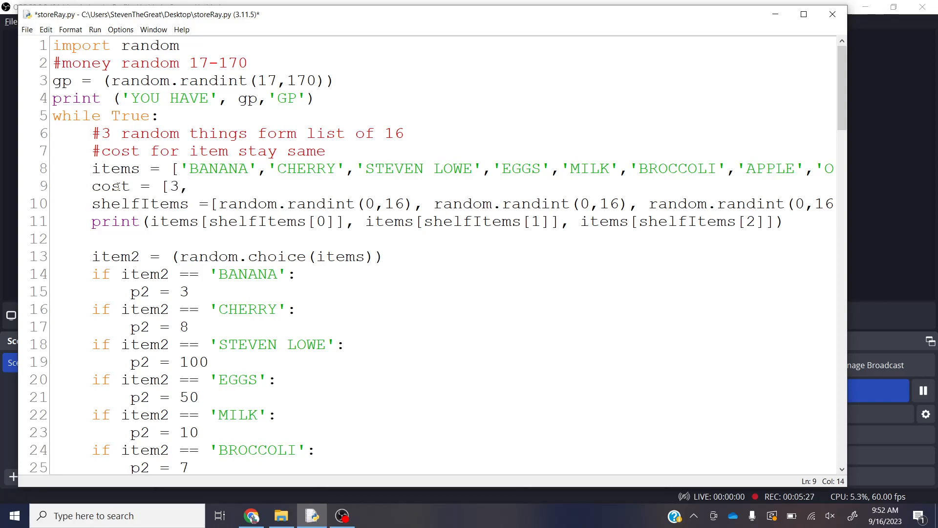
pyautogui.write('8,100,')
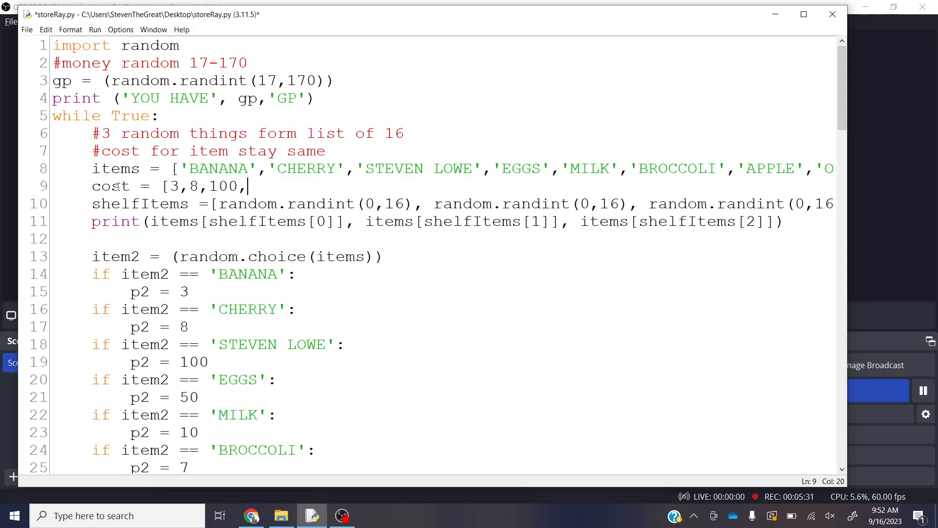
pyautogui.write('50,1')
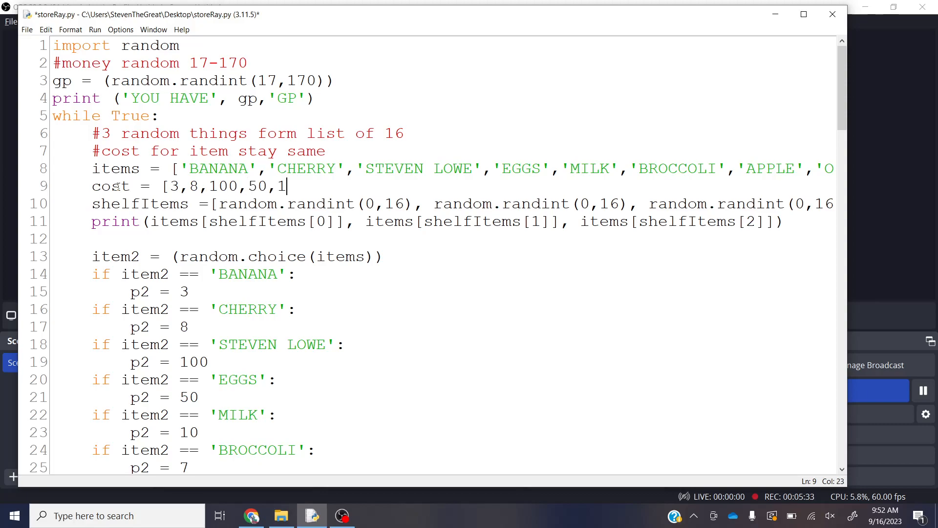
pyautogui.write('0,7')
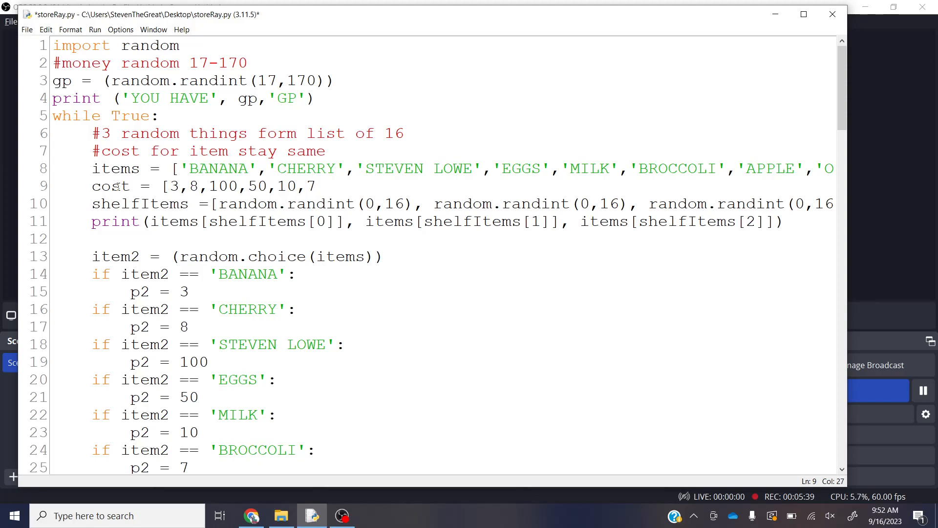
pyautogui.write(',')
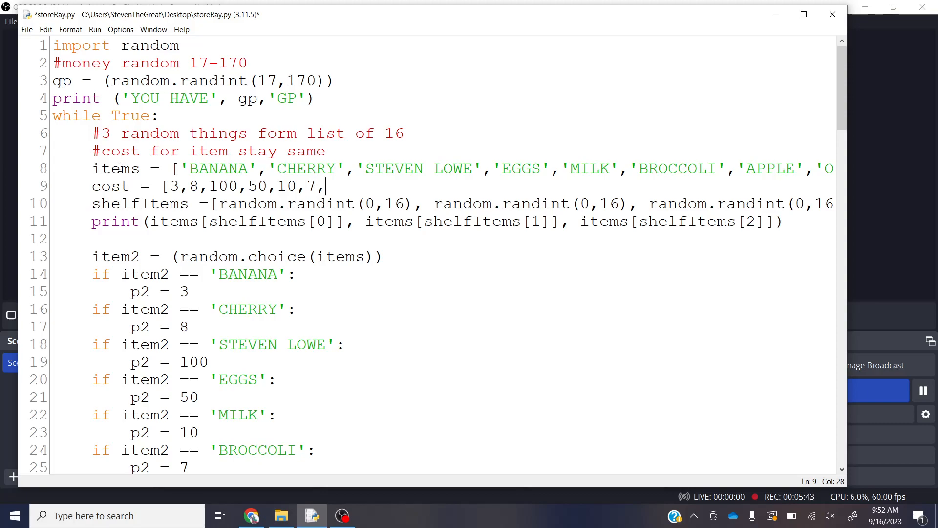
pyautogui.scroll(-3)
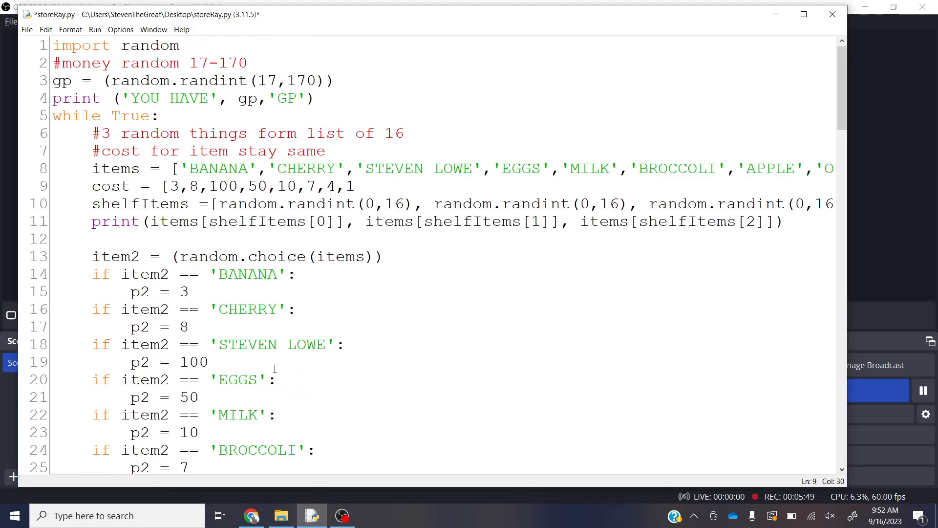
pyautogui.write('12,170,')
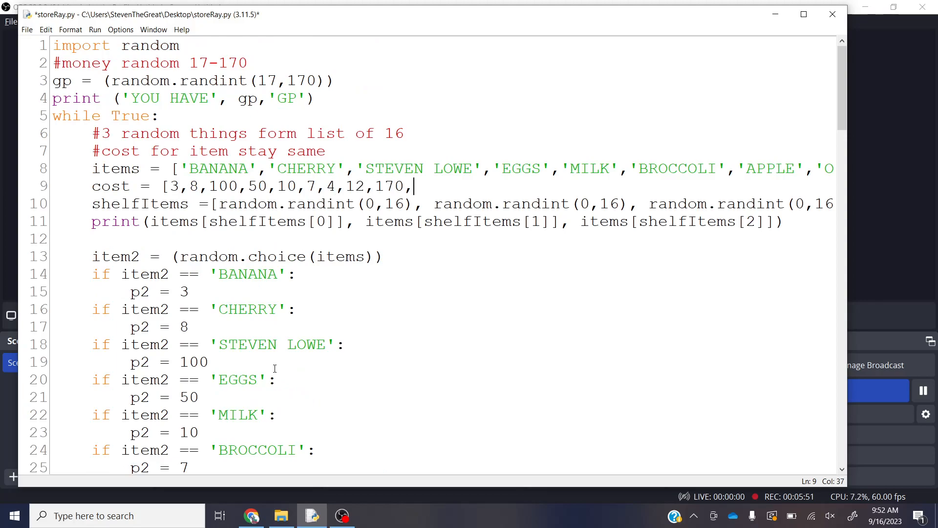
pyautogui.scroll(-3)
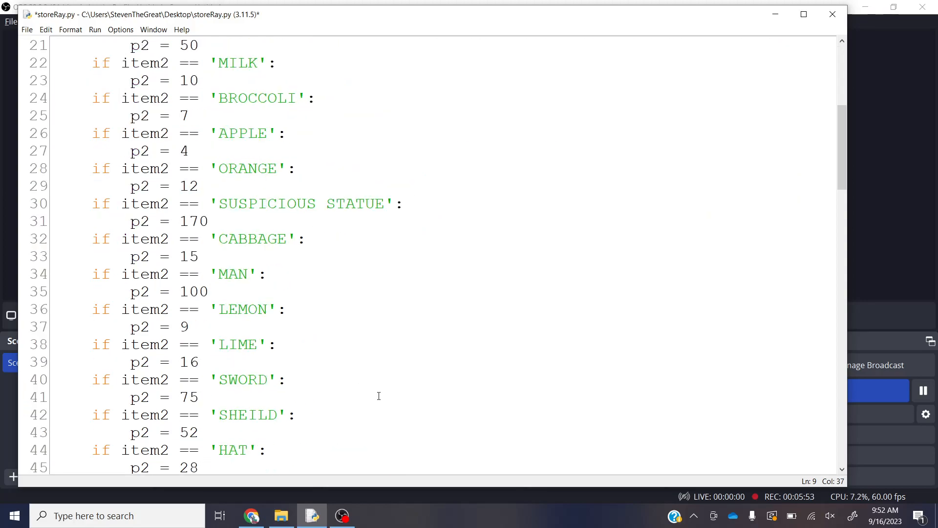
pyautogui.scroll(-3)
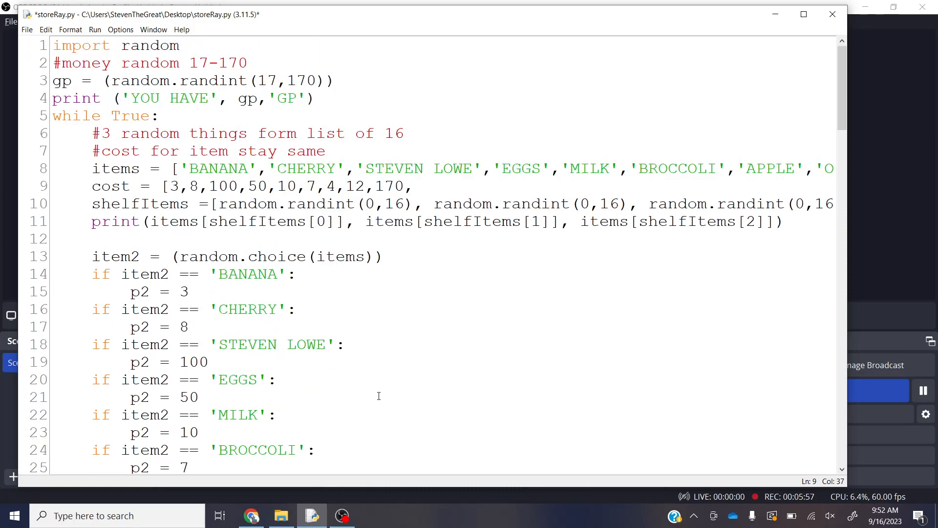
pyautogui.write(',15,100')
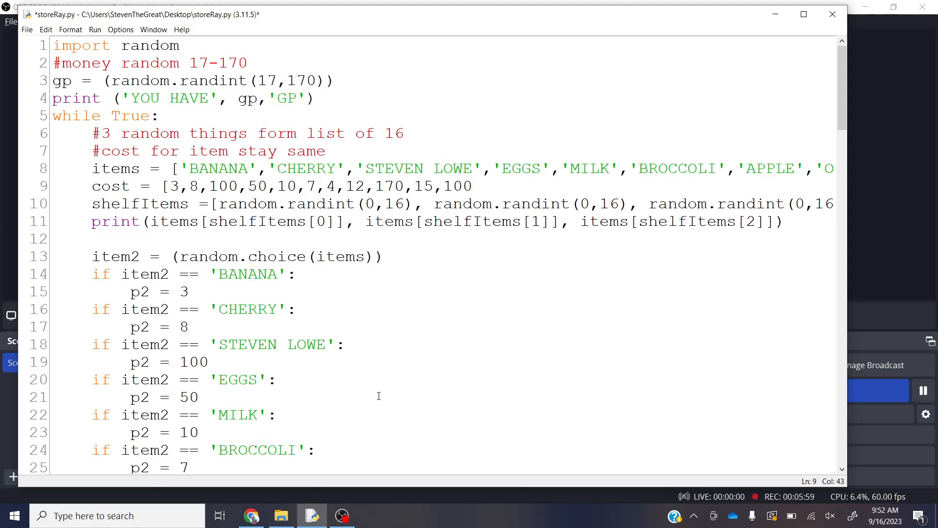
pyautogui.write(',9,17')
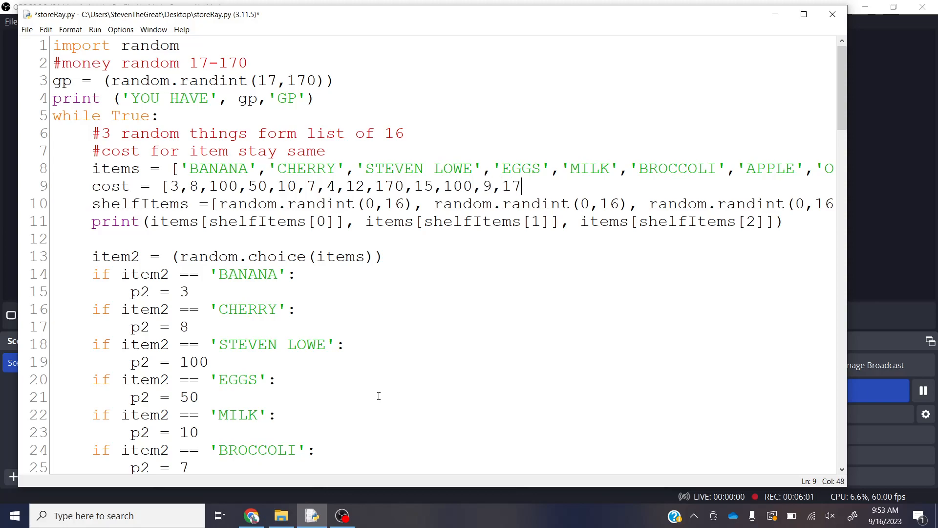
pyautogui.scroll(-3)
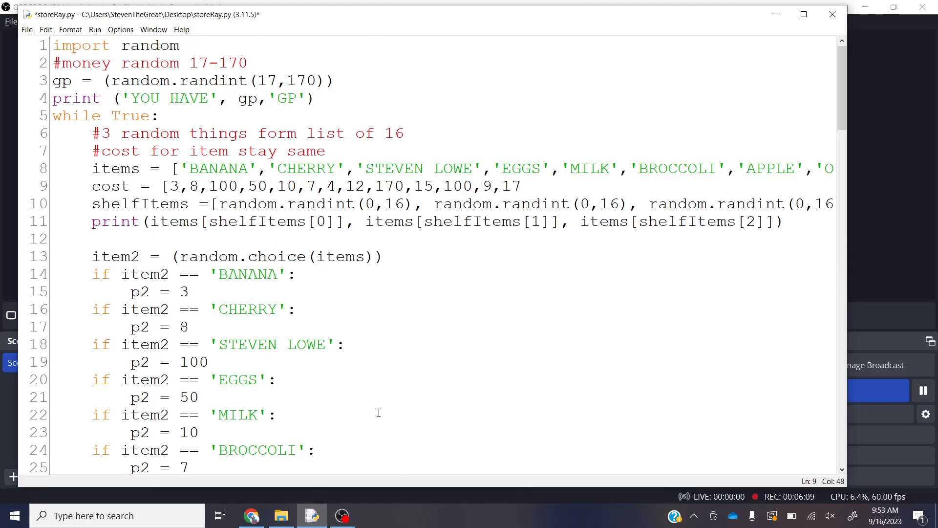
pyautogui.write(',1,2,3,4,')
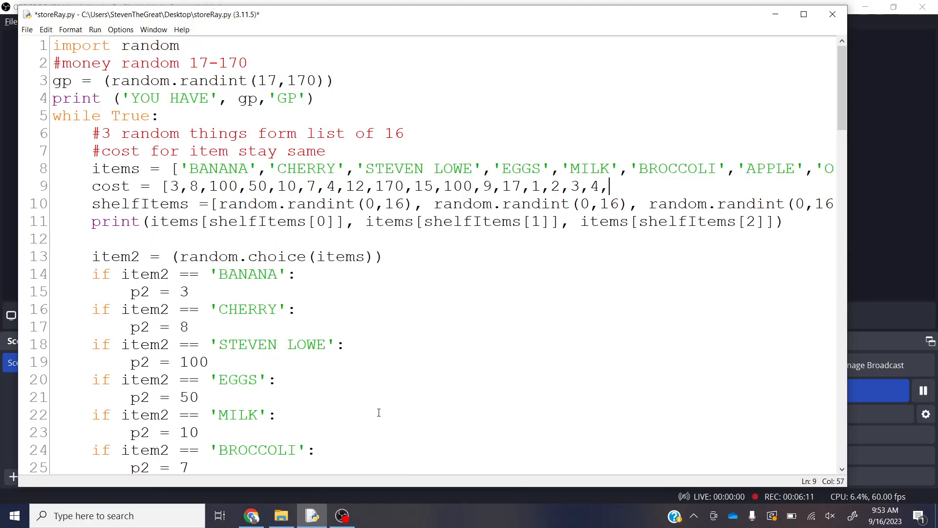
pyautogui.write('5,6,7,8,')
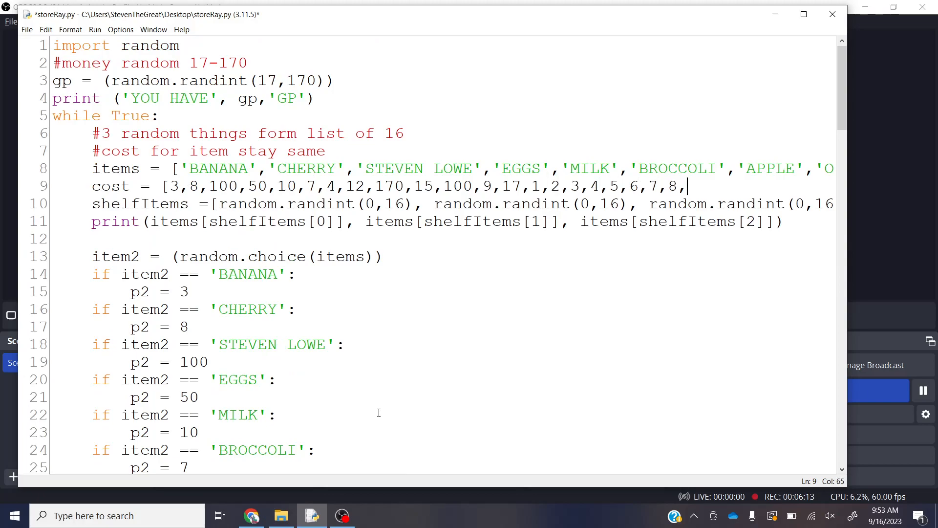
pyautogui.write('9')
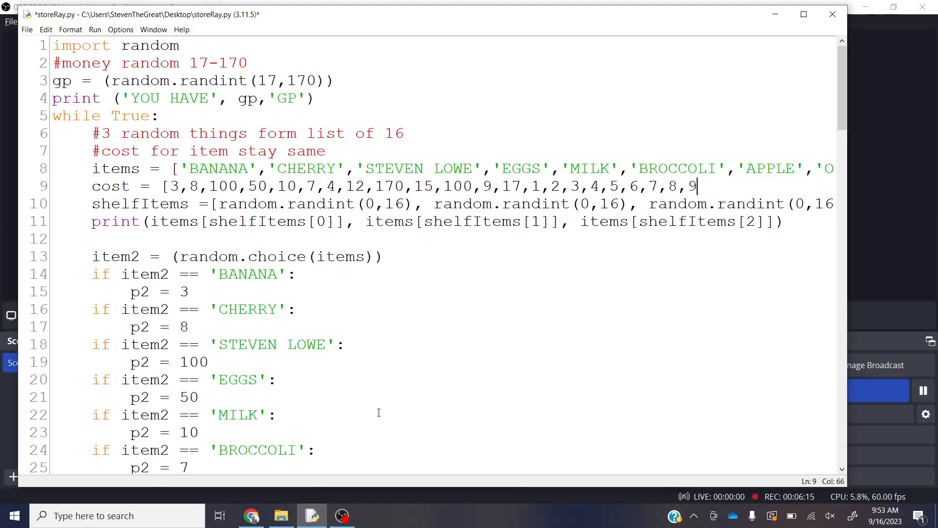
pyautogui.write('}')
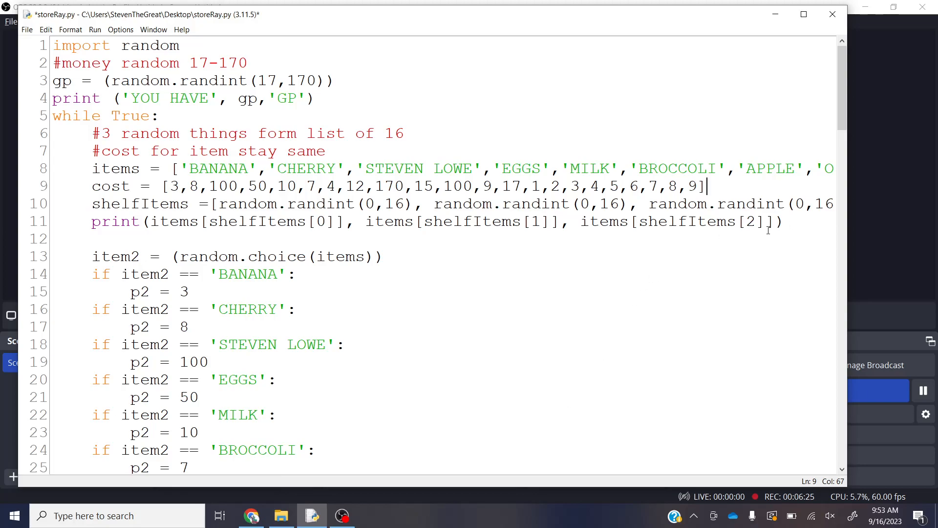
pyautogui.moveTo(812, 217)
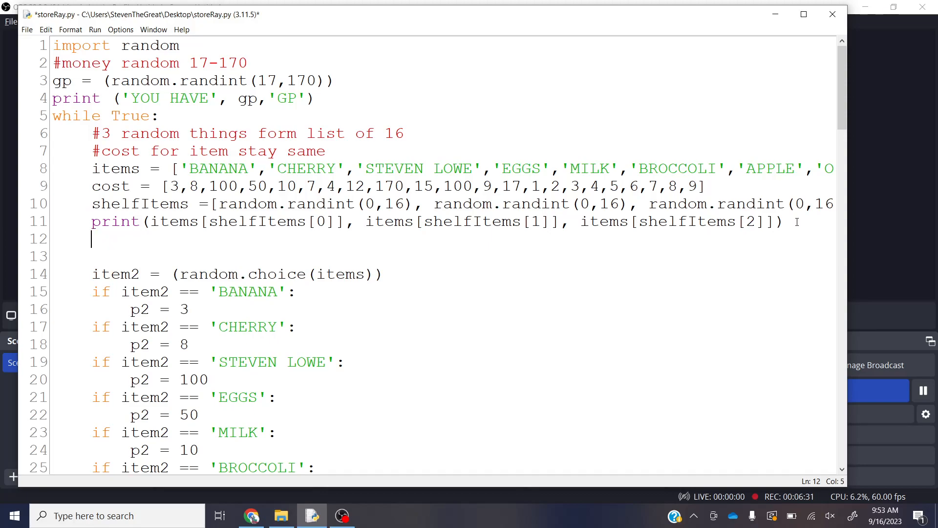
# Step: Add print(cost[shelfItems[0]], cost[shelfItems[1]], cost[shelfItems[2]] on line 12 and start a run
pyautogui.write('print(')
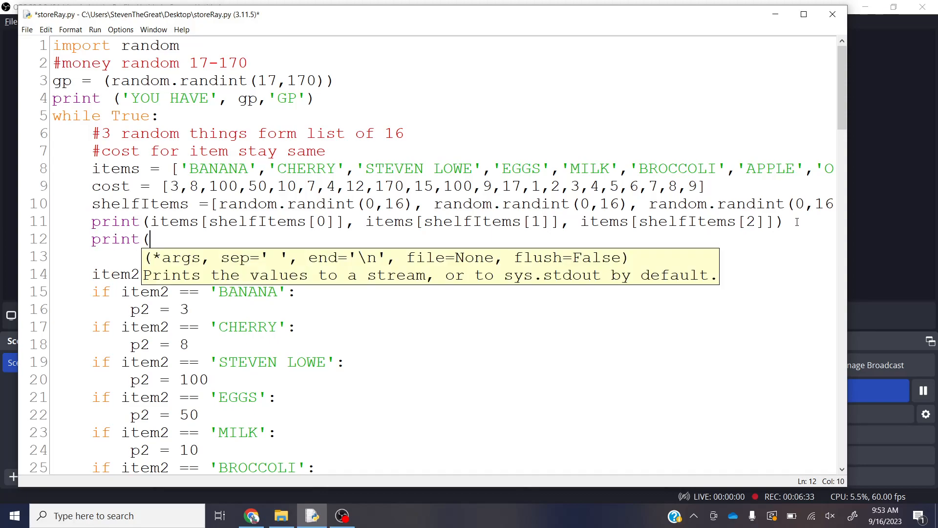
pyautogui.write('cost')
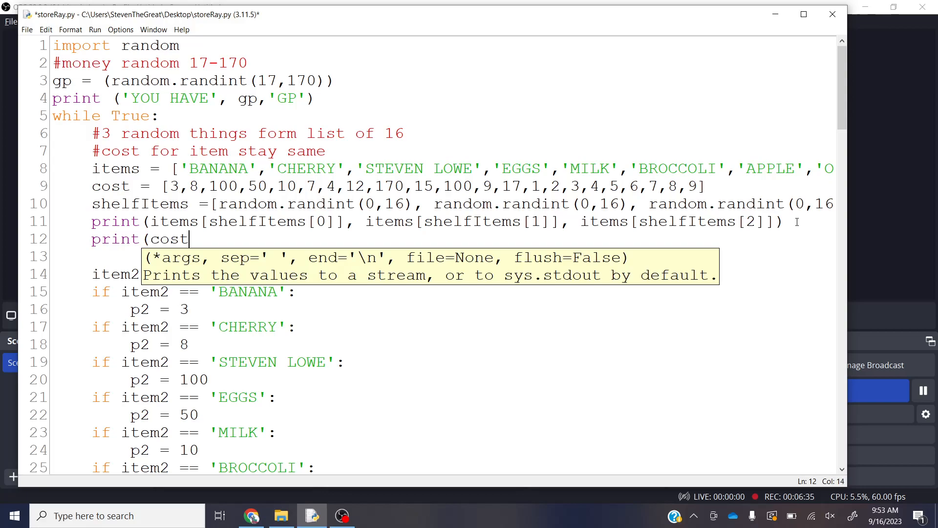
pyautogui.write('[')
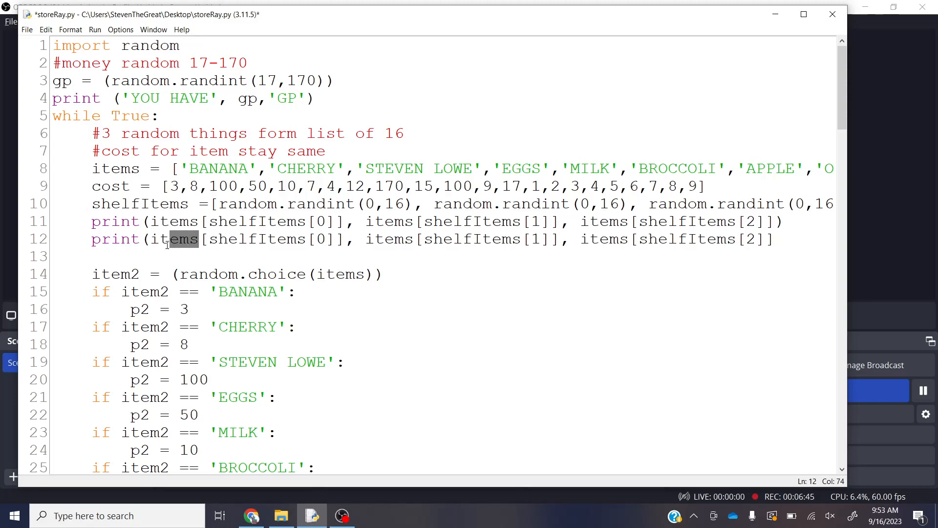
pyautogui.write('cost')
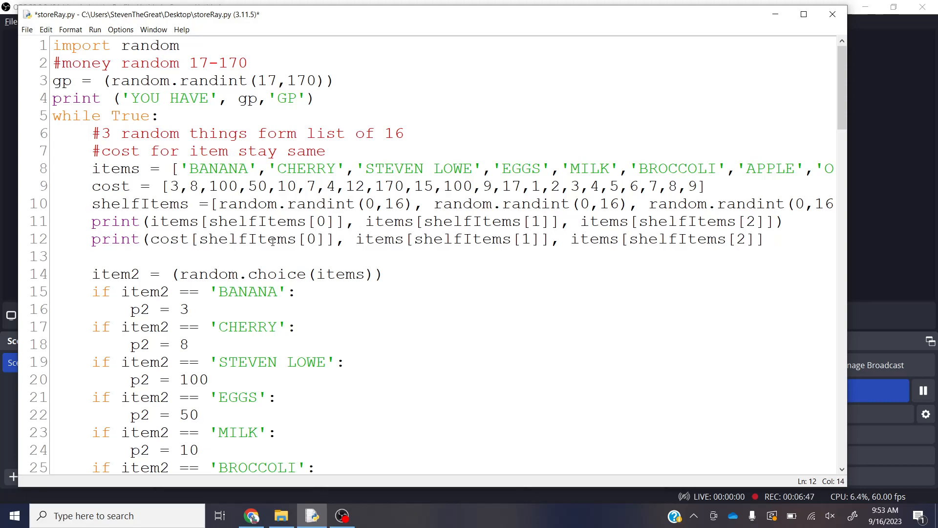
pyautogui.doubleClick(383, 238)
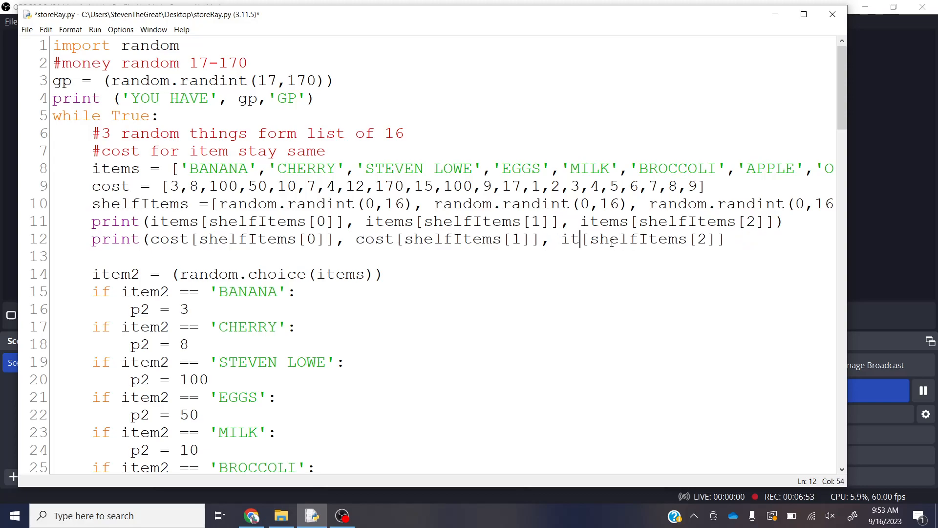
pyautogui.write('cost')
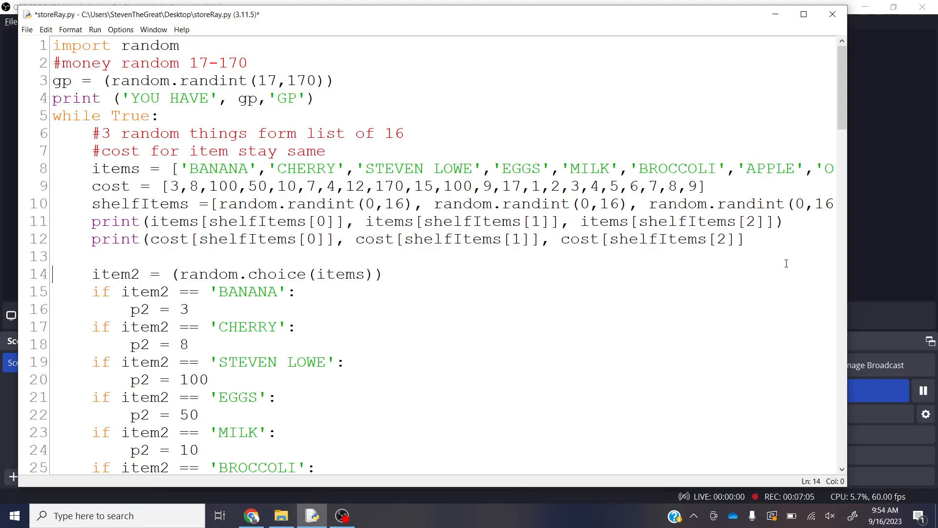
pyautogui.moveTo(211, 217)
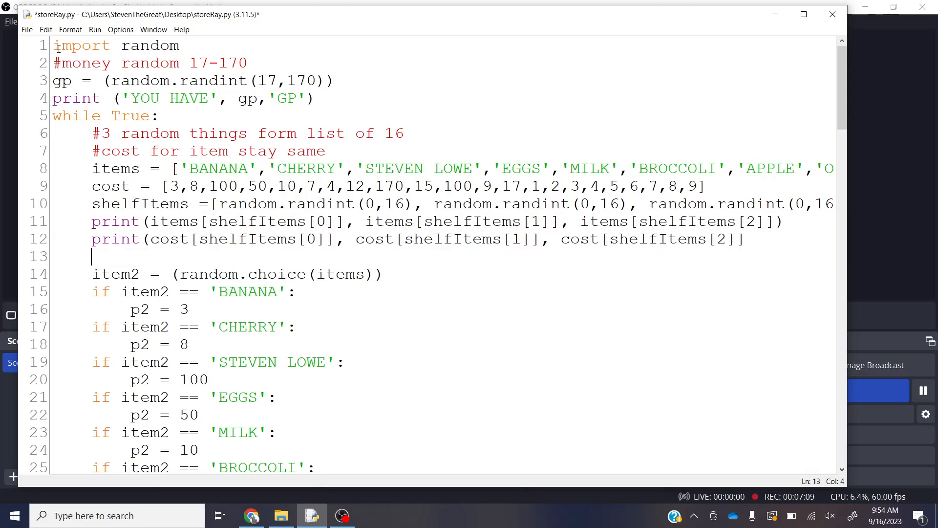
pyautogui.click(94, 29)
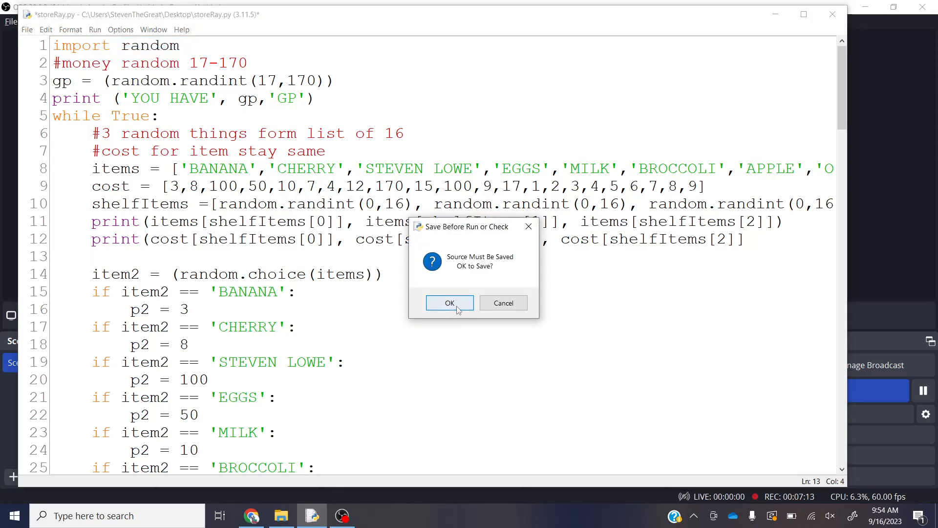
# Step: Fix the missing ) on the cost print, run to see HAT LIME ORANGE with costs 3 17 12, then close the shell
pyautogui.click(450, 303)
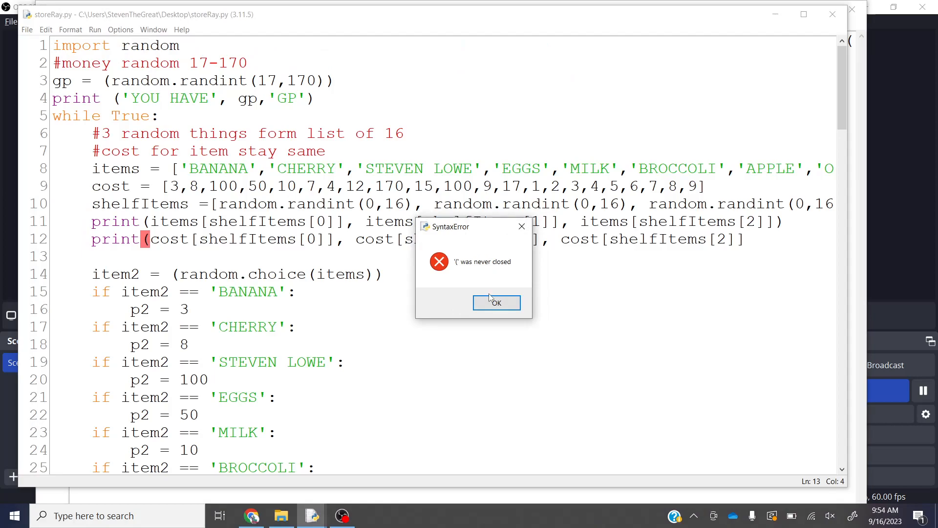
pyautogui.click(496, 302)
pyautogui.write(')')
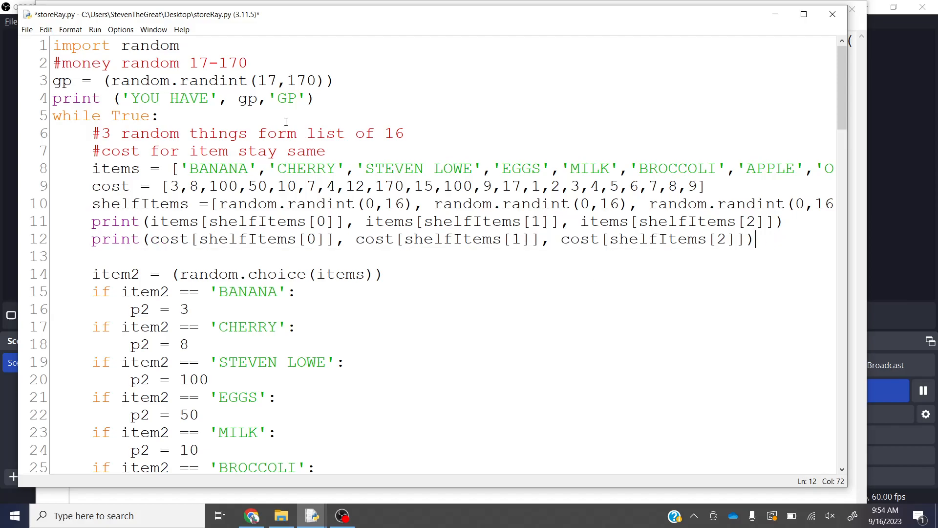
pyautogui.press('F5')
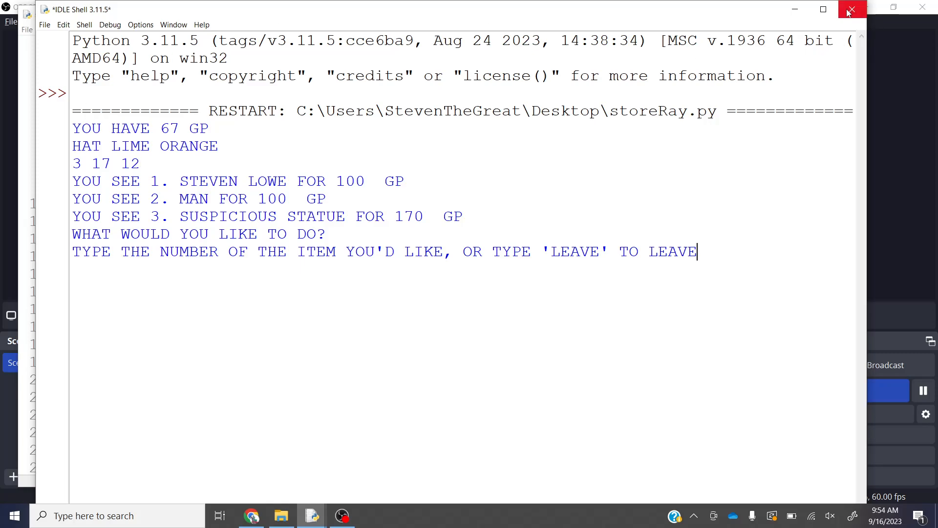
pyautogui.click(853, 10)
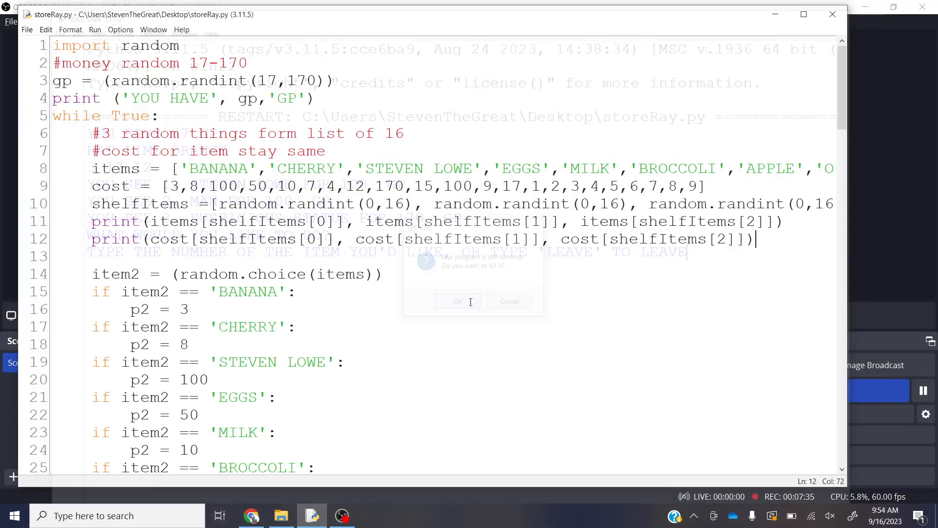
pyautogui.click(457, 301)
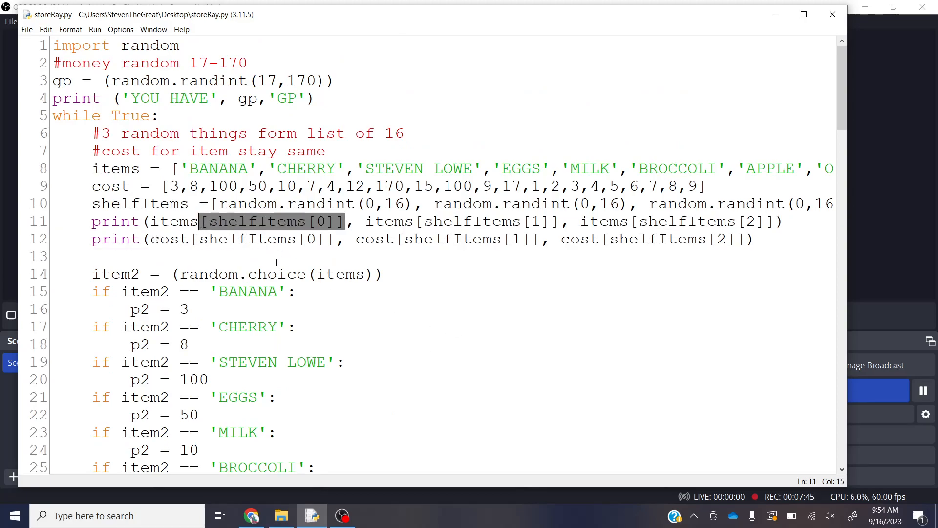
# Step: Replace item1 and p1 in the choice-1 branch with items[shelfItems[0]] and cost[shelfItems[0]]
pyautogui.scroll(-3)
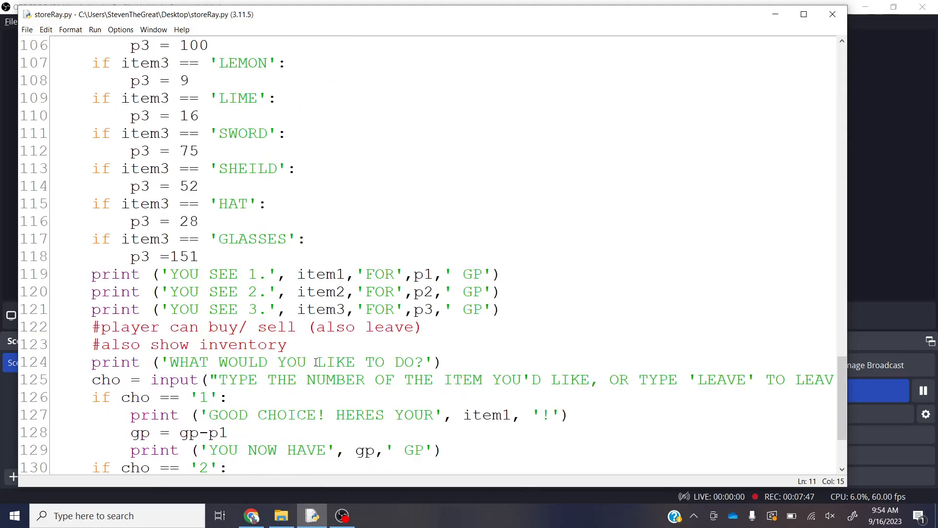
pyautogui.scroll(-3)
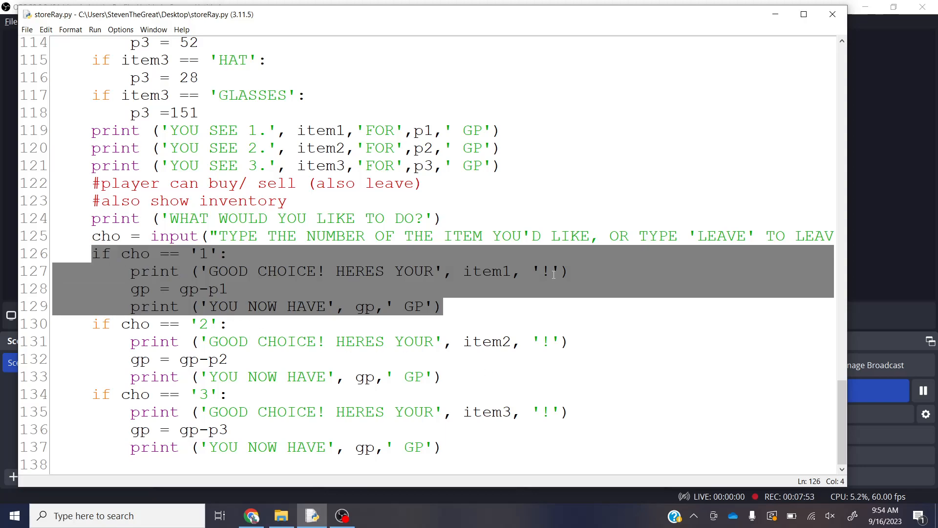
pyautogui.click(443, 306)
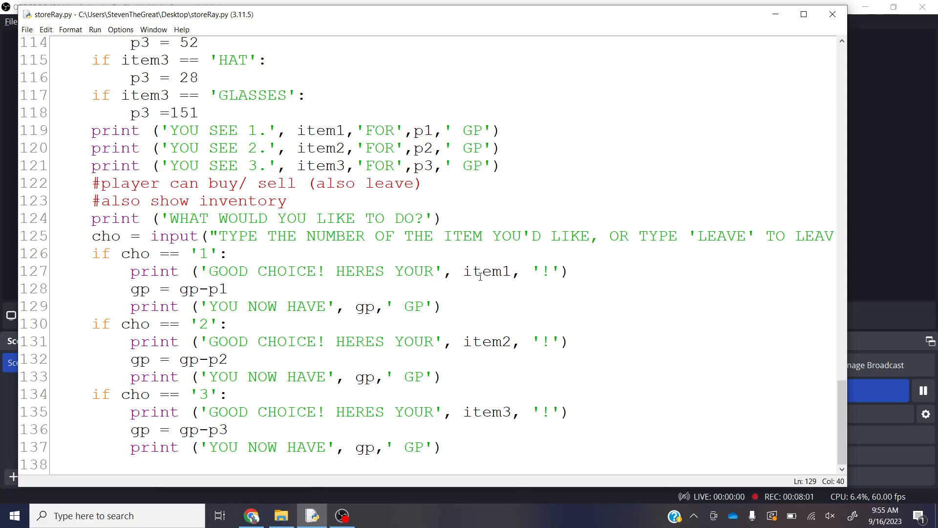
pyautogui.doubleClick(487, 271)
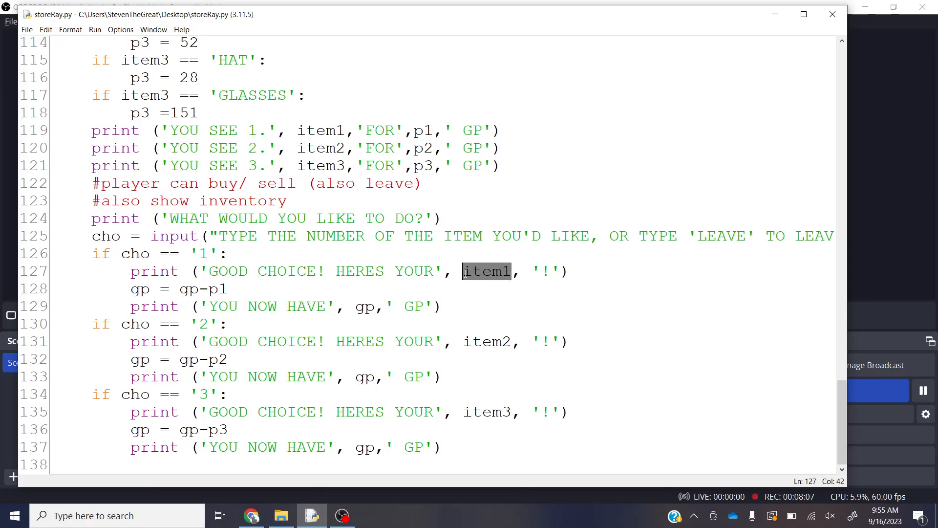
pyautogui.write('s')
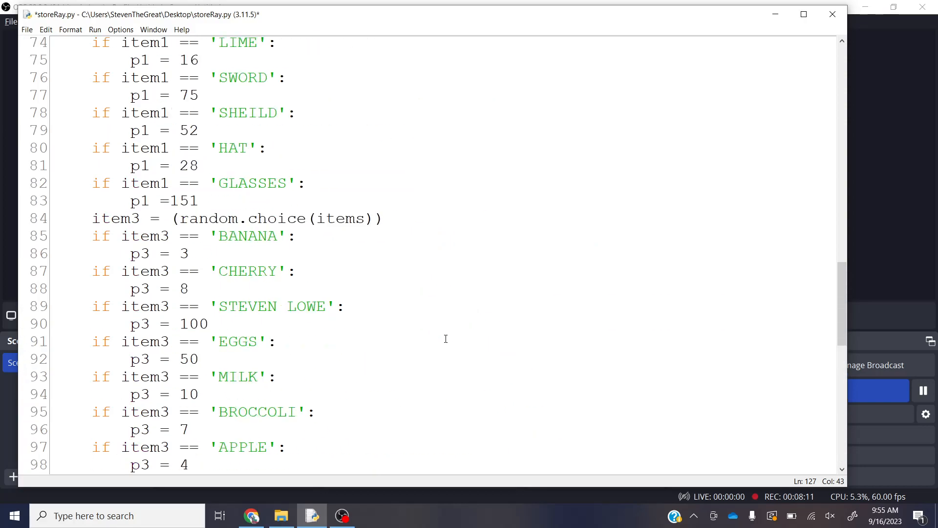
pyautogui.scroll(3)
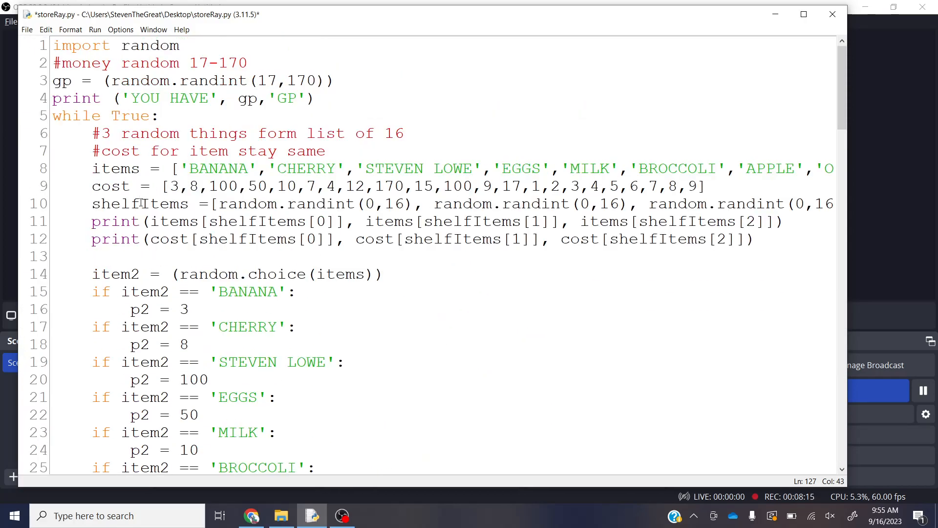
pyautogui.doubleClick(245, 222)
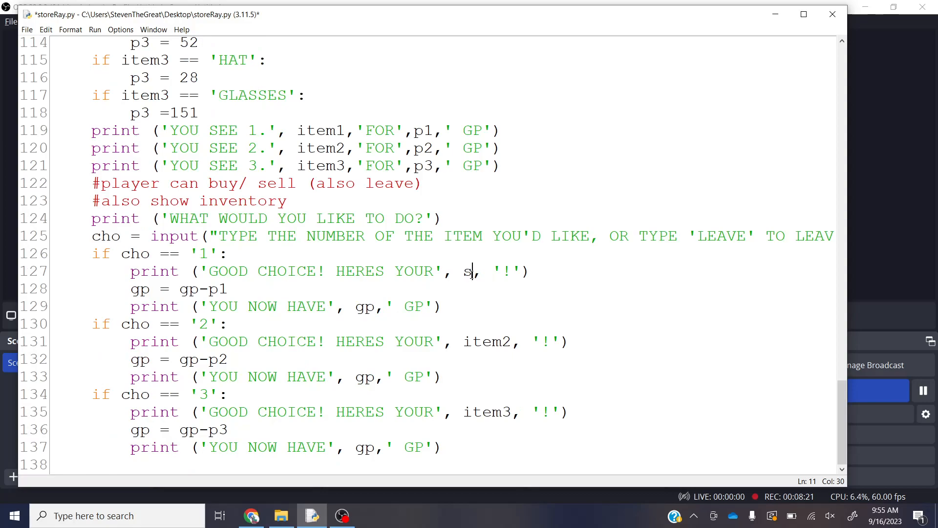
pyautogui.write('tems[shelfItems[0]]')
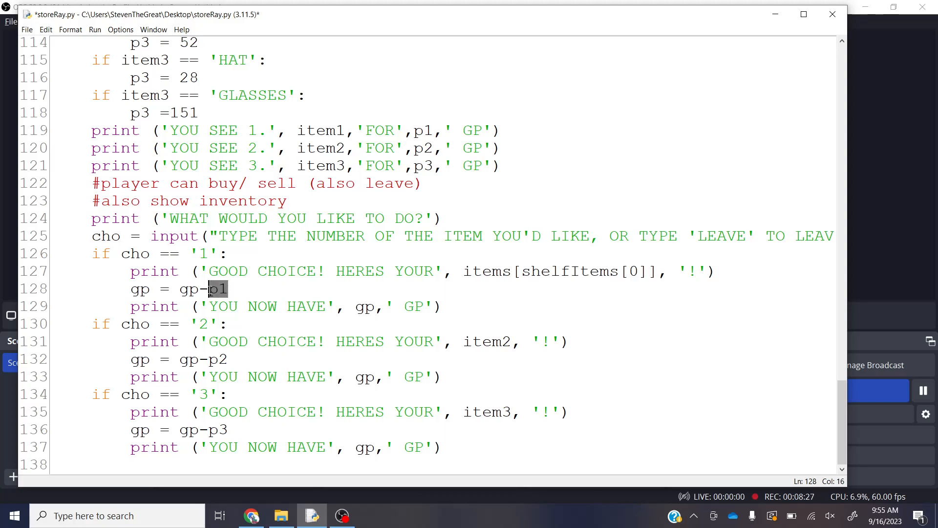
pyautogui.write('items[shelfItems[0]]')
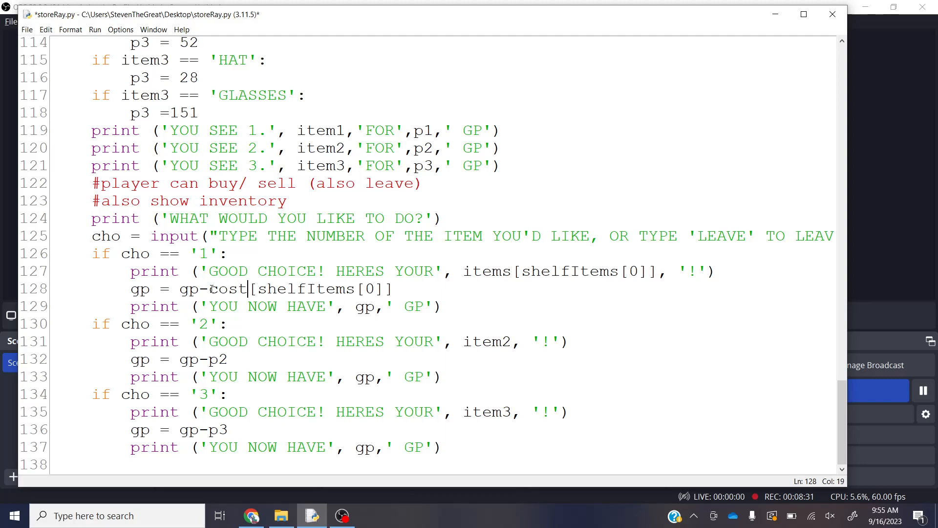
# Step: Replace item2 in the choice-2 message with the items[shelfItems[...]] lookup
pyautogui.click(444, 306)
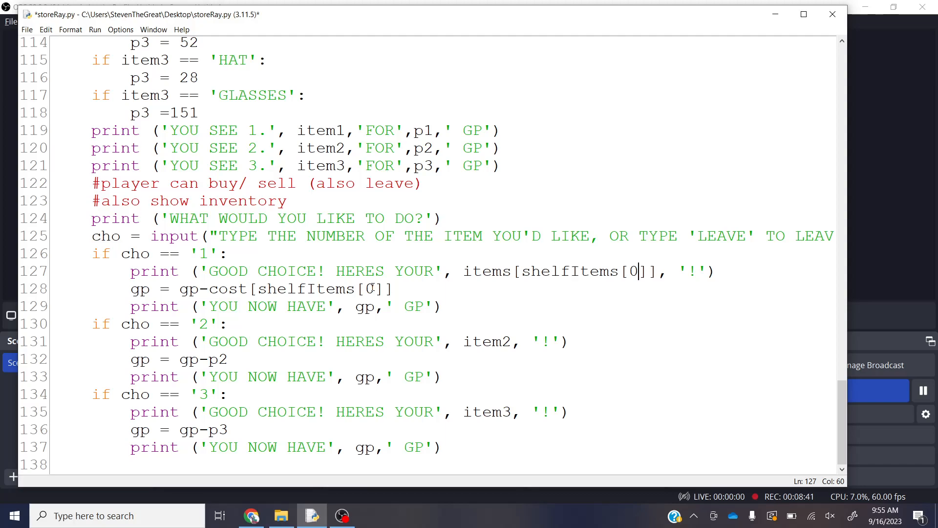
pyautogui.doubleClick(487, 271)
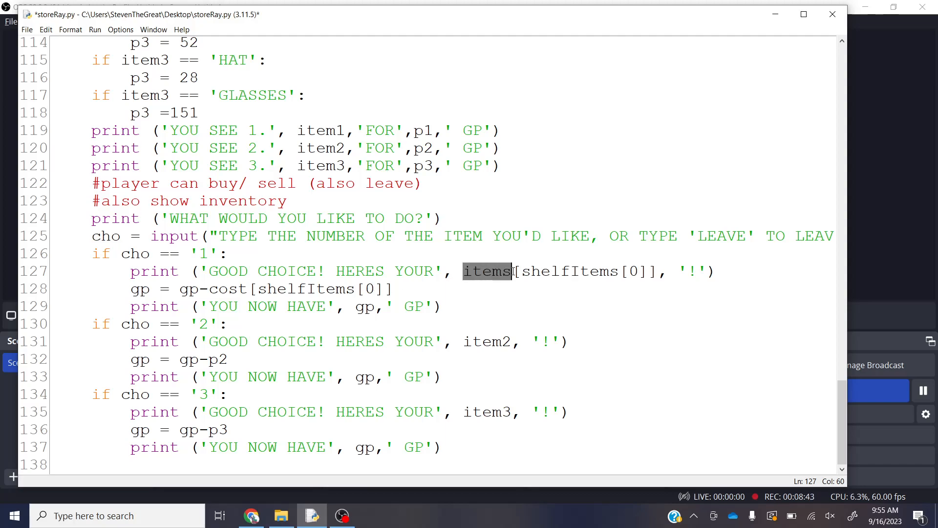
pyautogui.moveTo(511, 271); pyautogui.dragTo(655, 270)
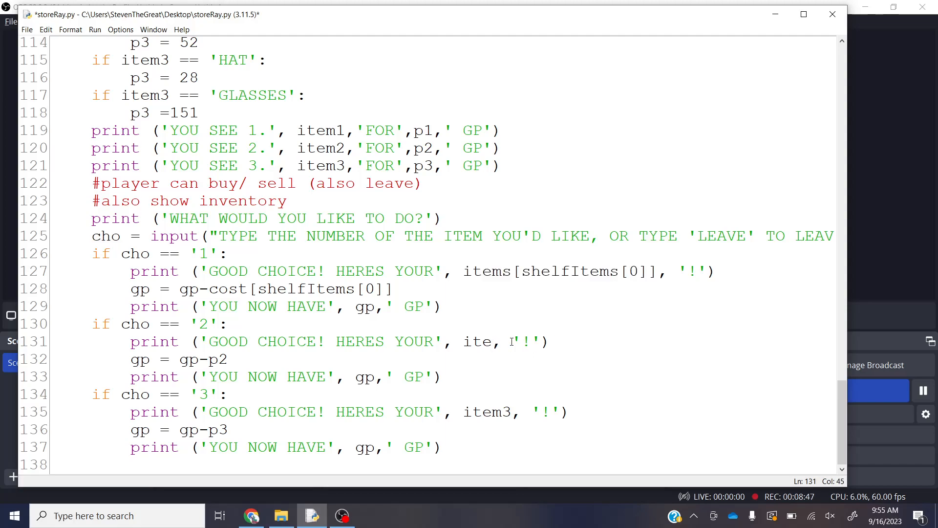
pyautogui.write('items[shelfItems[0]]')
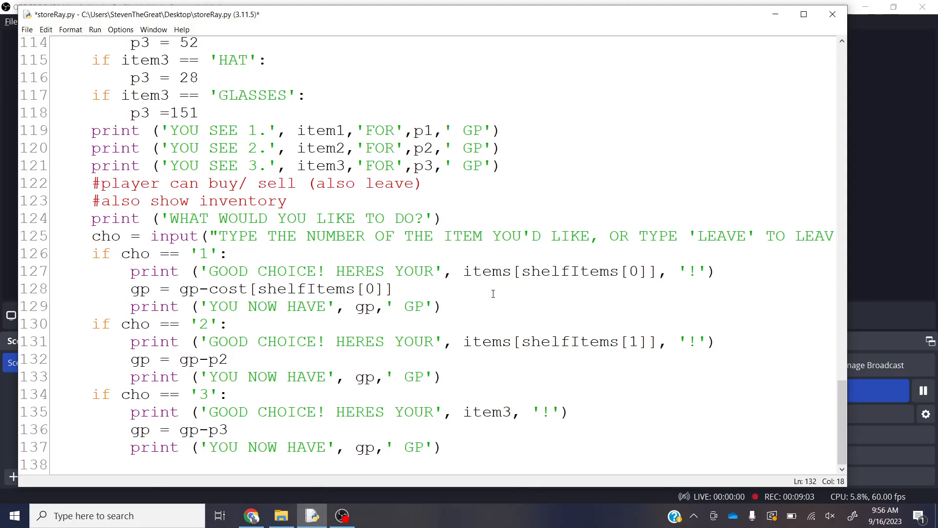
pyautogui.moveTo(470, 294)
pyautogui.write('def')
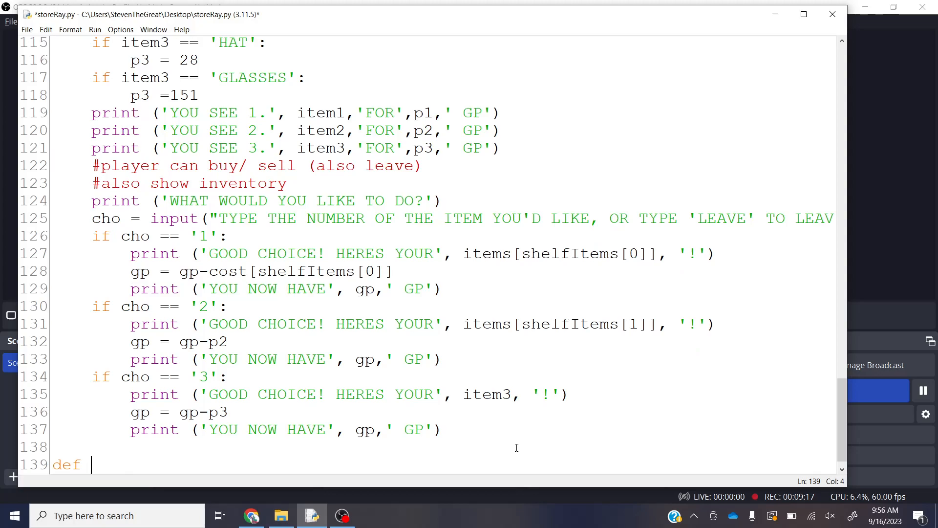
# Step: Define buyThing(choice) that prints items[shelfItems[choice]], subtracts its cost from gp and prints gp
pyautogui.write('bu')
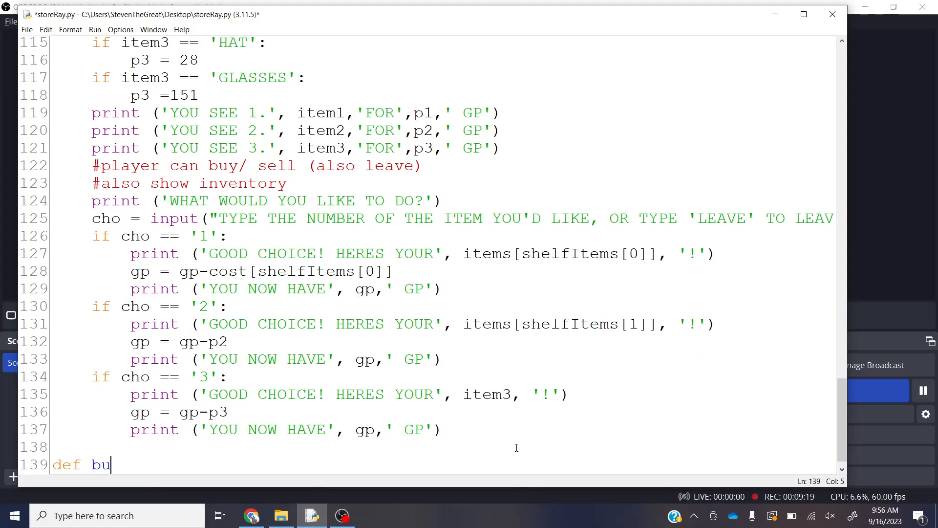
pyautogui.write('yThing(')
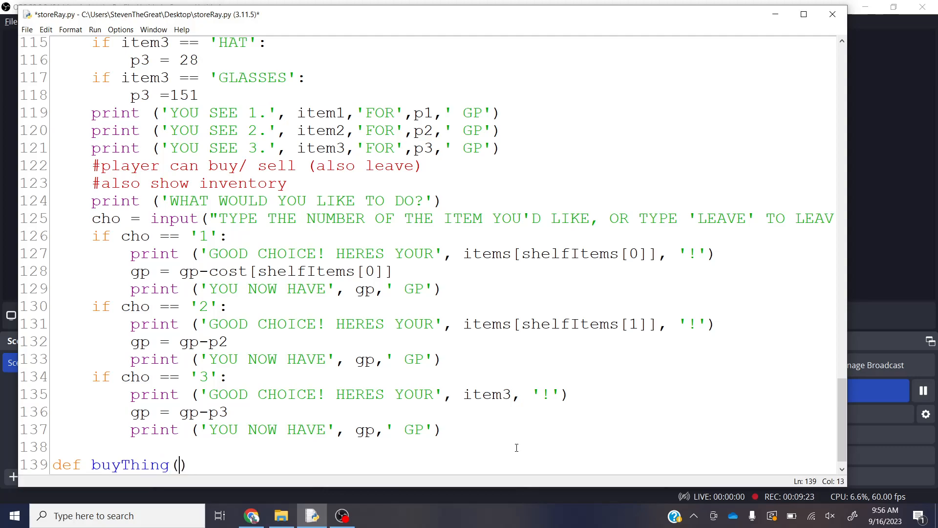
pyautogui.write('chois')
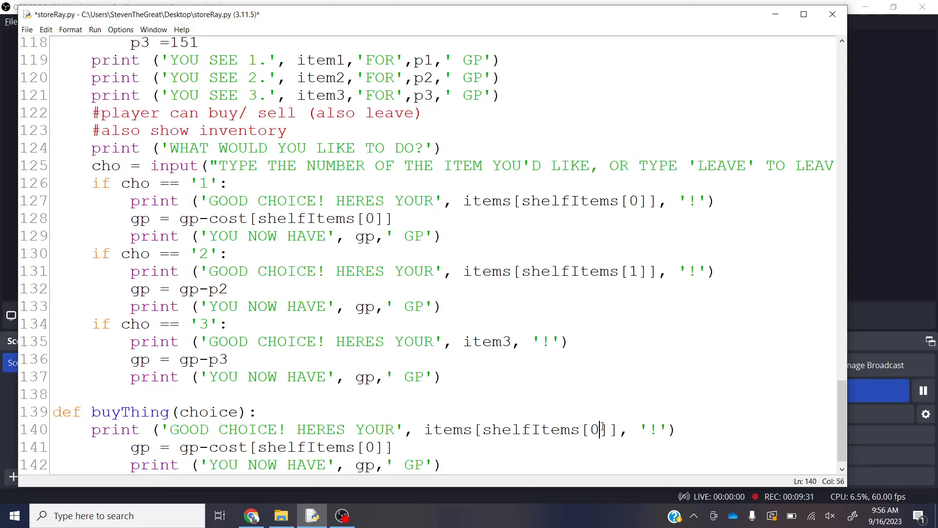
pyautogui.write('choice')
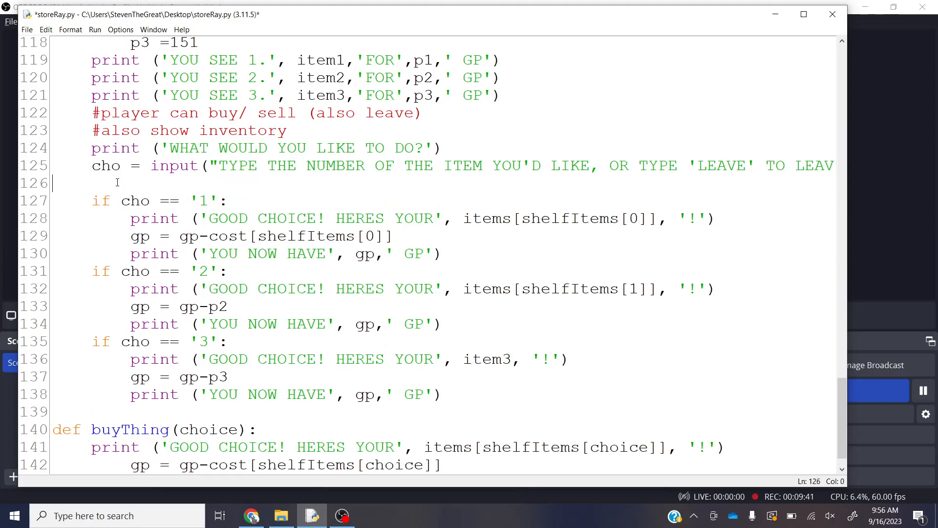
# Step: Call buyThing(cho-1) right under the cho = input line
pyautogui.write('buy')
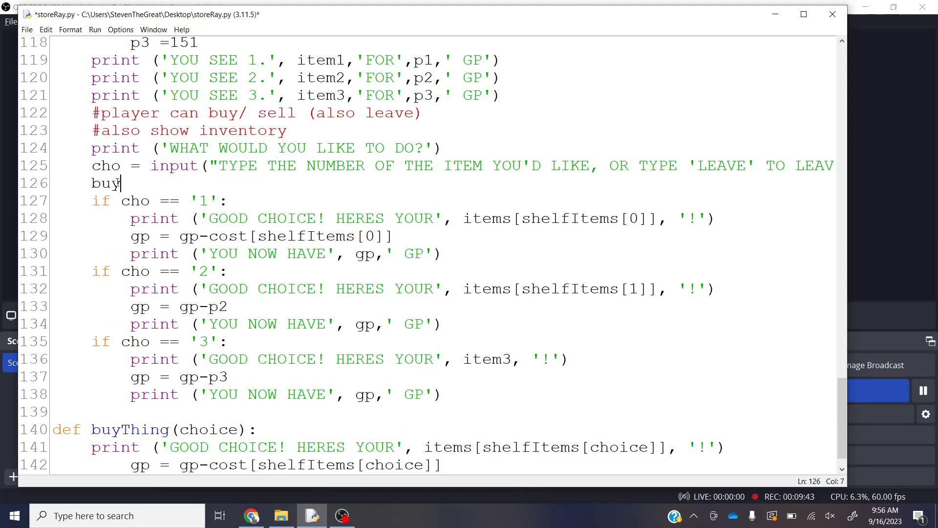
pyautogui.write('Thing(')
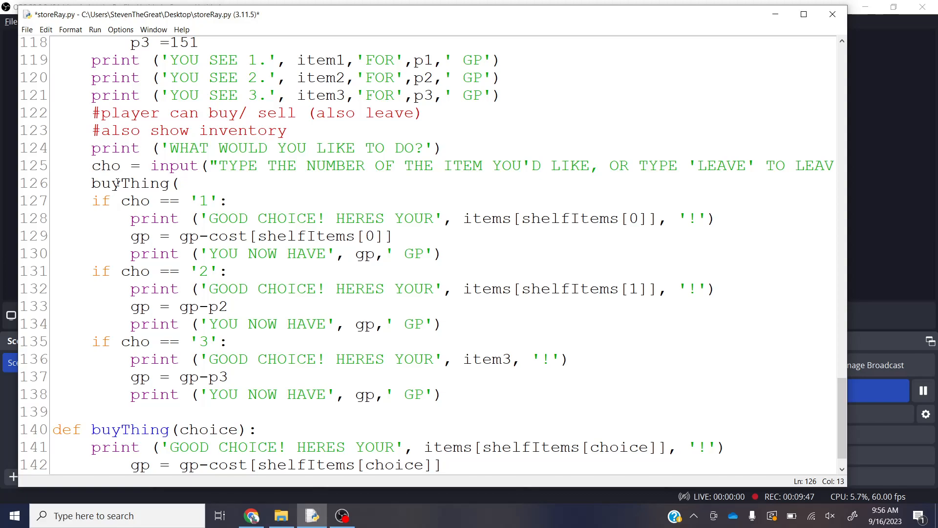
pyautogui.write('cho-1')
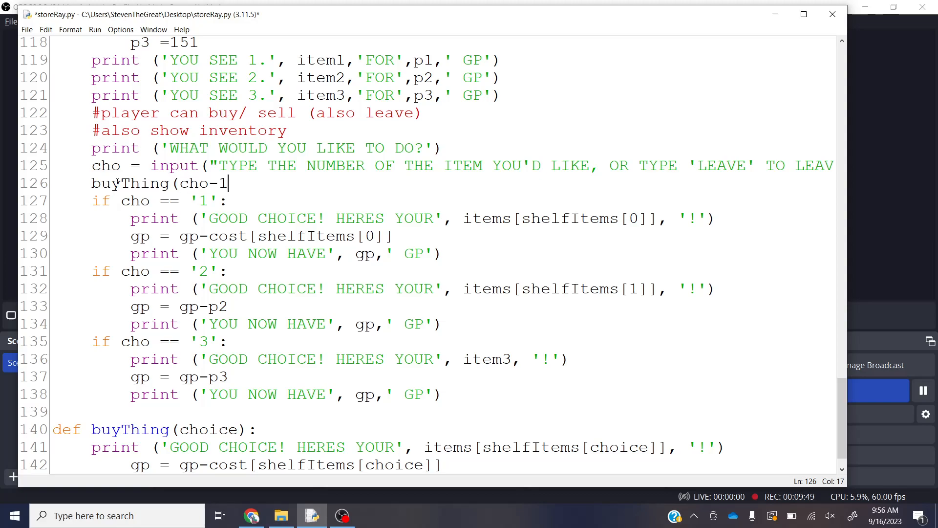
pyautogui.write(')')
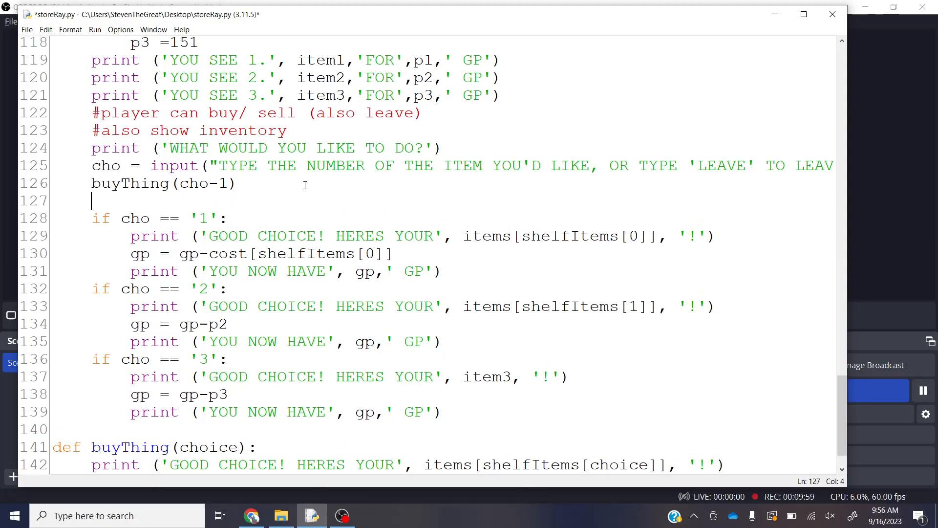
# Step: Run the module, hit an unexpected-indent error in buyThing and fix the flagged gp line's indent
pyautogui.click(95, 29)
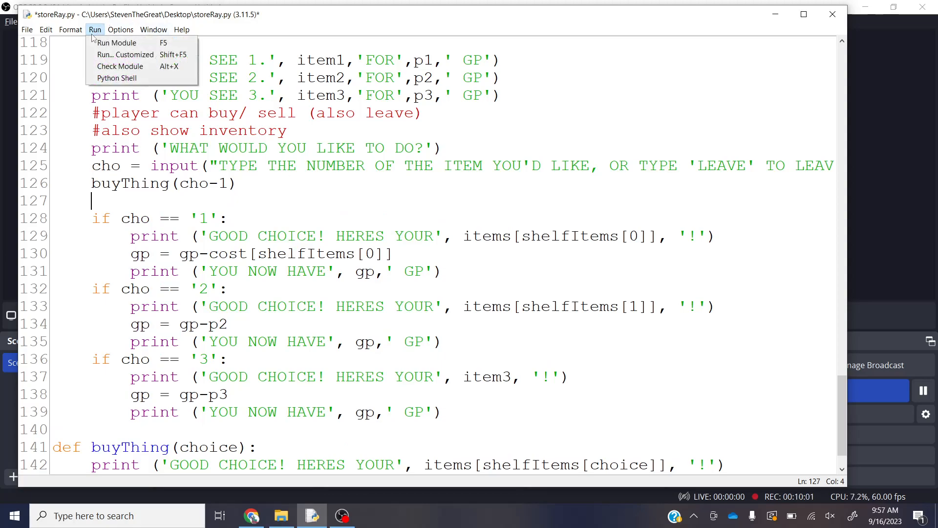
pyautogui.click(116, 42)
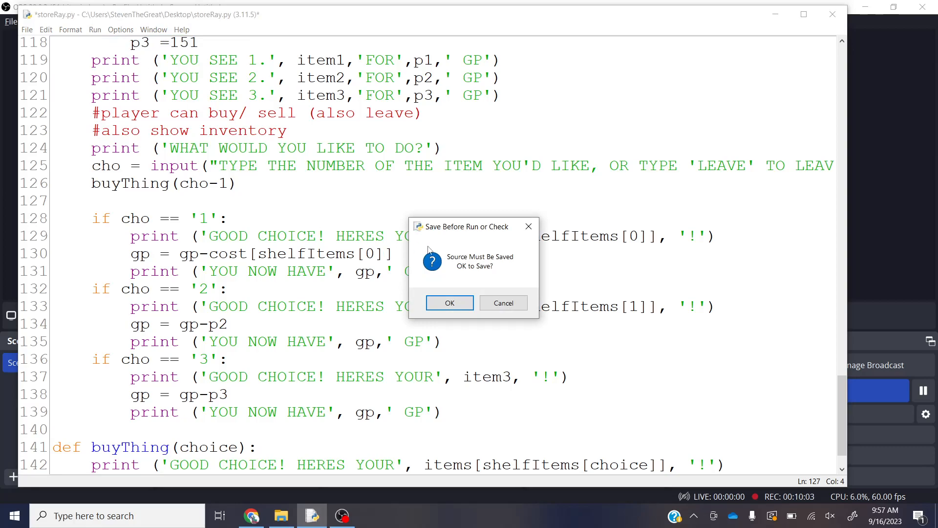
pyautogui.click(449, 302)
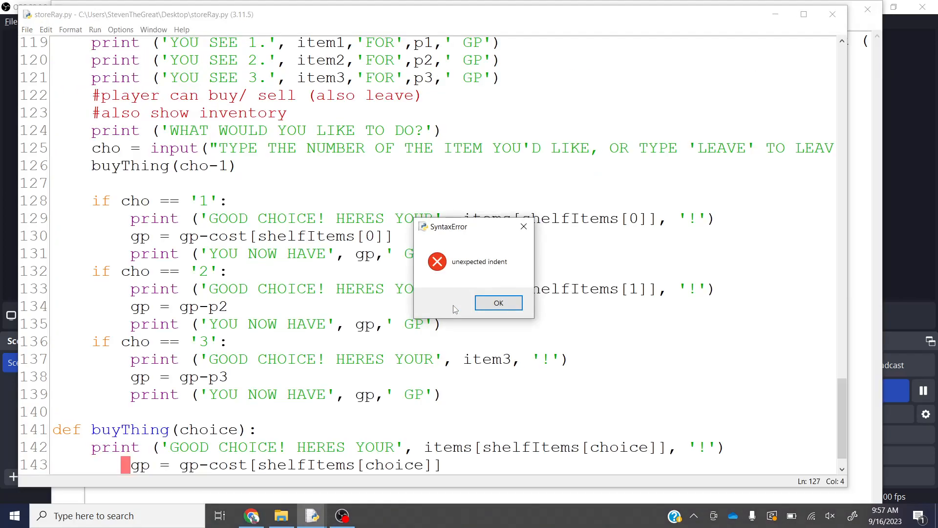
pyautogui.click(498, 302)
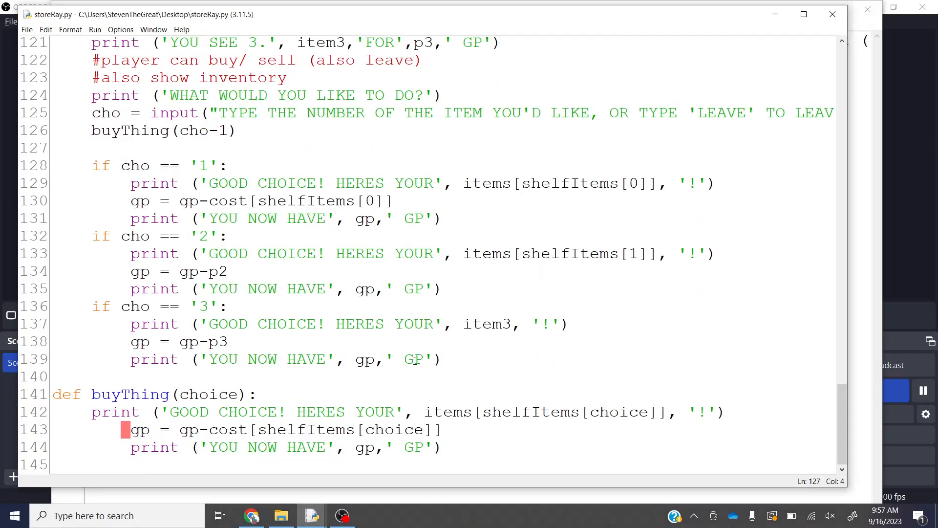
pyautogui.click(139, 431)
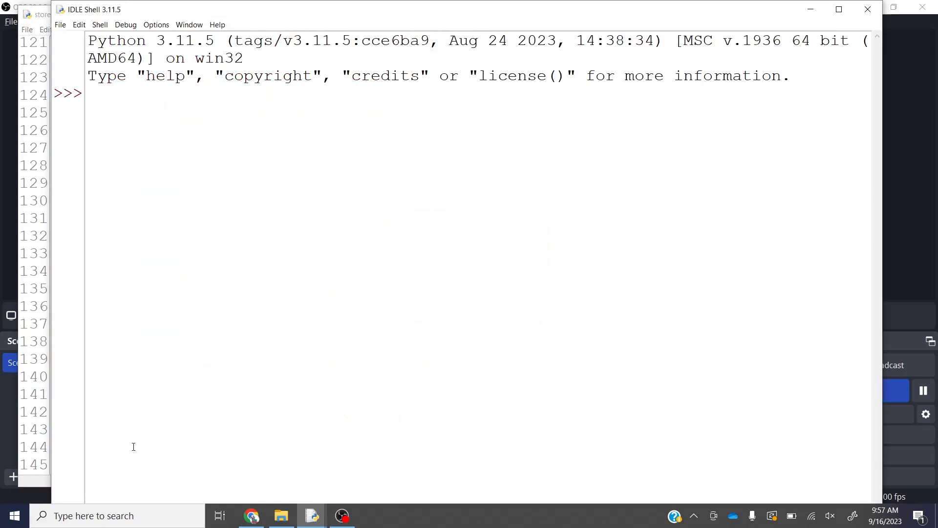
pyautogui.press('F5')
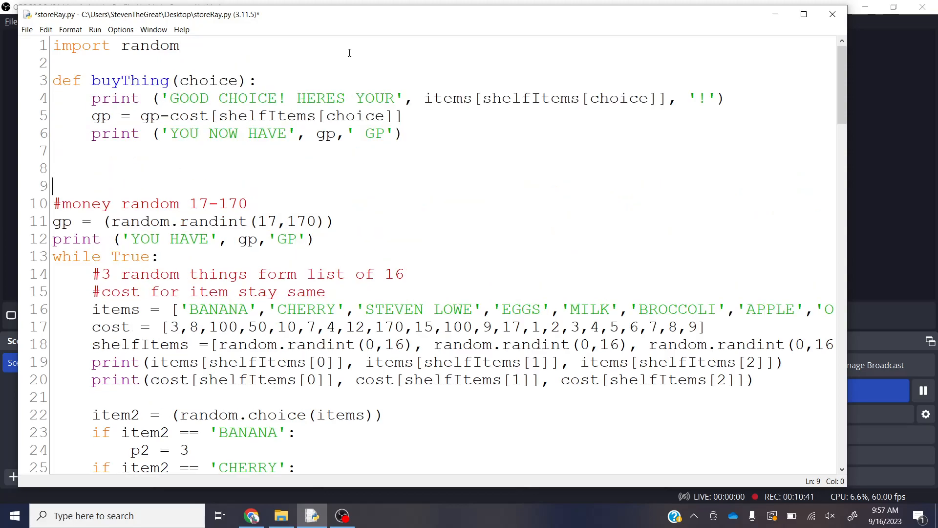
# Step: Move the buyThing definition to line 3 under import random and run again
pyautogui.scroll(-3)
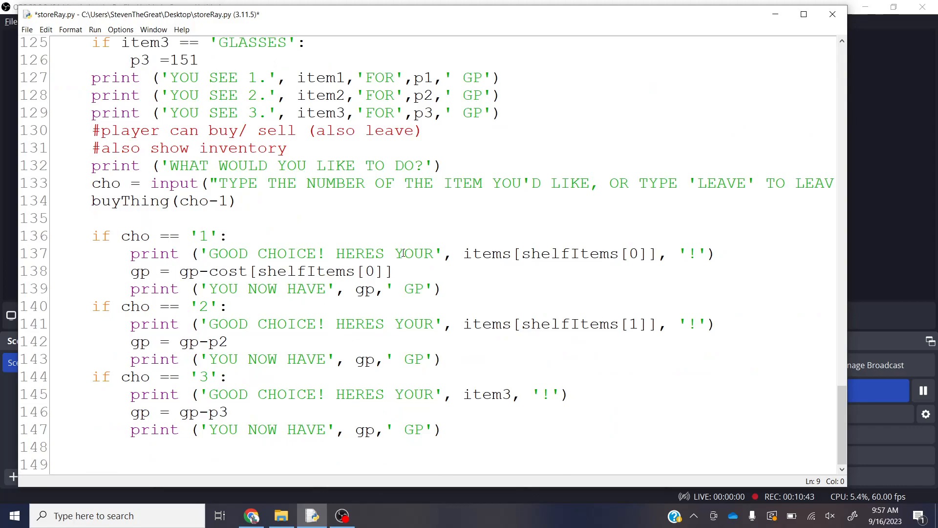
pyautogui.click(94, 29)
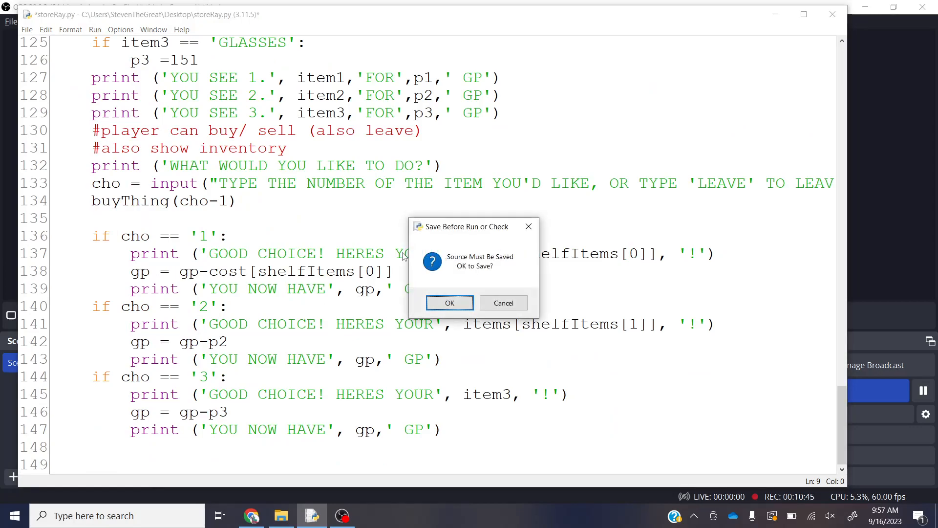
pyautogui.click(450, 303)
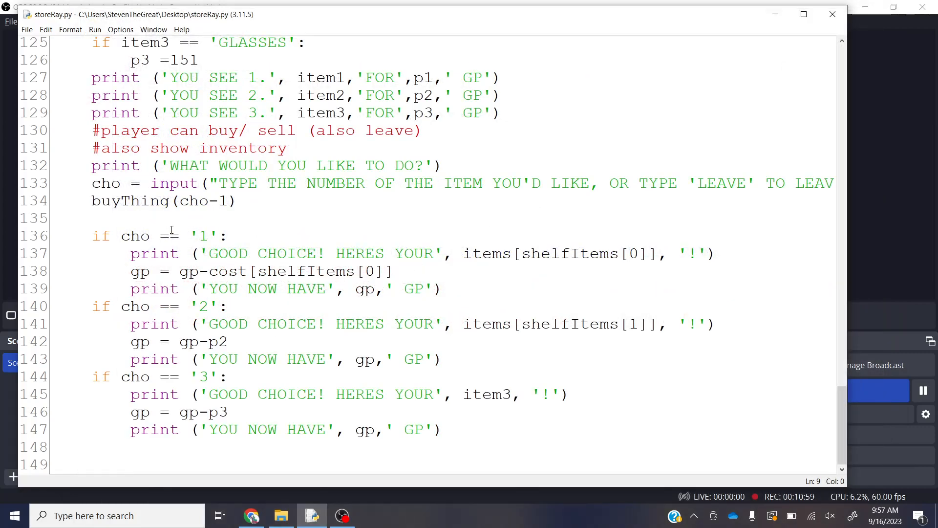
# Step: Add #handle the leaving and #buy stuff comments, change the call to buyThing(int(cho)-1), and run
pyautogui.doubleClick(197, 236)
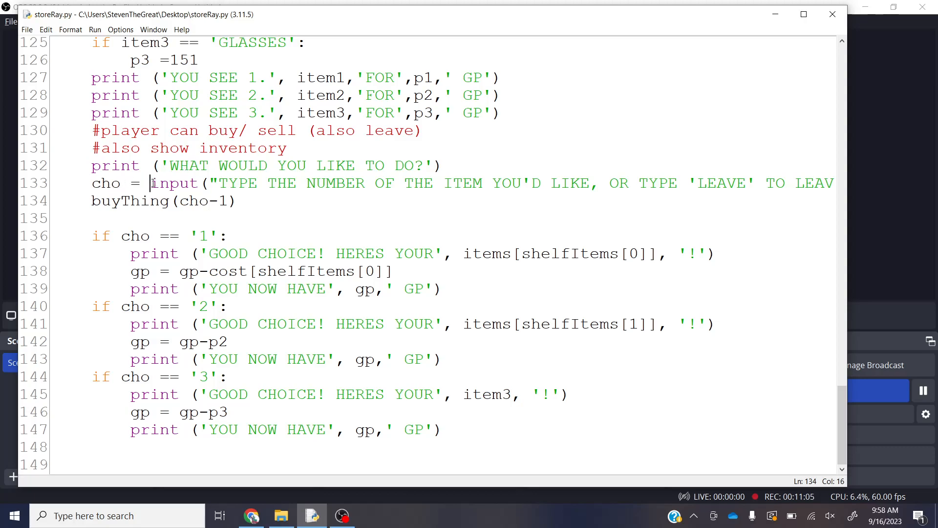
pyautogui.write('int')
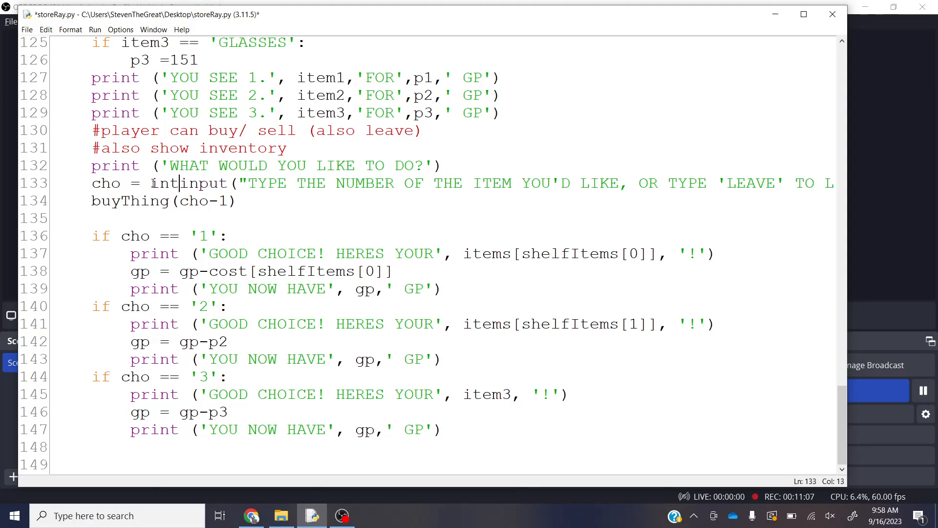
pyautogui.write('(')
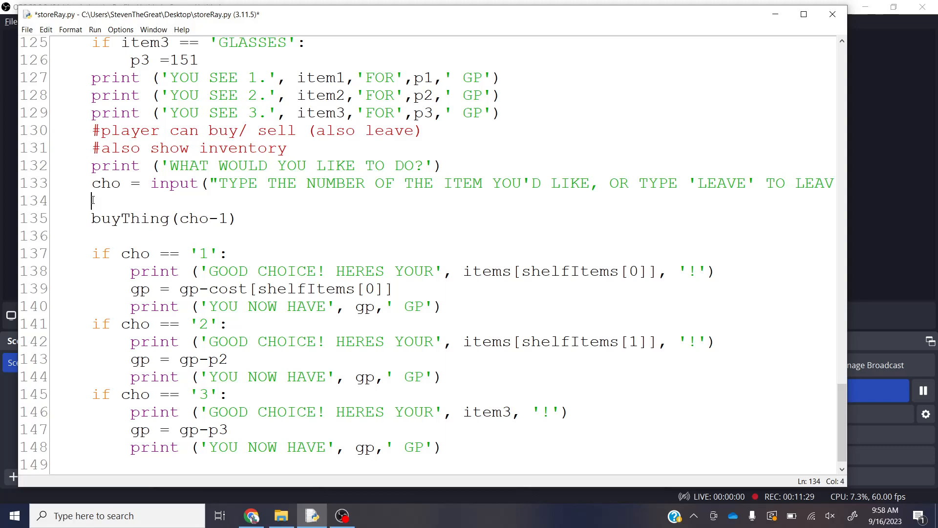
pyautogui.write('#handle the leaving')
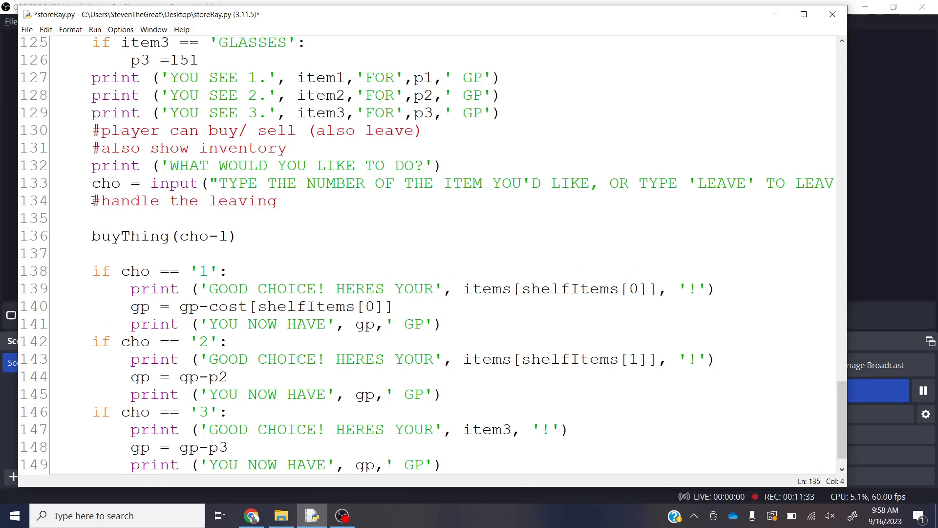
pyautogui.click(93, 218)
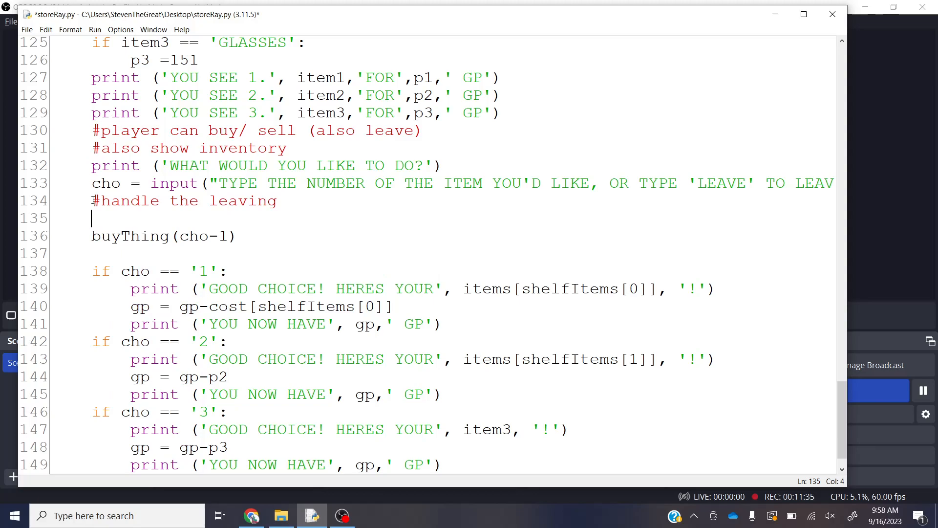
pyautogui.write('#buy stu')
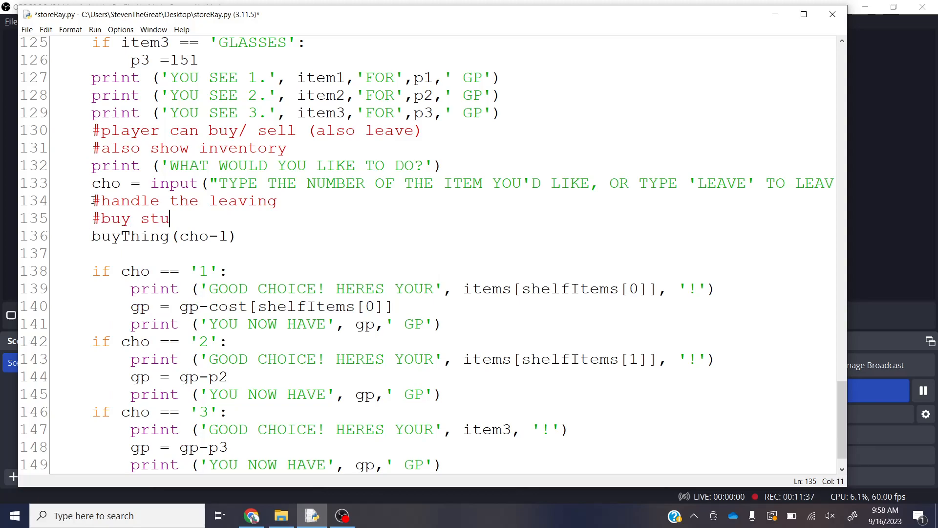
pyautogui.write('ff')
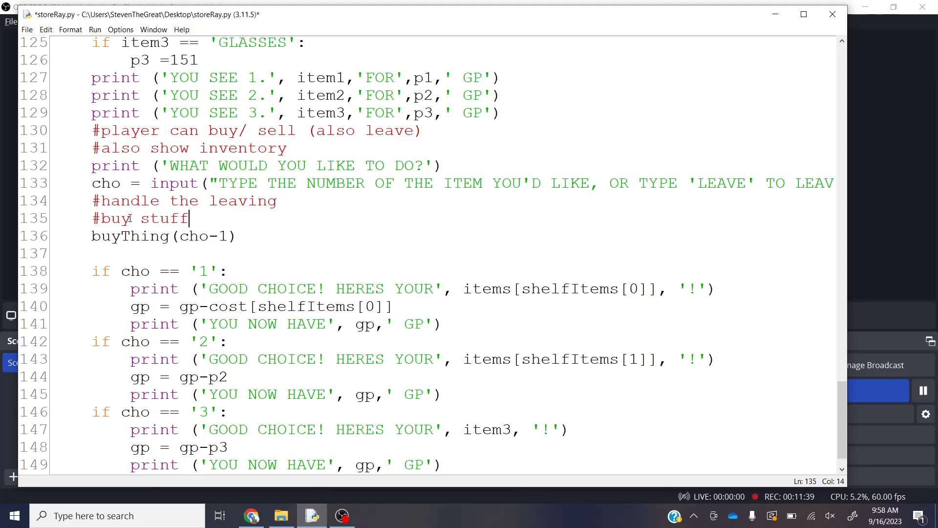
pyautogui.write('int(')
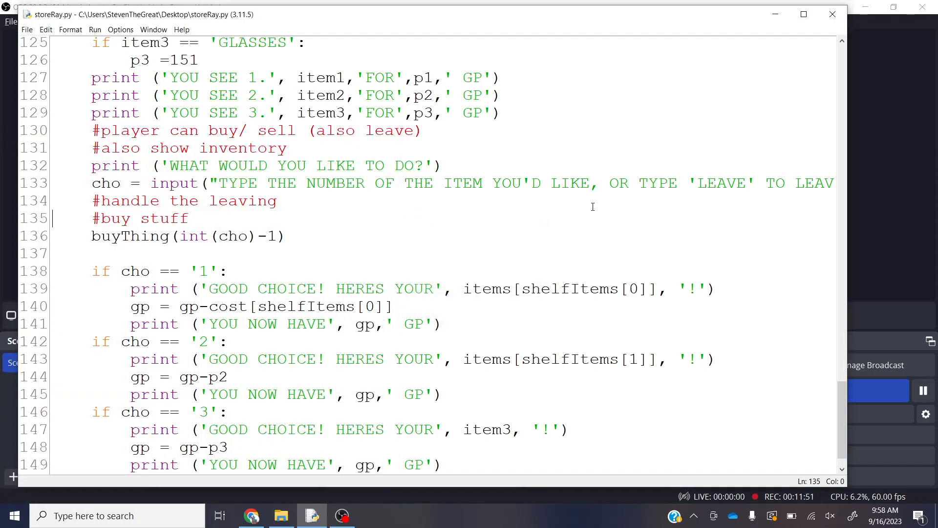
pyautogui.press('F5')
pyautogui.write('2')
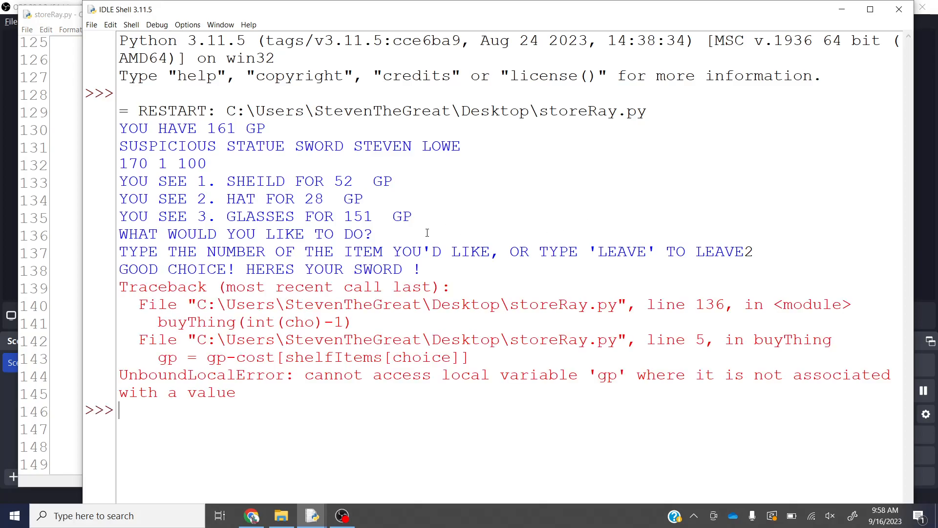
pyautogui.moveTo(388, 281)
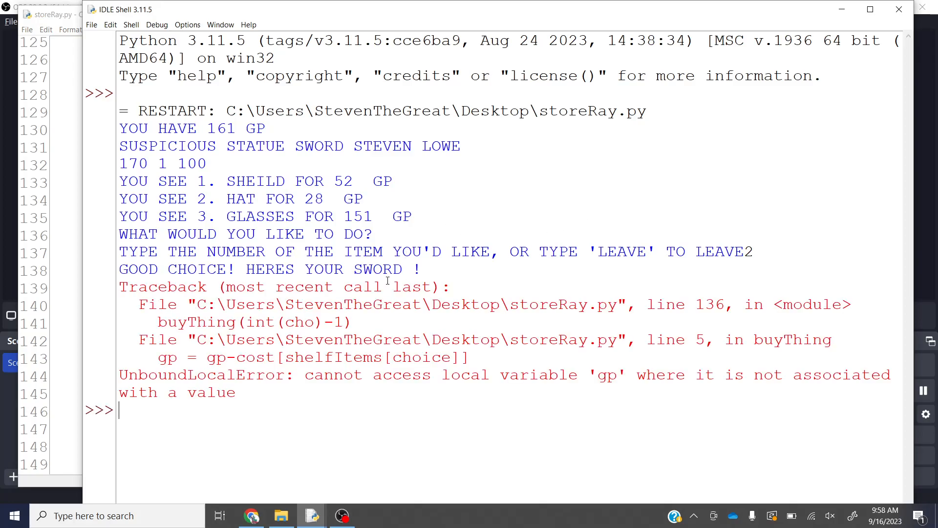
pyautogui.moveTo(636, 309)
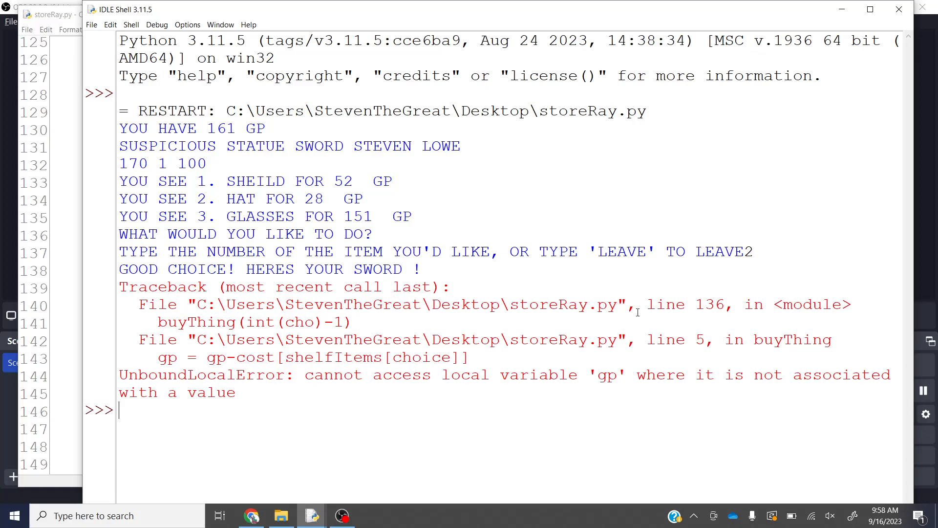
pyautogui.moveTo(191, 322)
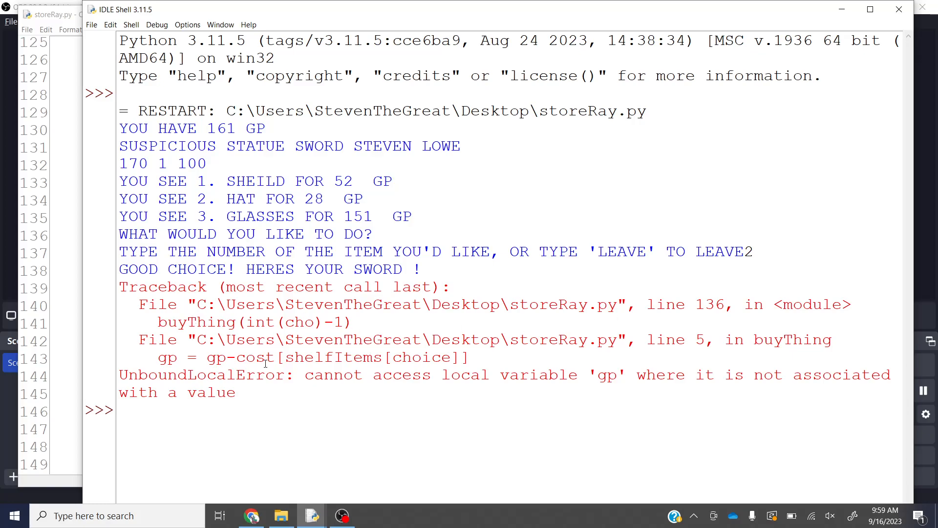
pyautogui.moveTo(513, 370)
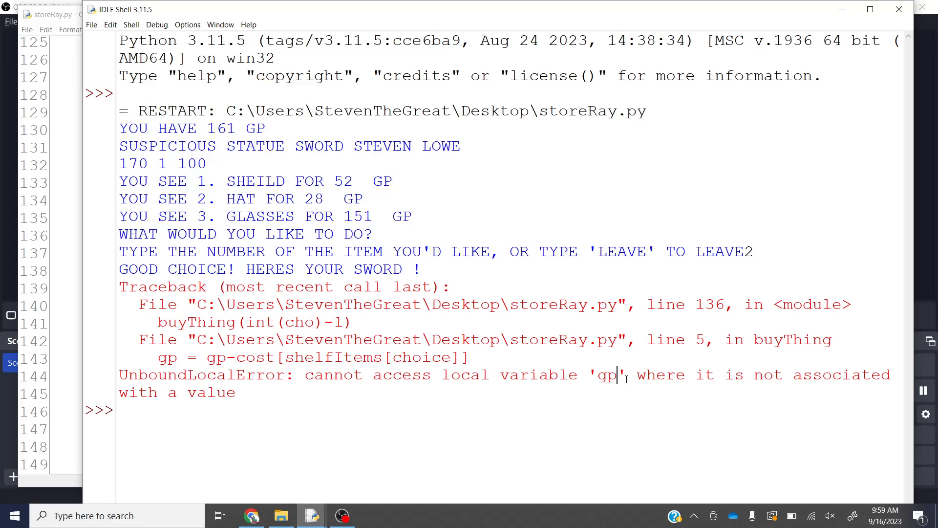
# Step: Move the buyThing function below the print('YOU HAVE', gp,'GP') line and run again
pyautogui.doubleClick(605, 375)
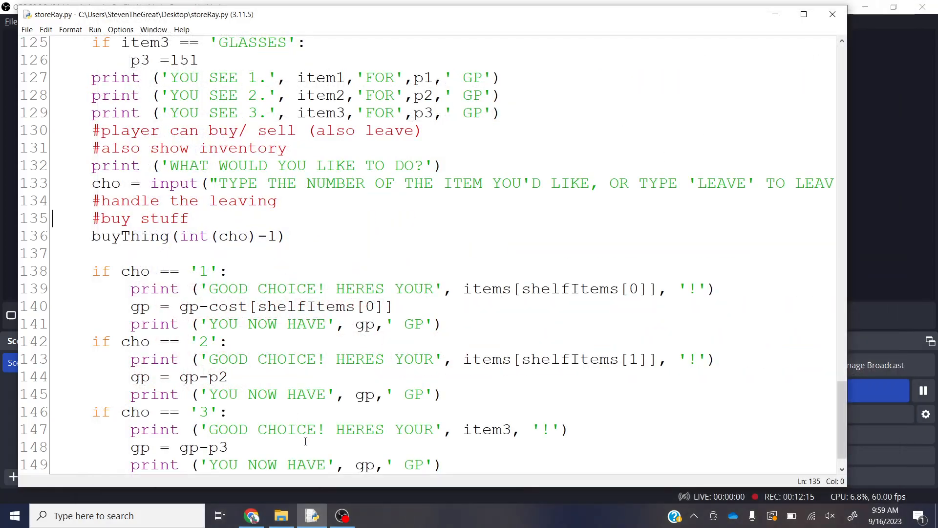
pyautogui.scroll(-3)
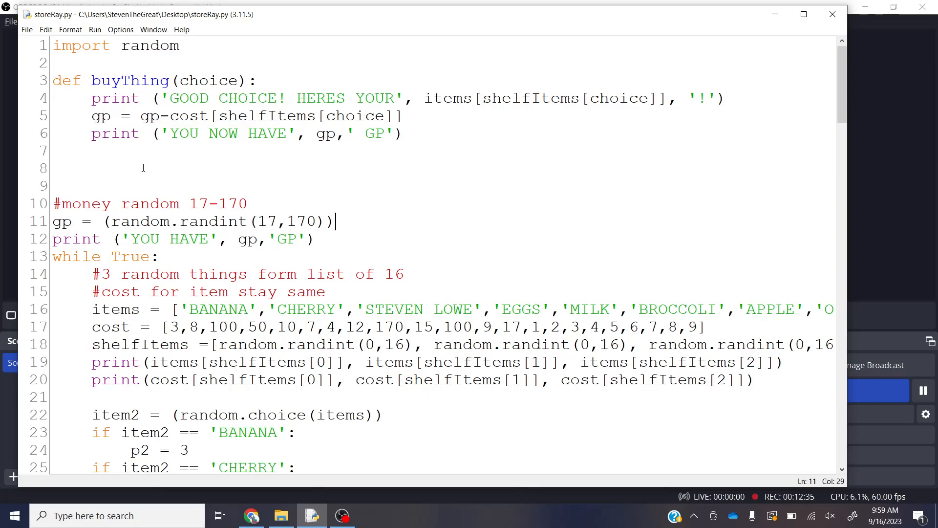
pyautogui.moveTo(333, 234)
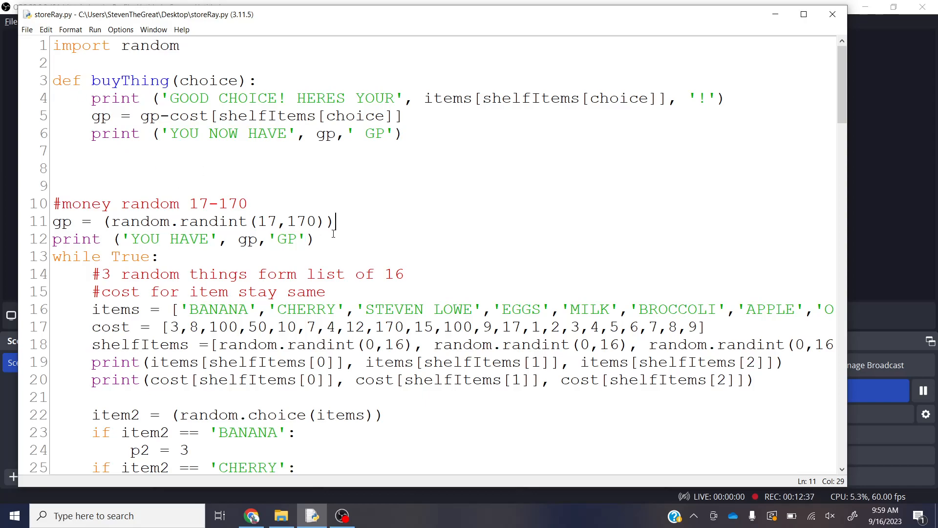
pyautogui.moveTo(424, 132)
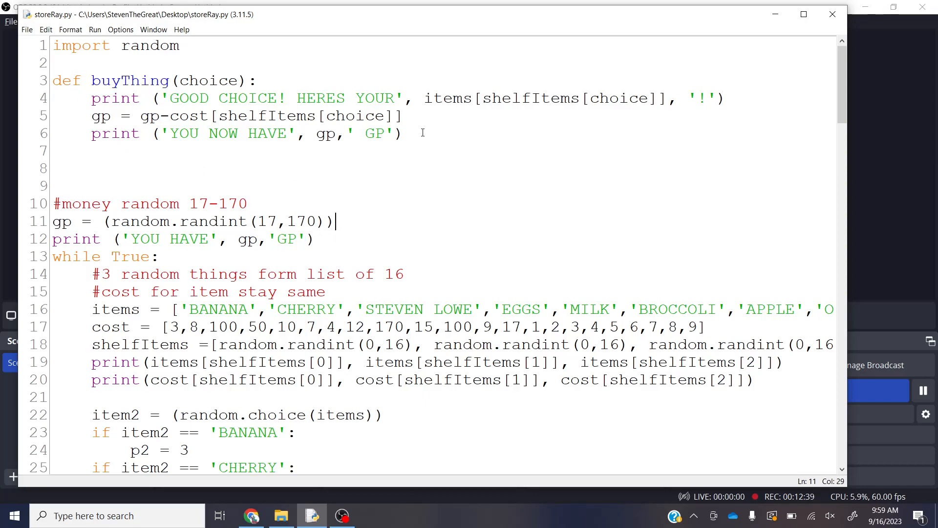
pyautogui.moveTo(339, 226)
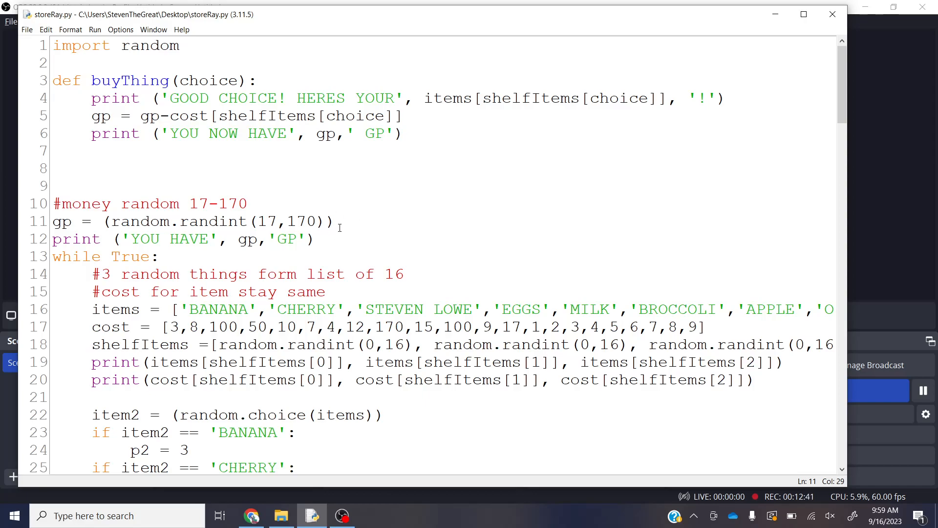
pyautogui.moveTo(92, 98); pyautogui.dragTo(404, 134)
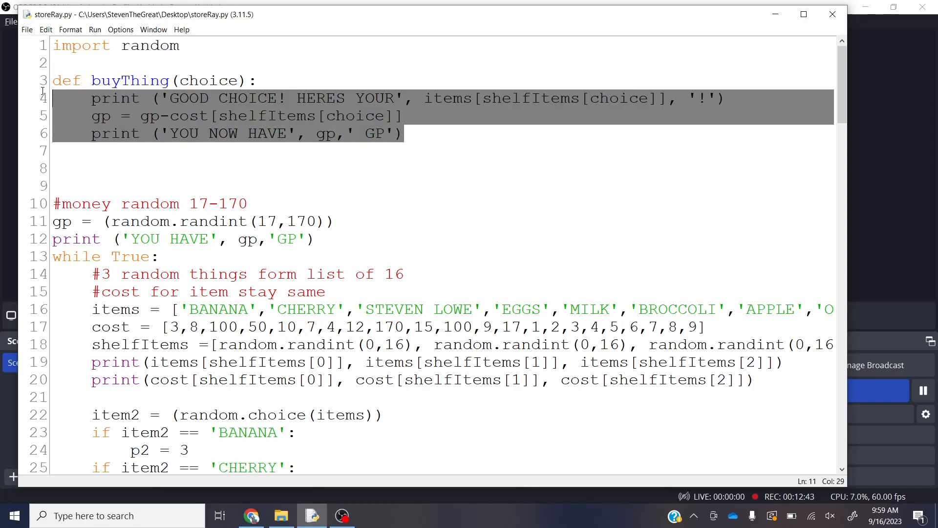
pyautogui.press('Delete')
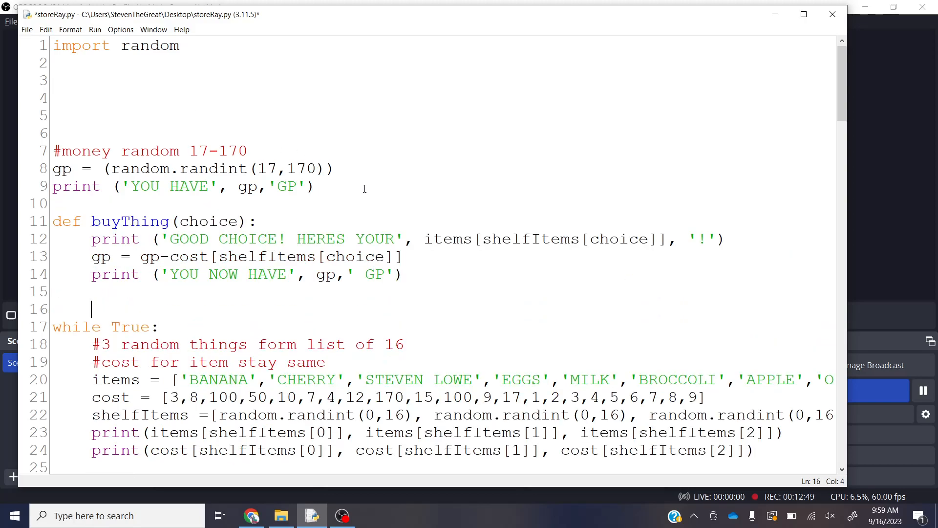
pyautogui.press('F5')
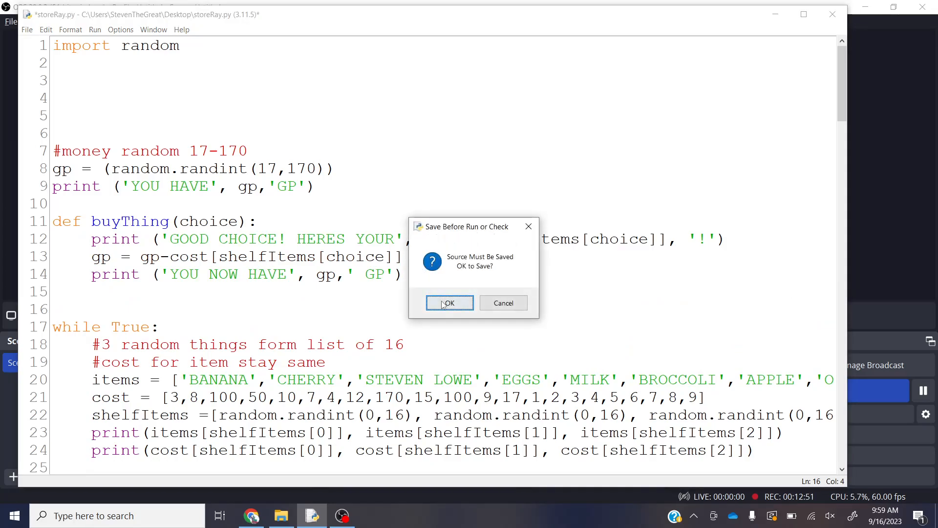
# Step: Add global gp as the first line of buyThing and start another run
pyautogui.click(449, 303)
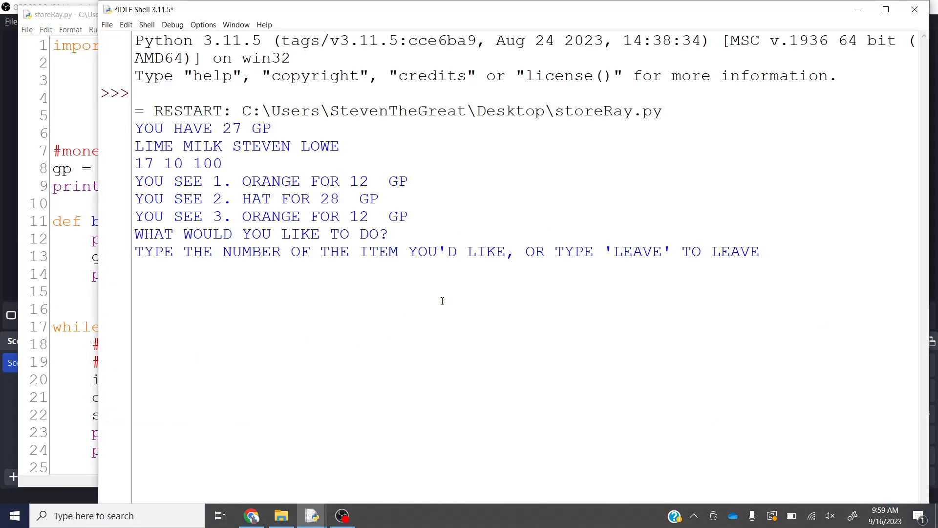
pyautogui.press('Return')
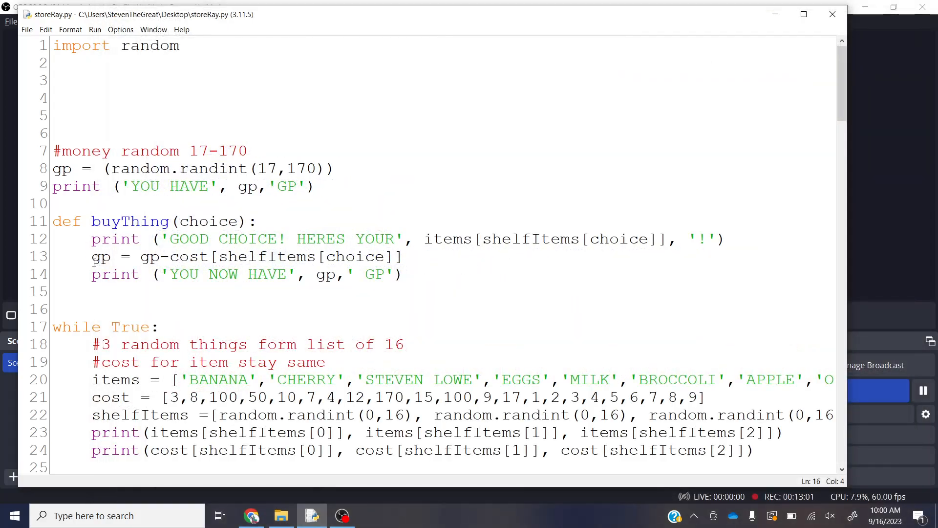
pyautogui.click(93, 256)
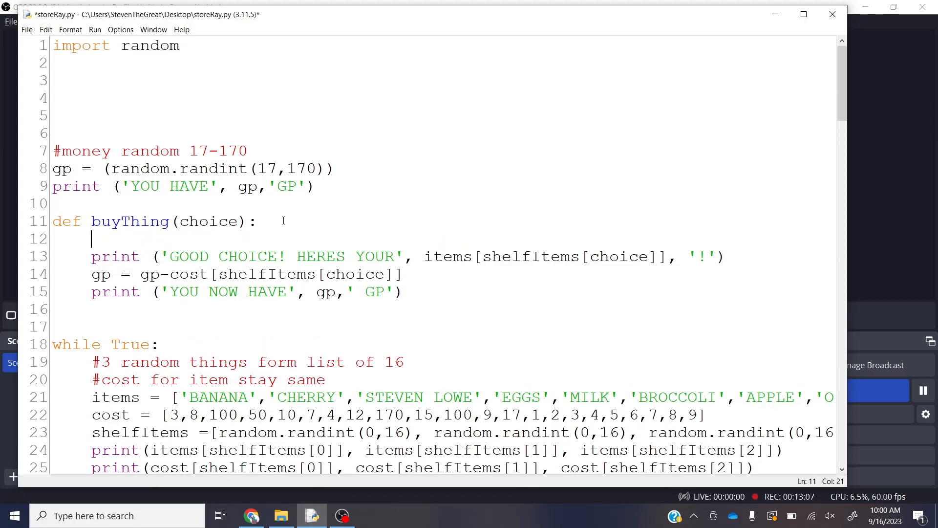
pyautogui.write('glo')
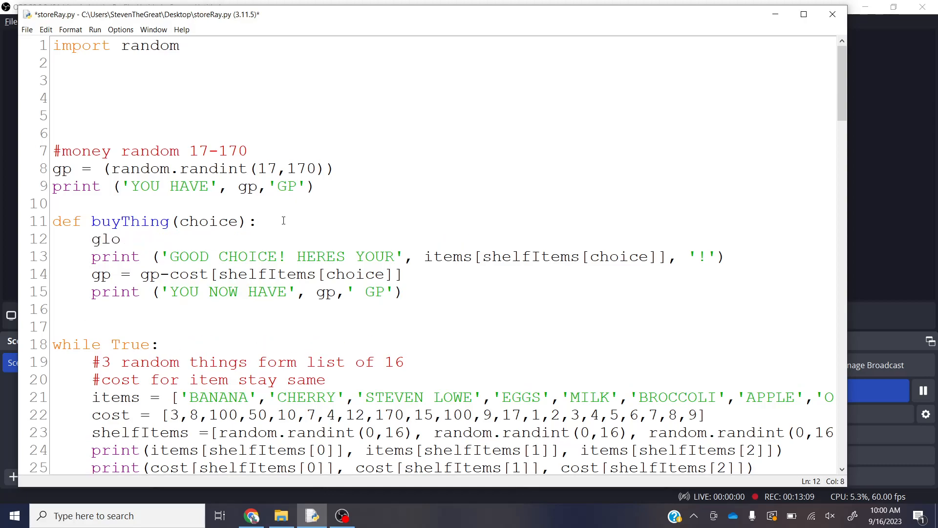
pyautogui.write('bal')
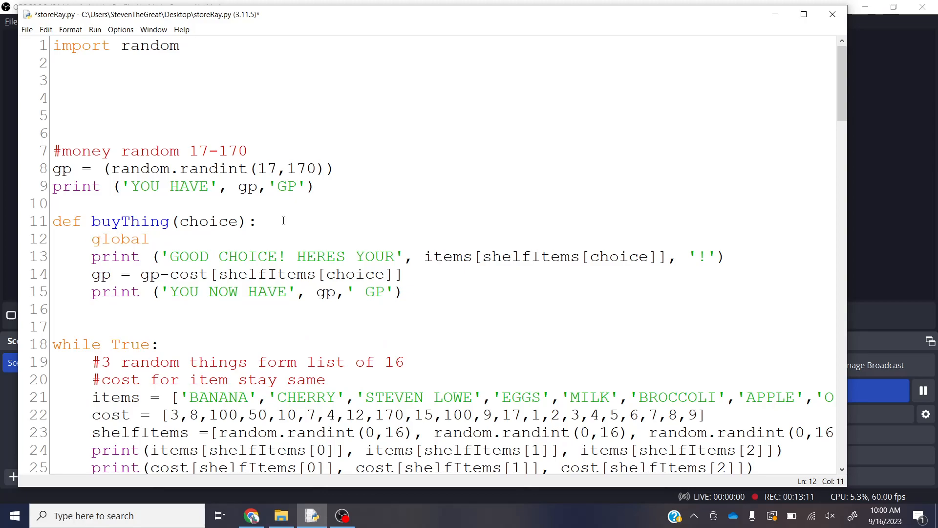
pyautogui.write('gp')
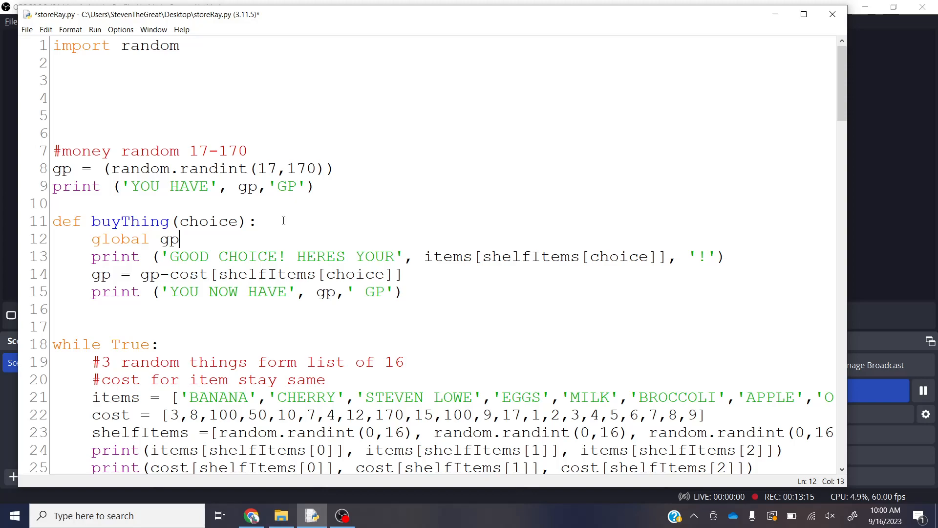
pyautogui.press('F5')
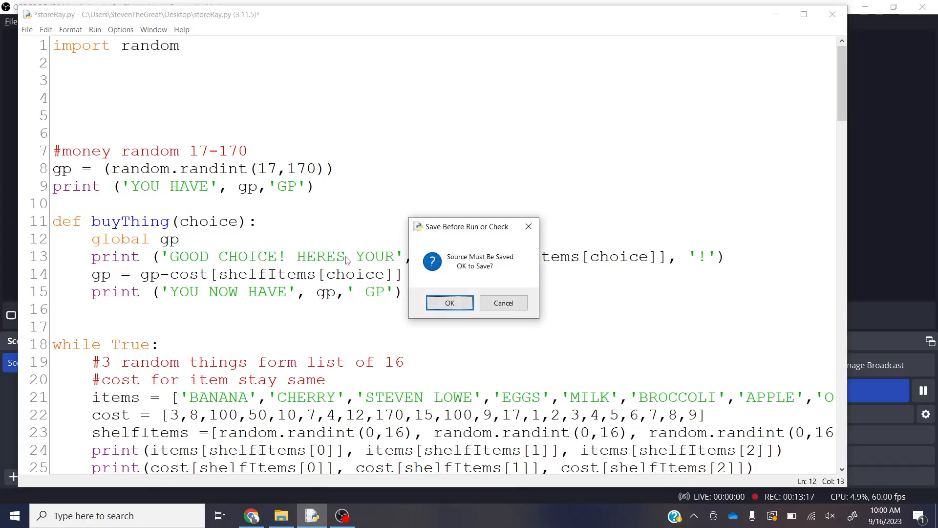
# Step: Run the store, buy item 2 leaving 80 GP, and return to the editor's old item1 price checks
pyautogui.click(450, 302)
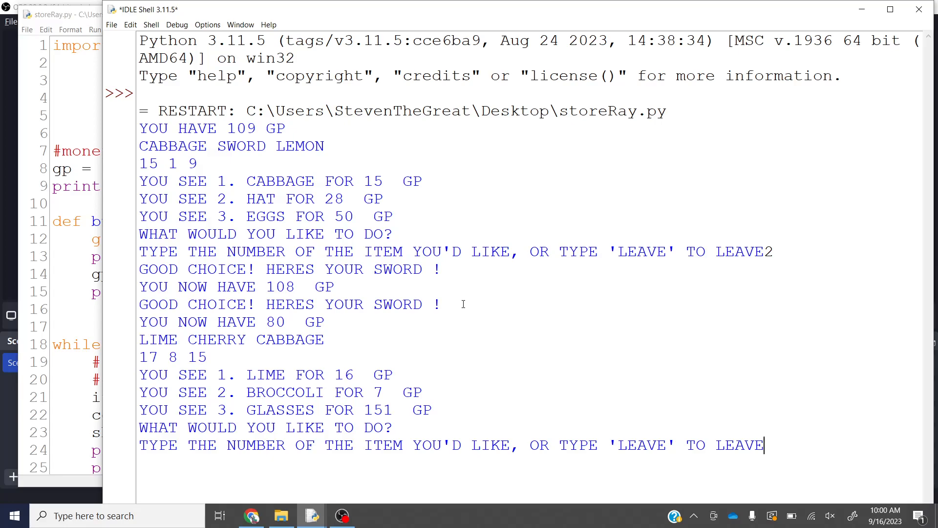
pyautogui.moveTo(246, 214)
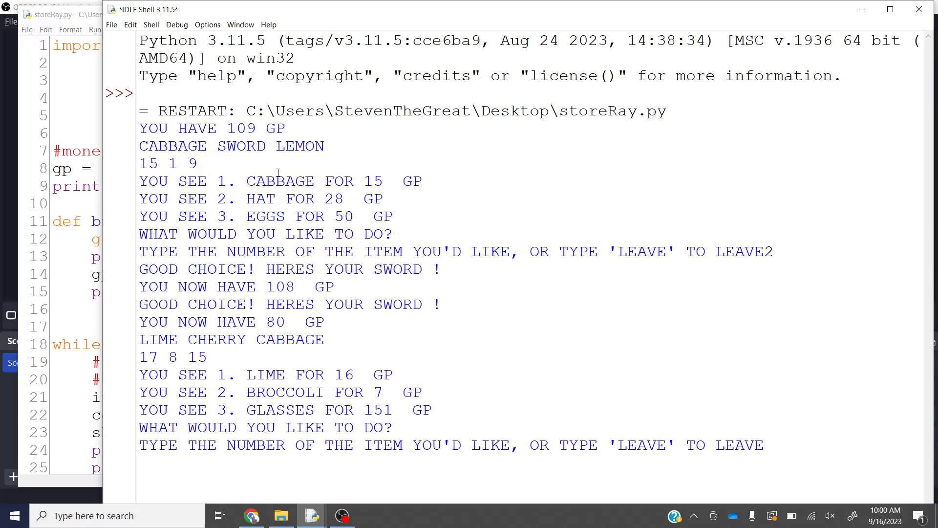
pyautogui.moveTo(271, 208)
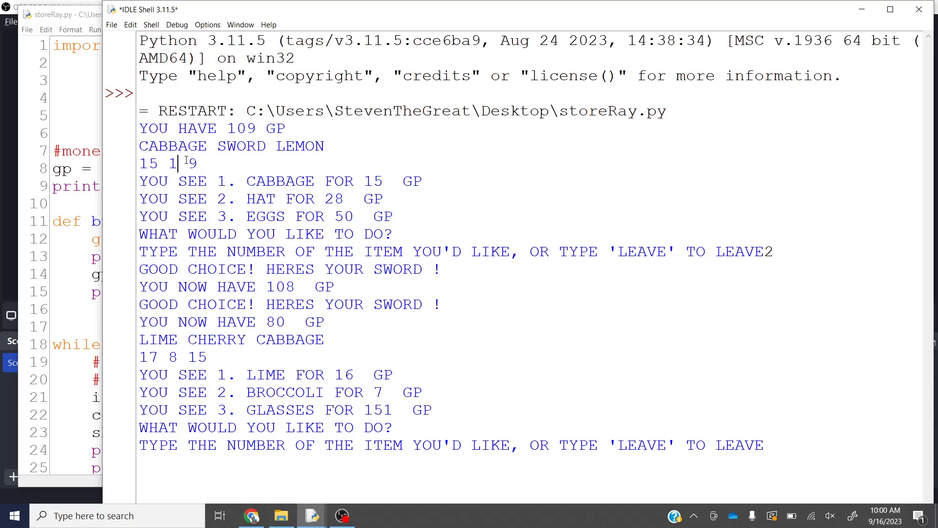
pyautogui.moveTo(140, 181); pyautogui.dragTo(393, 216)
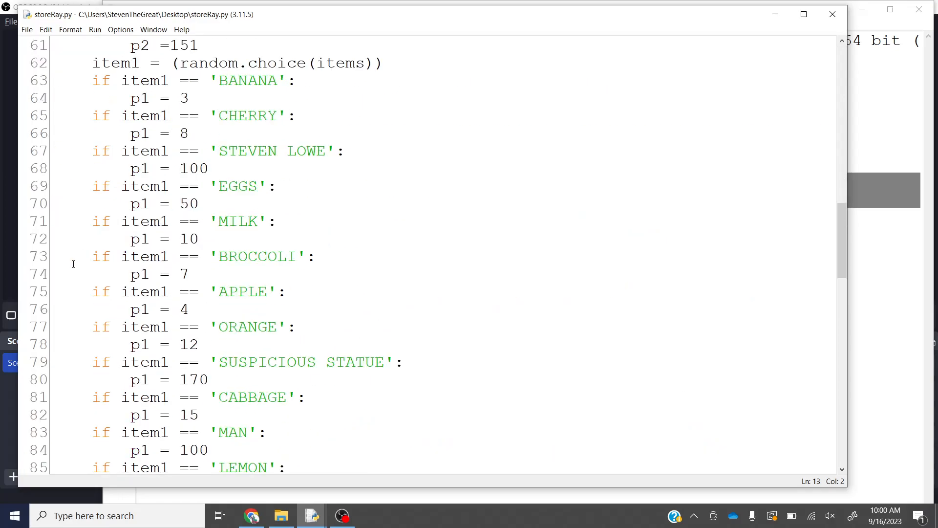
# Step: Change the choice-2 message on line 148 from items[shelfItems[1]] back to item2
pyautogui.scroll(-3)
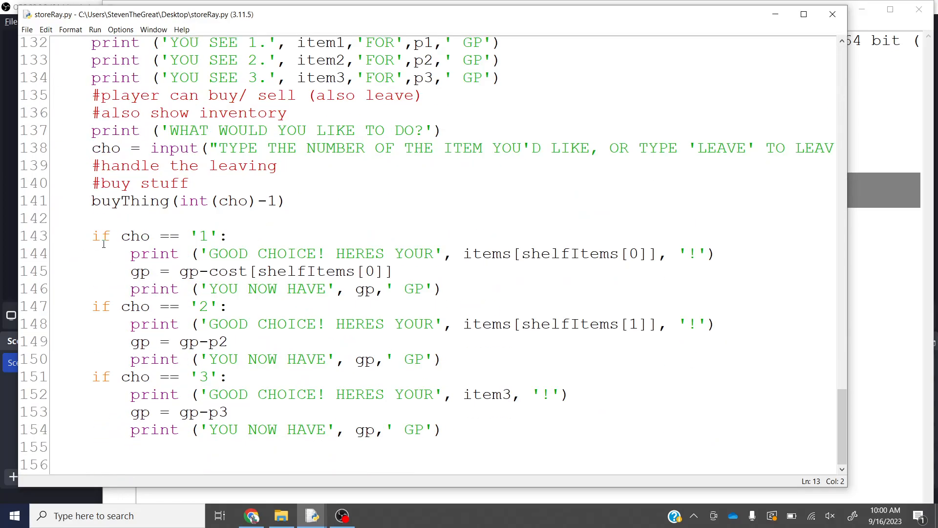
pyautogui.moveTo(263, 271); pyautogui.dragTo(440, 289)
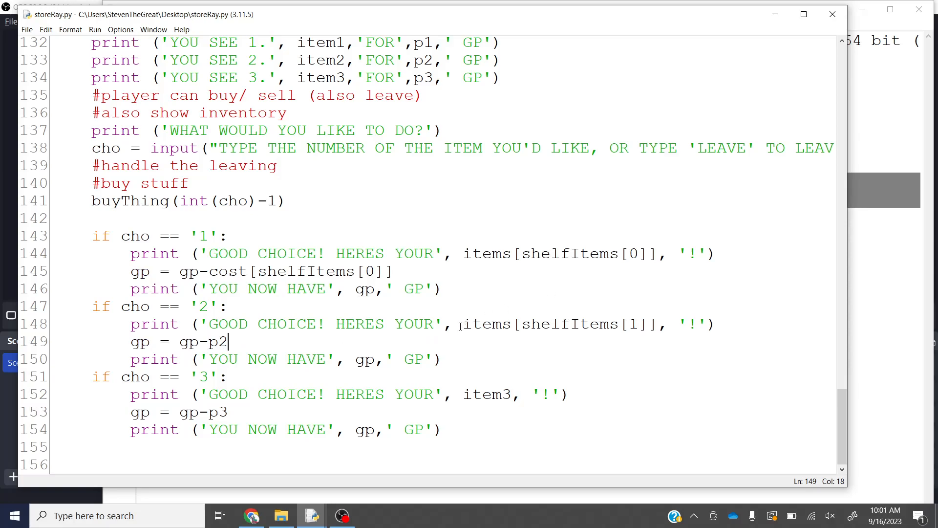
pyautogui.doubleClick(539, 323)
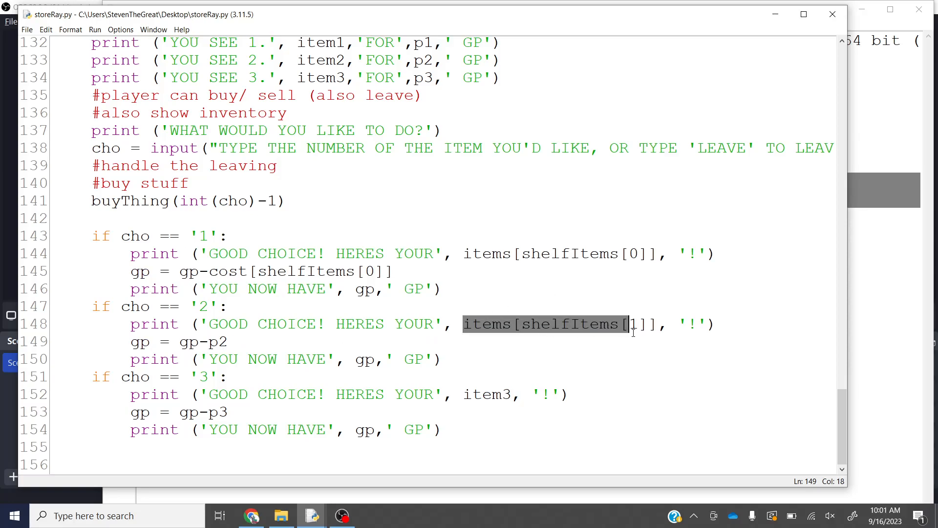
pyautogui.write('item')
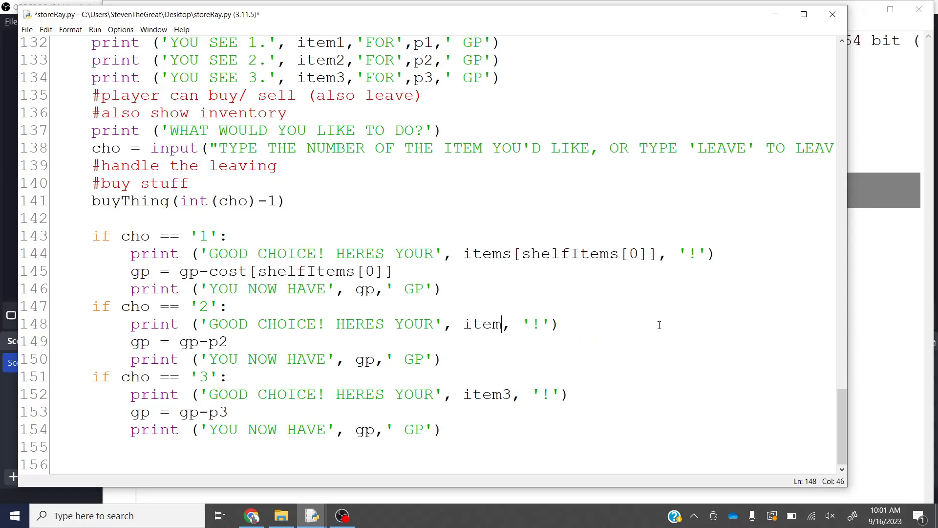
pyautogui.write('2')
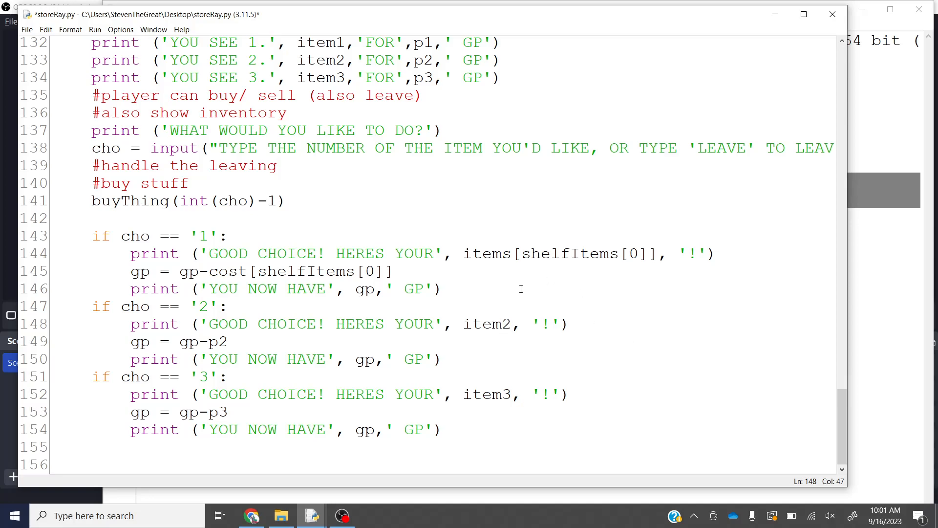
pyautogui.moveTo(130, 253); pyautogui.dragTo(440, 288)
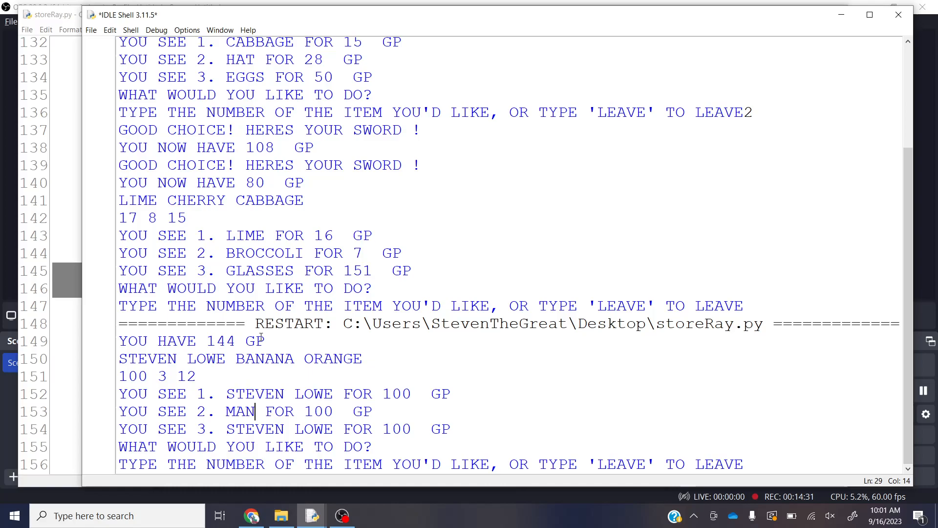
pyautogui.moveTo(420, 409)
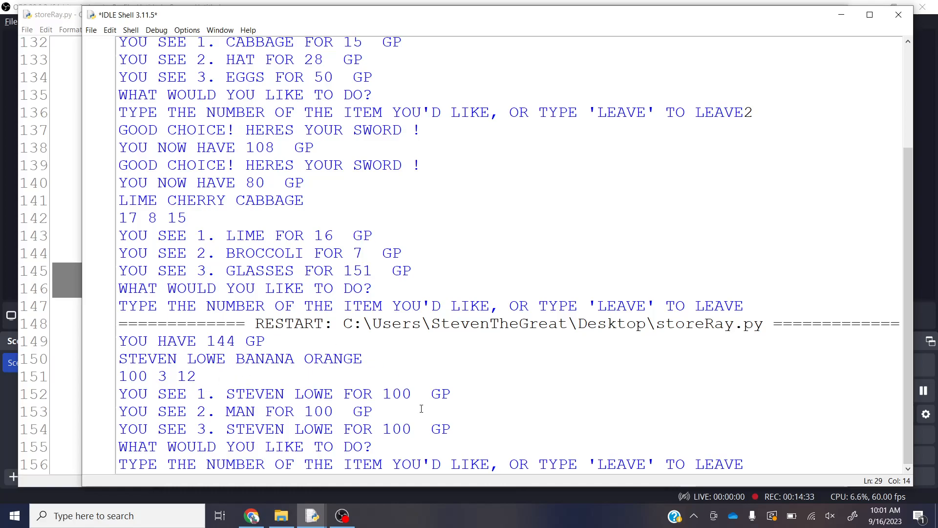
pyautogui.moveTo(369, 425)
pyautogui.write('2')
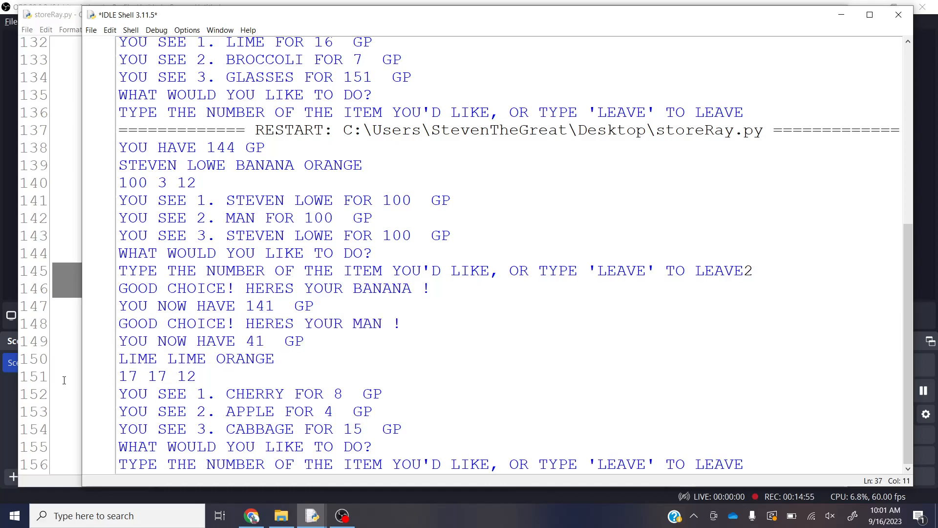
# Step: Replace item1 in the first YOU SEE line with items[shelfItems[0]]
pyautogui.click(51, 15)
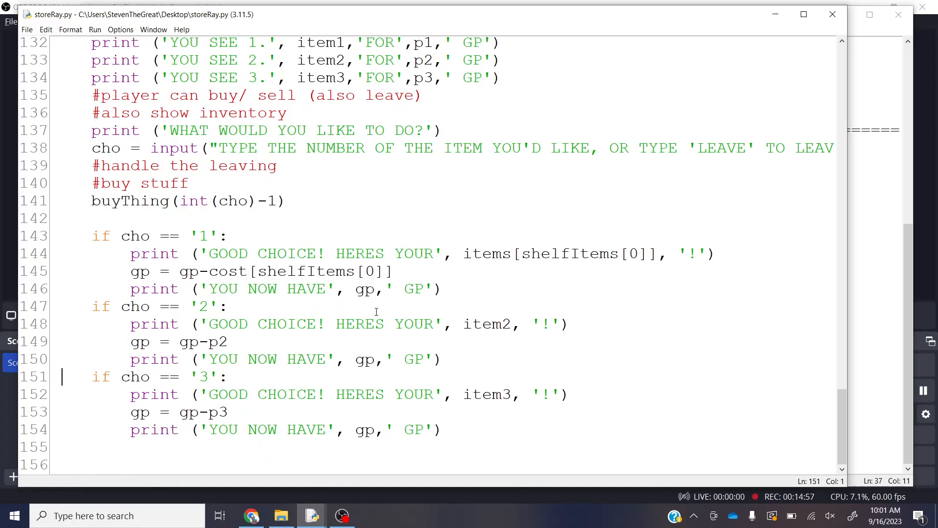
pyautogui.click(442, 429)
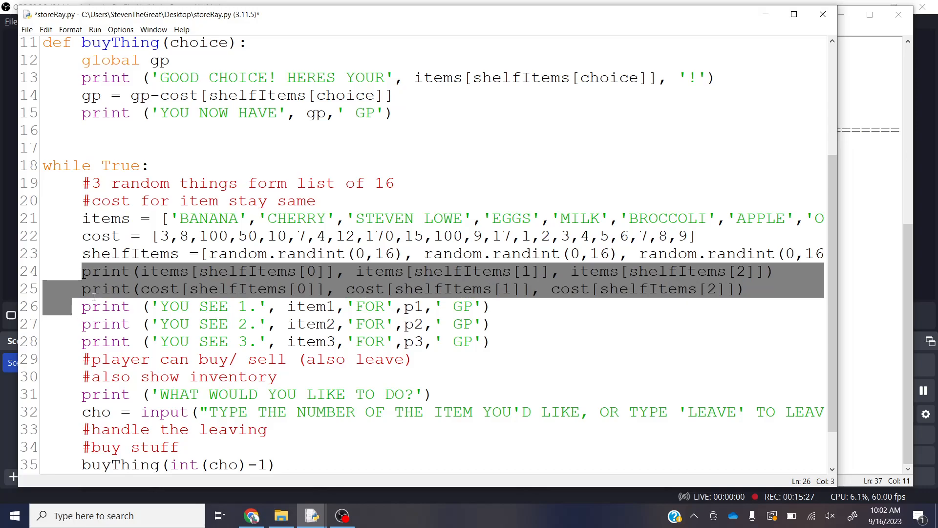
pyautogui.click(87, 306)
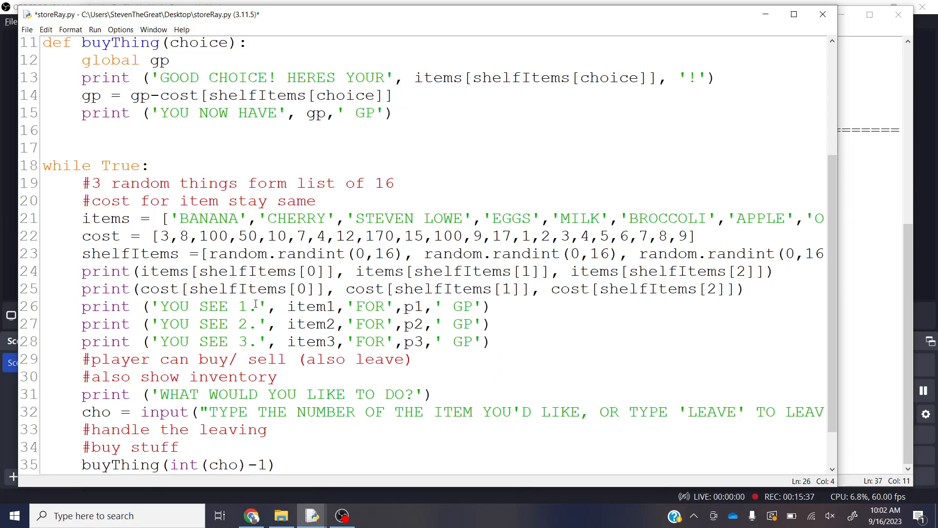
pyautogui.doubleClick(324, 306)
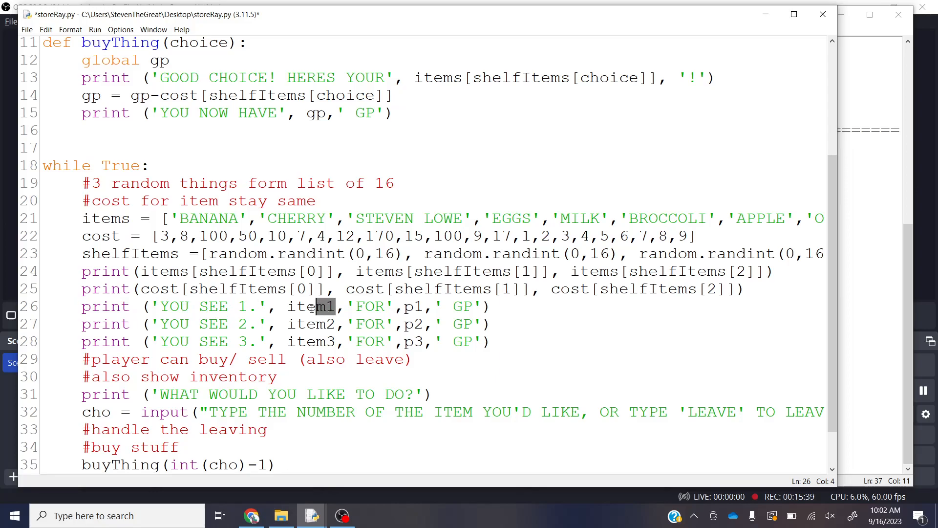
pyautogui.doubleClick(311, 306)
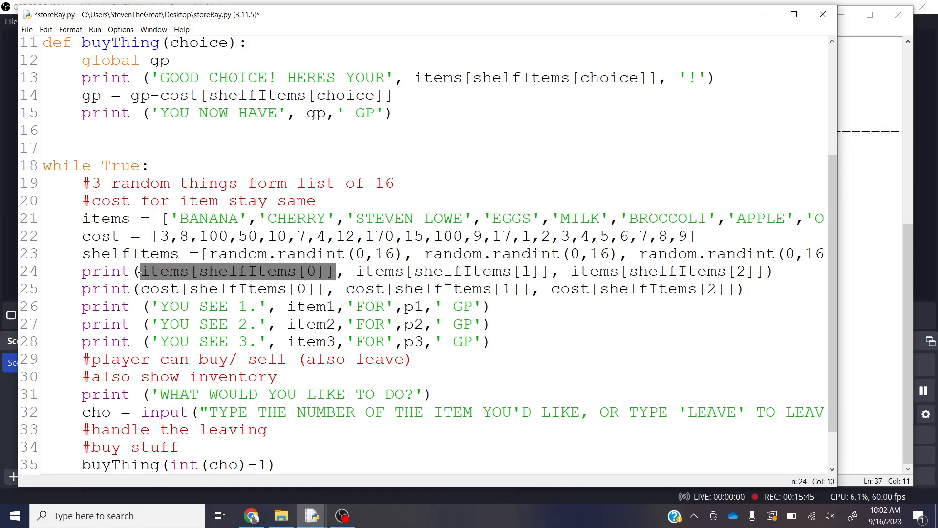
pyautogui.doubleClick(310, 306)
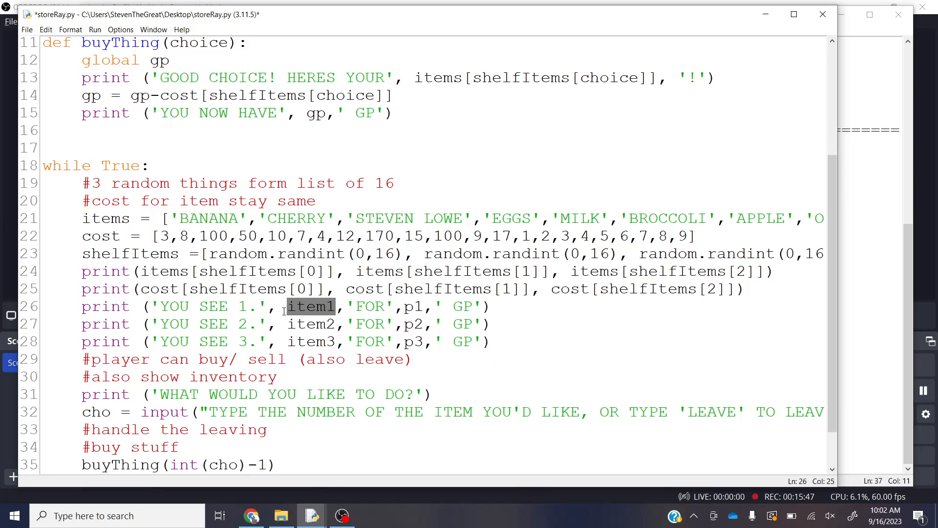
pyautogui.write('items[shelfItems[0]]')
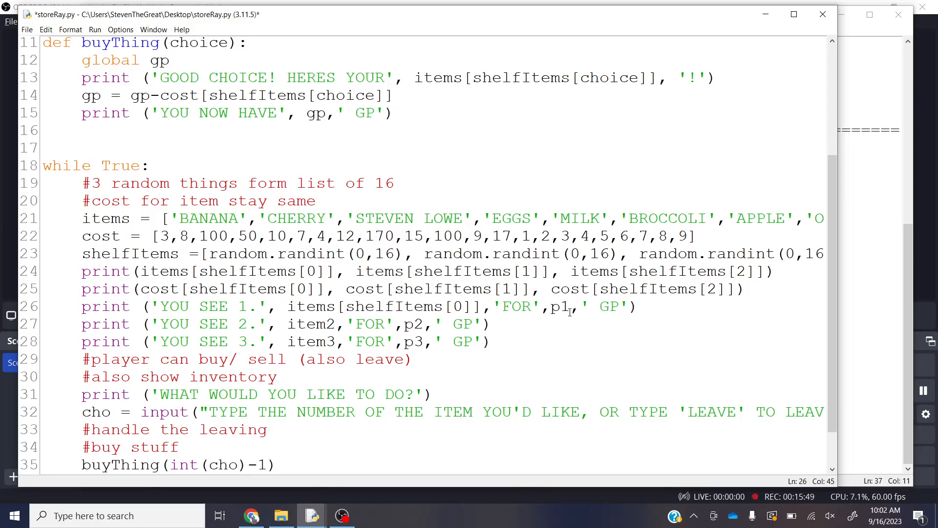
# Step: Replace p1 in that line with cost[shelfItems[0]]
pyautogui.doubleClick(564, 306)
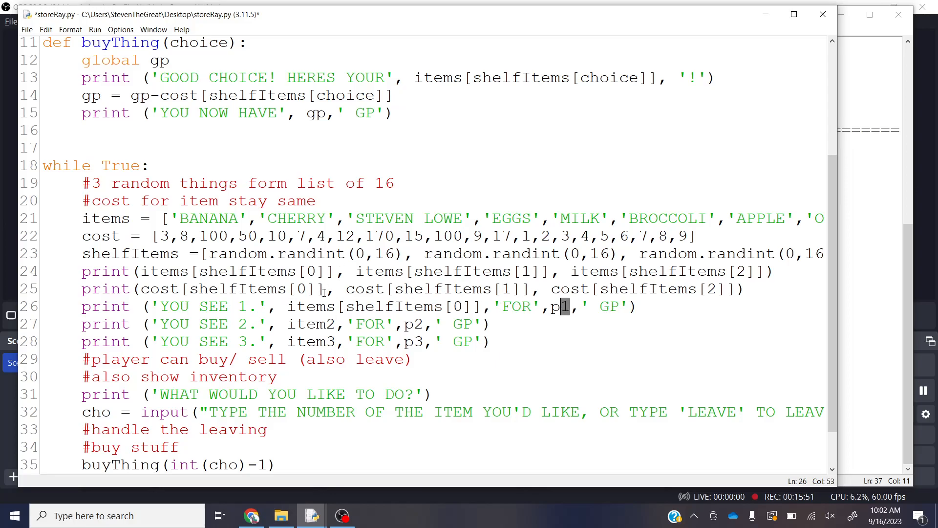
pyautogui.doubleClick(231, 289)
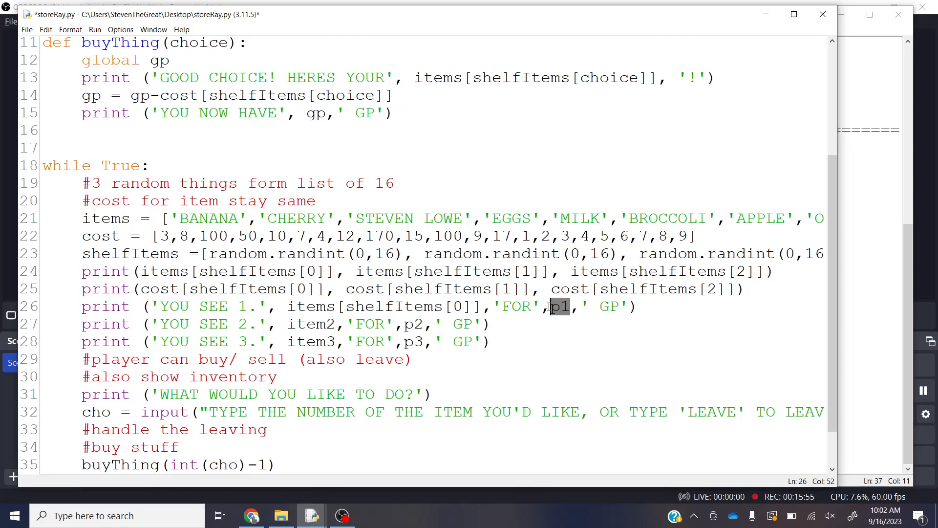
pyautogui.write('cost[shelfItems[0]]')
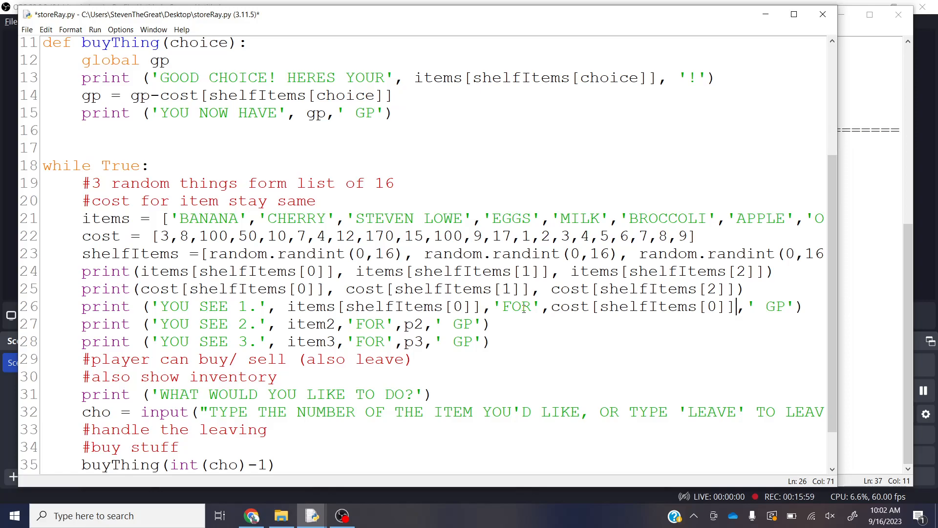
# Step: Remove the second and third YOU SEE lines and add a for loop header over shelfItems
pyautogui.moveTo(82, 323); pyautogui.dragTo(341, 342)
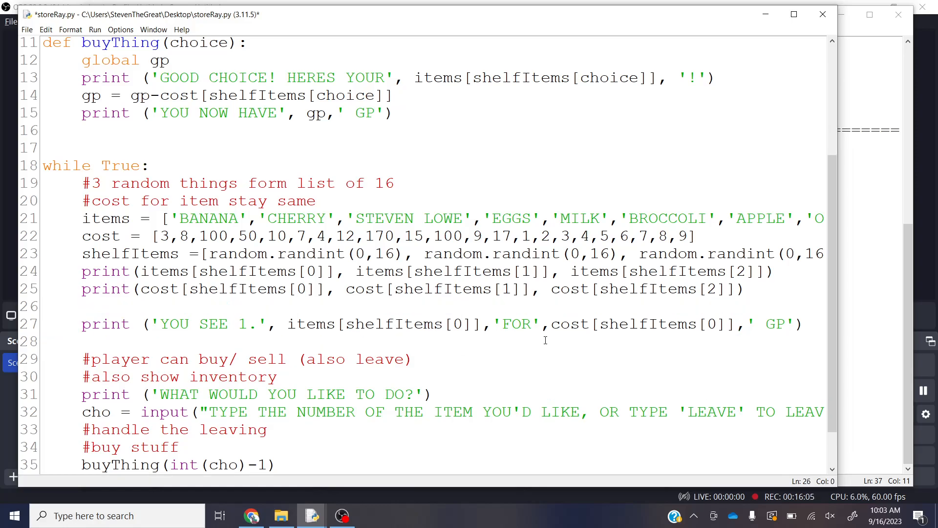
pyautogui.write('for')
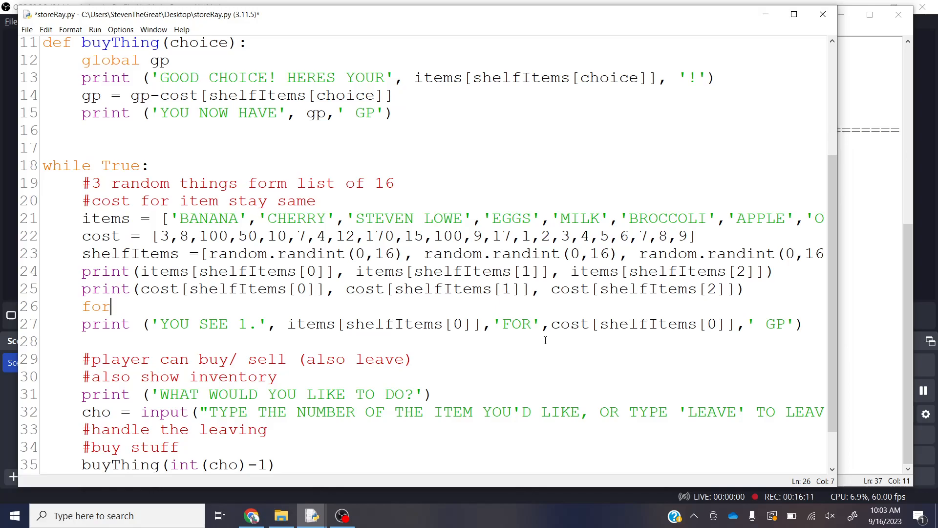
pyautogui.write('item in shle')
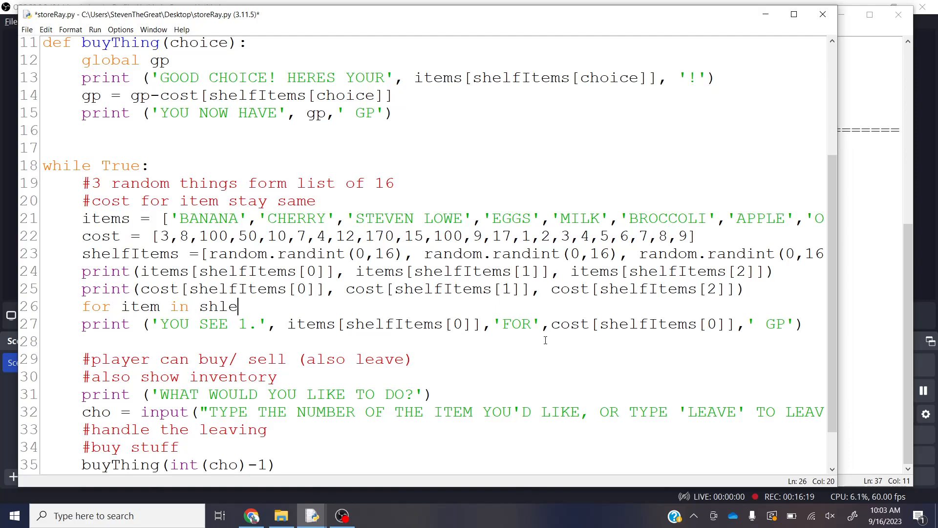
pyautogui.write('f')
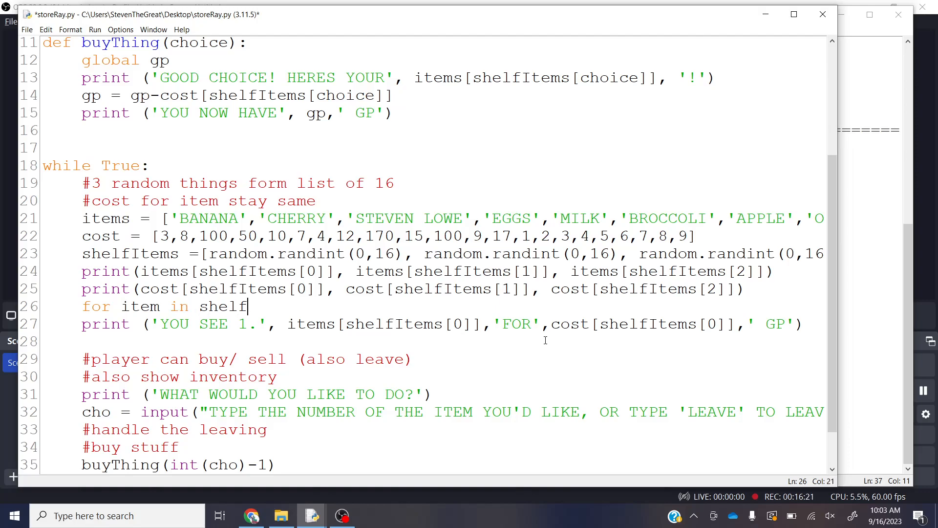
pyautogui.write('T')
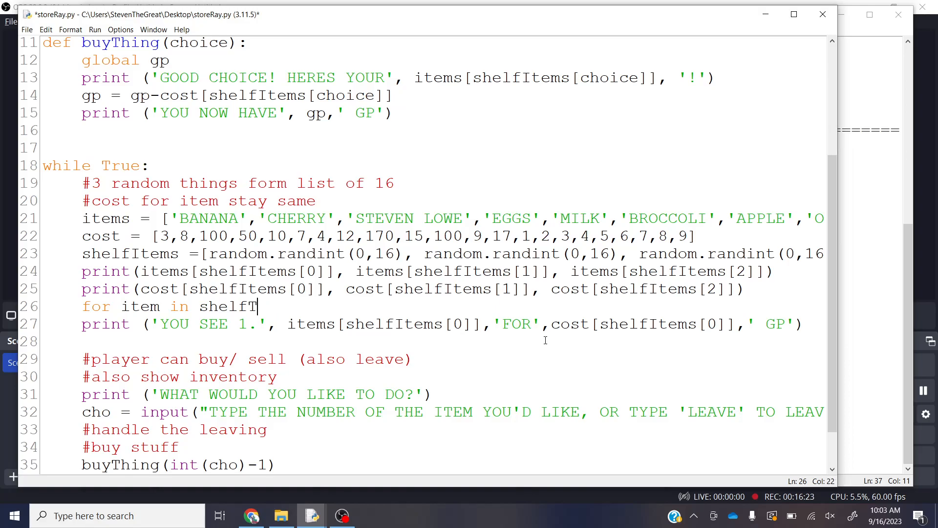
pyautogui.write('e')
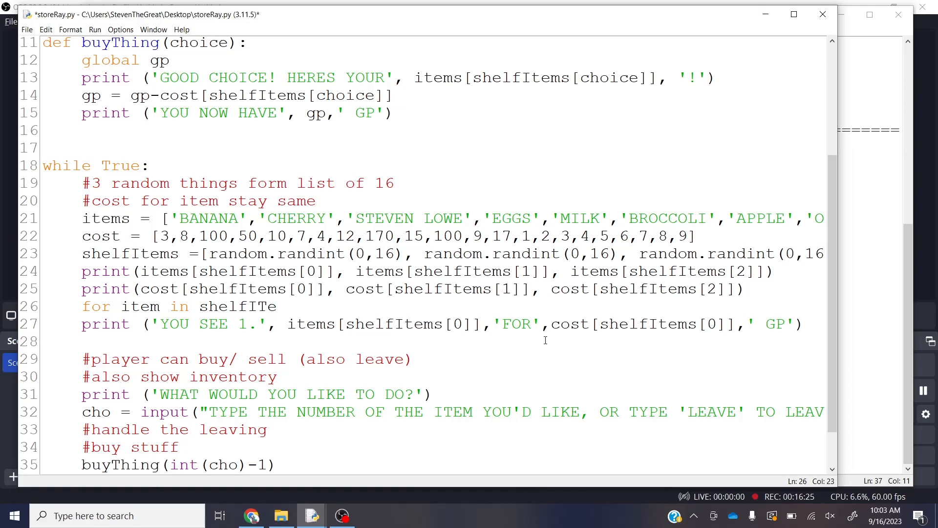
pyautogui.write('ms')
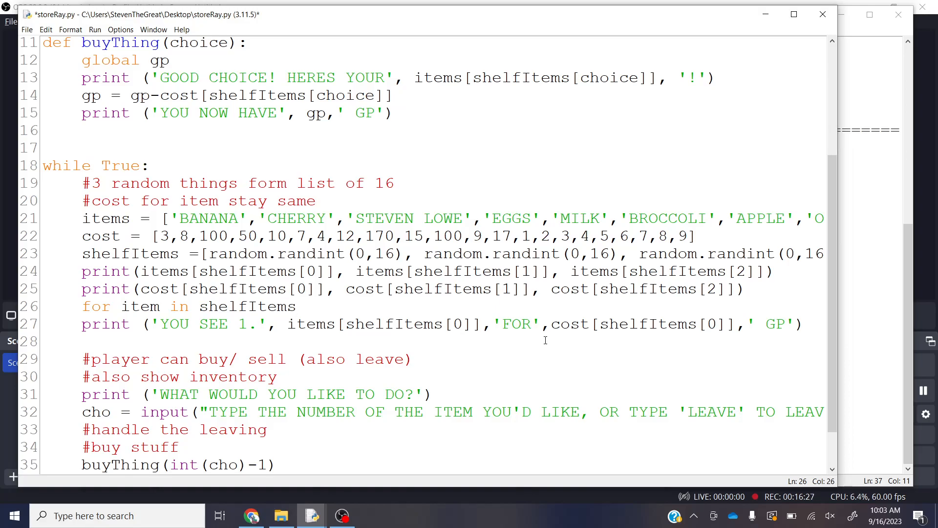
pyautogui.write(':')
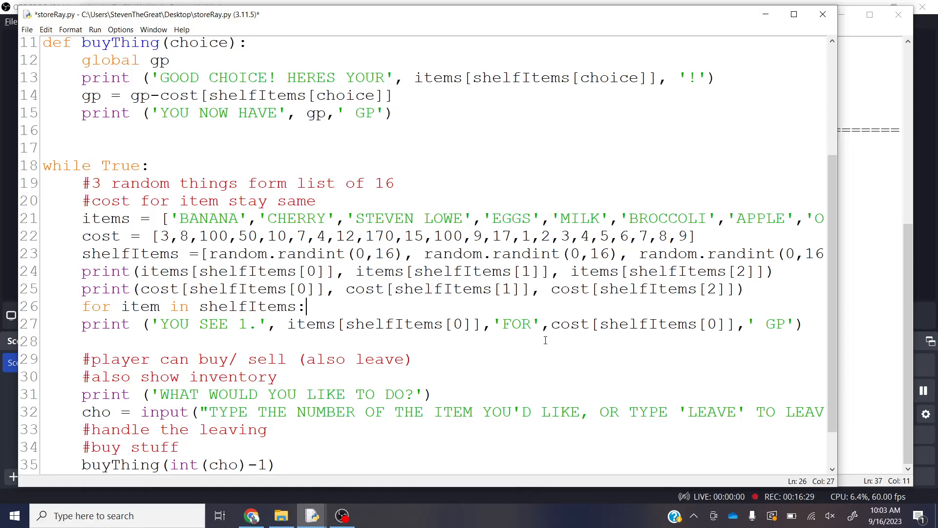
pyautogui.moveTo(479, 325)
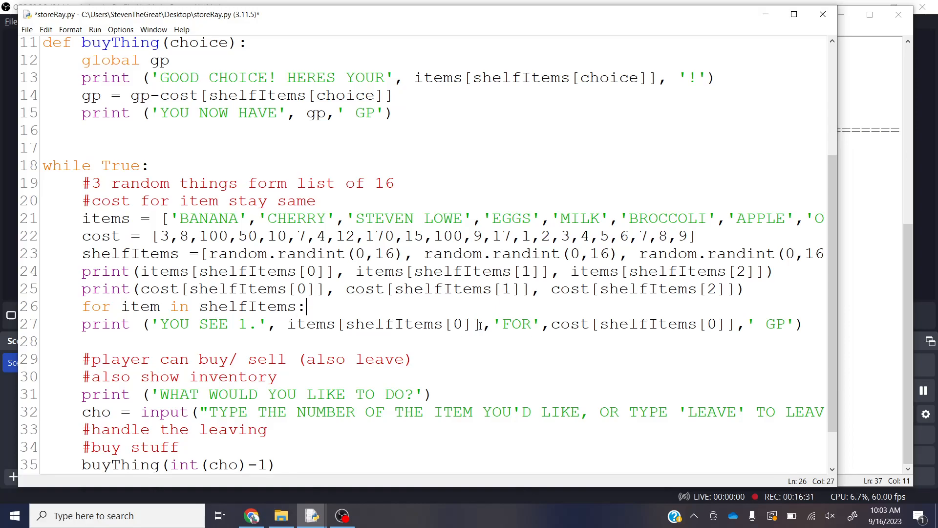
# Step: Index items and cost with the loop variable, renaming it to thing (header typed as thign)
pyautogui.doubleClick(393, 324)
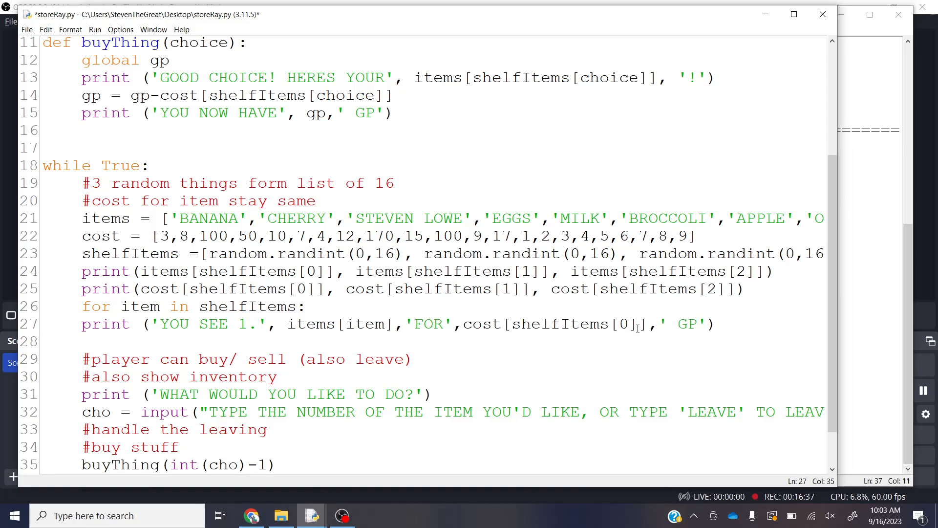
pyautogui.doubleClick(569, 323)
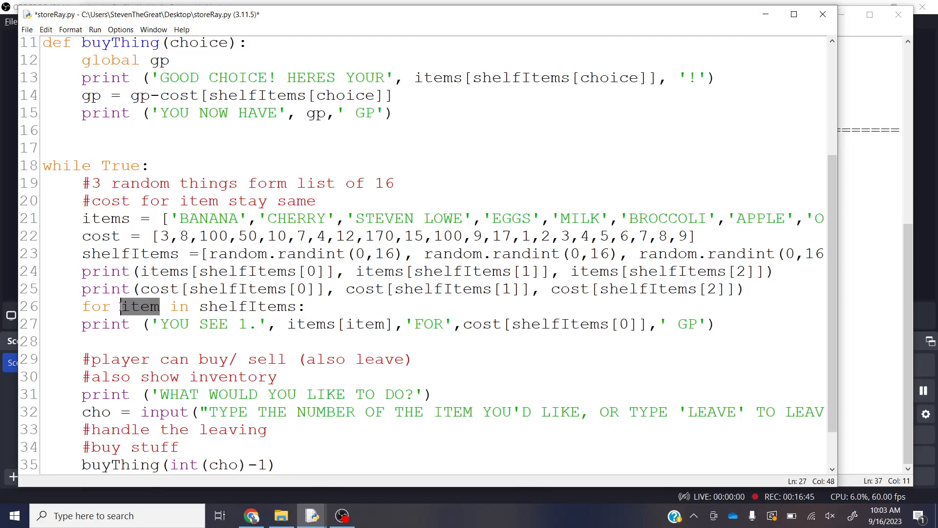
pyautogui.write('thign')
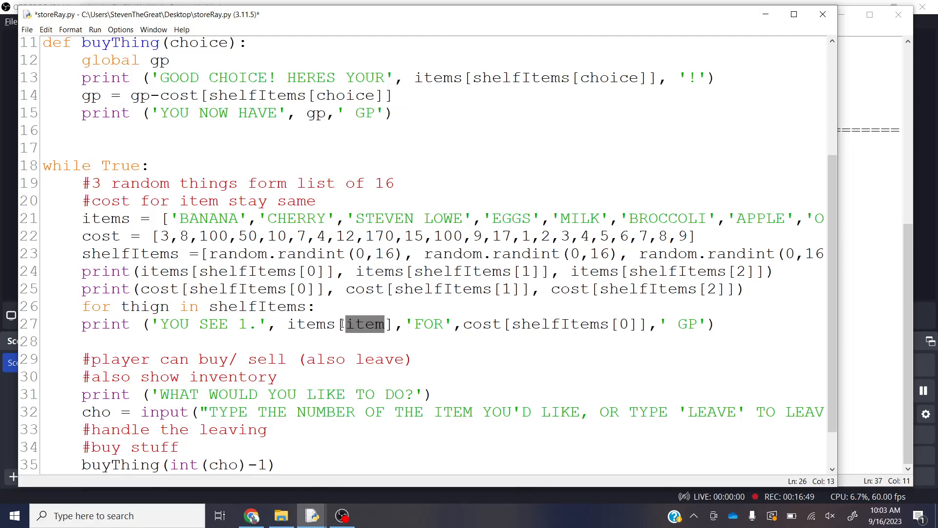
pyautogui.write('thing')
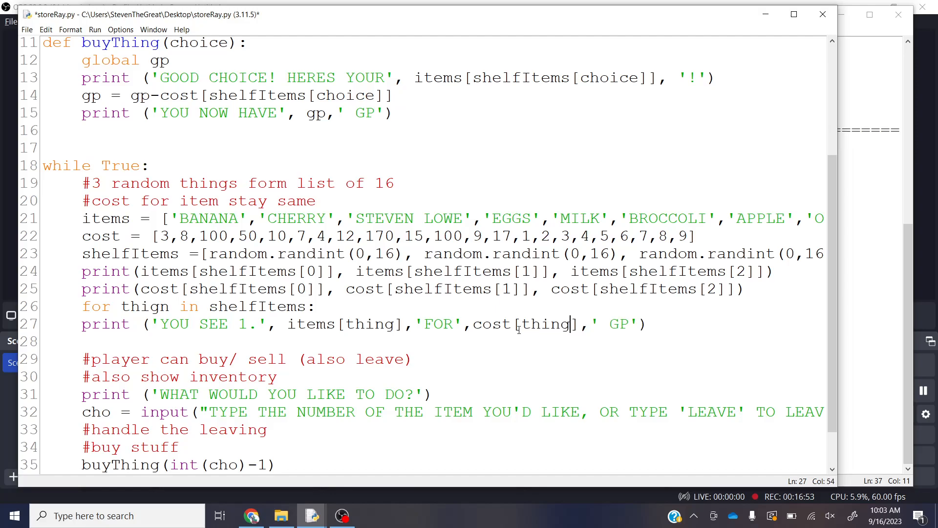
pyautogui.moveTo(161, 323)
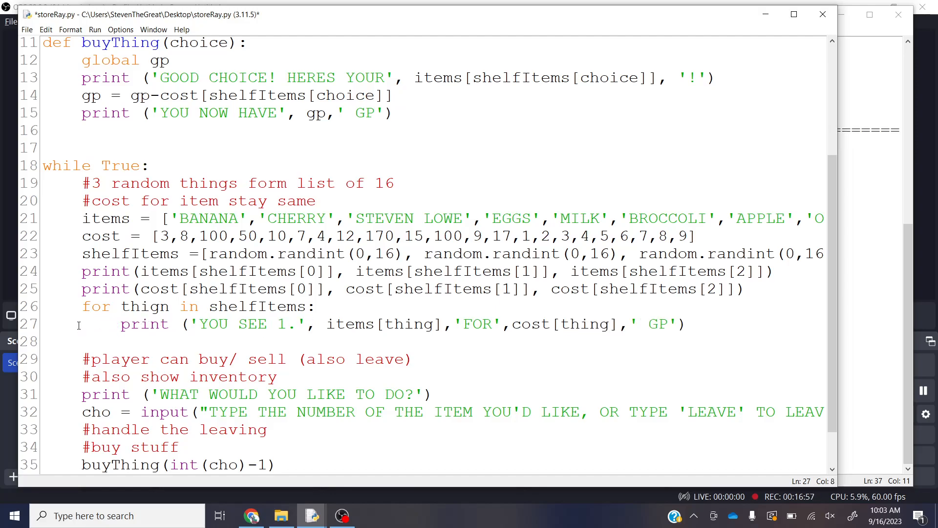
# Step: Save and run the store, buy shelf item 2 (banana for 3 GP), then request closing the running shell
pyautogui.click(161, 306)
pyautogui.write(':')
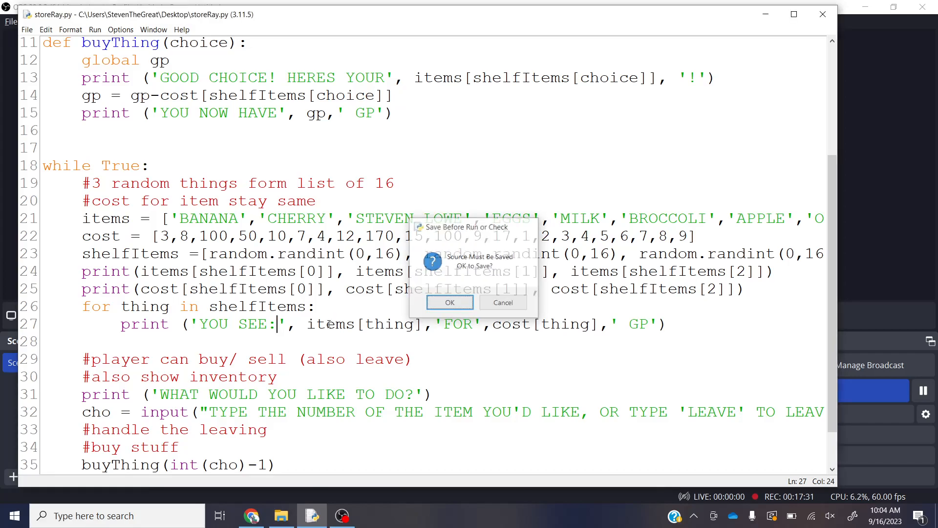
pyautogui.click(450, 302)
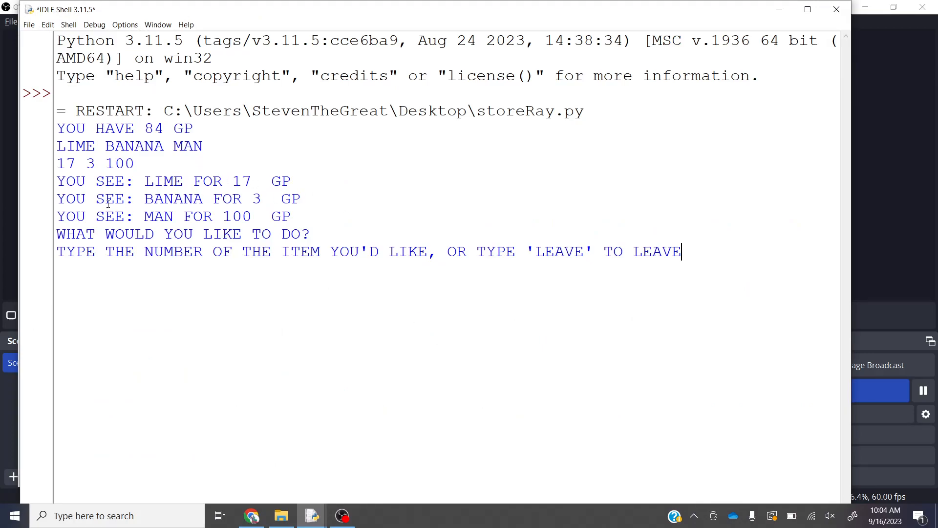
pyautogui.moveTo(303, 216)
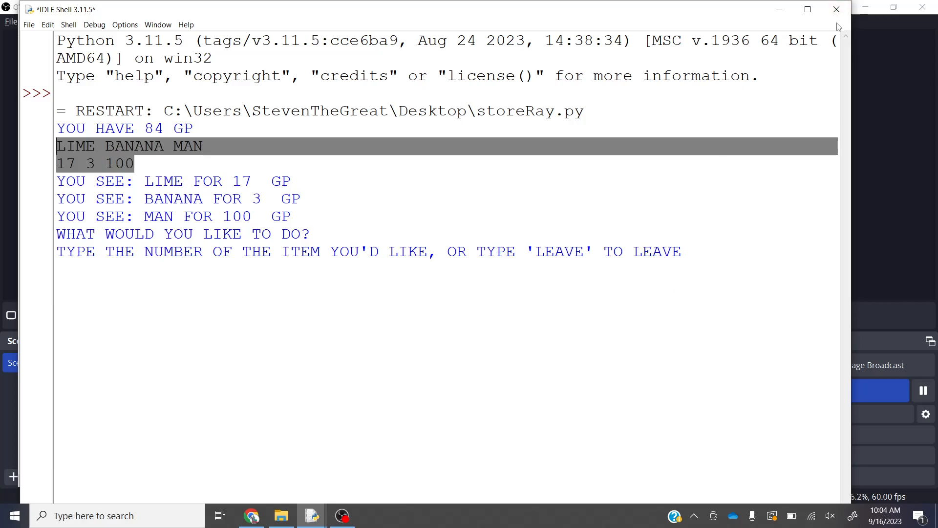
pyautogui.click(714, 276)
pyautogui.write('2')
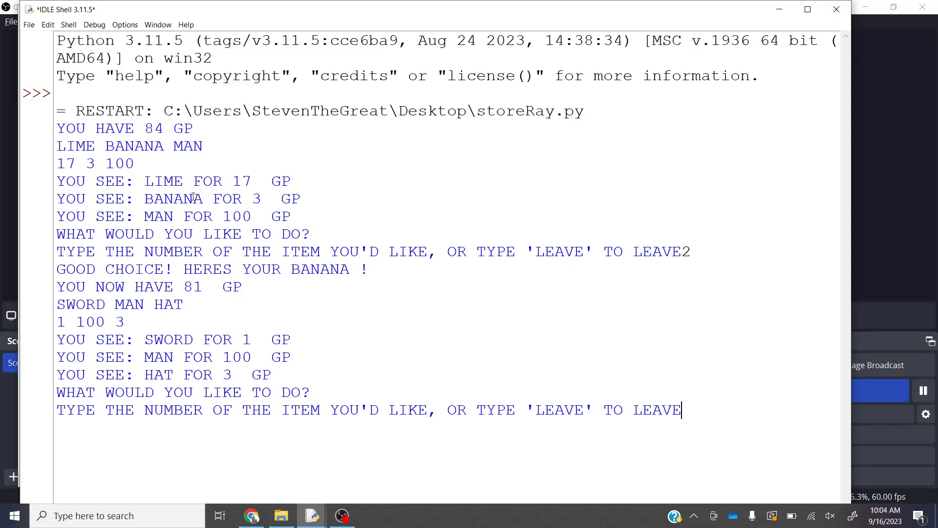
pyautogui.moveTo(179, 286); pyautogui.dragTo(211, 307)
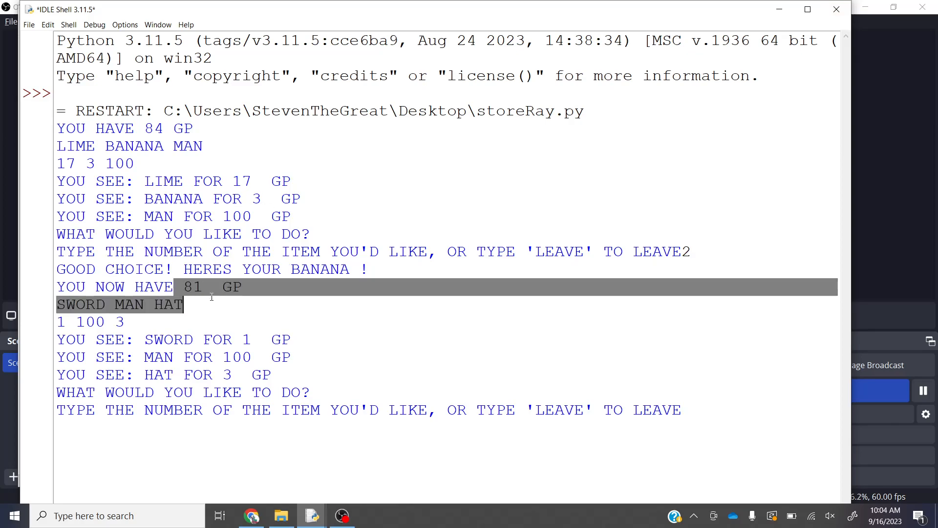
pyautogui.click(837, 9)
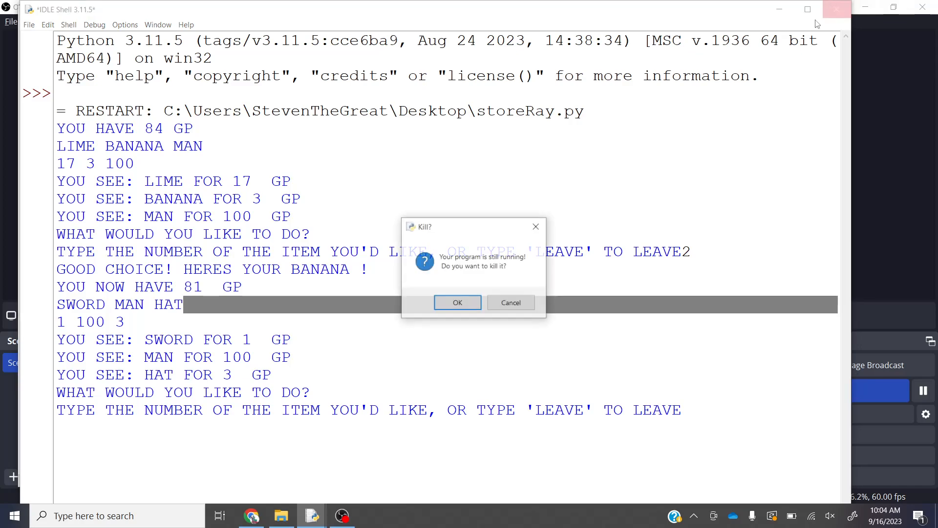
# Step: Confirm killing the run and comment out the raw shelf debug prints with #
pyautogui.click(457, 302)
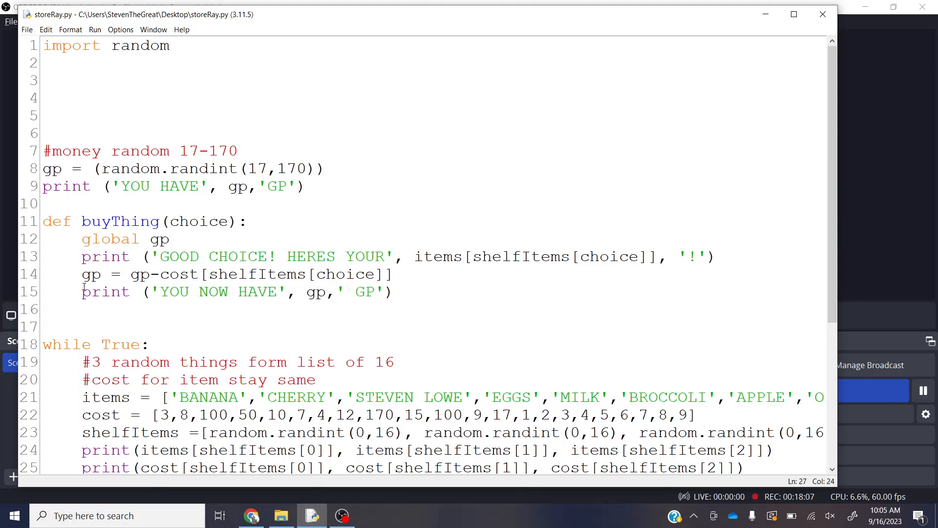
pyautogui.scroll(-3)
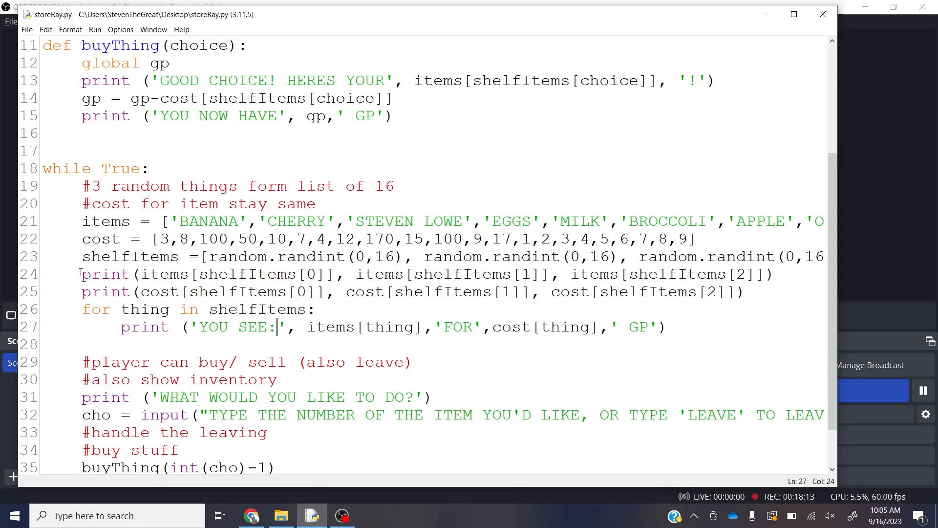
pyautogui.write('#')
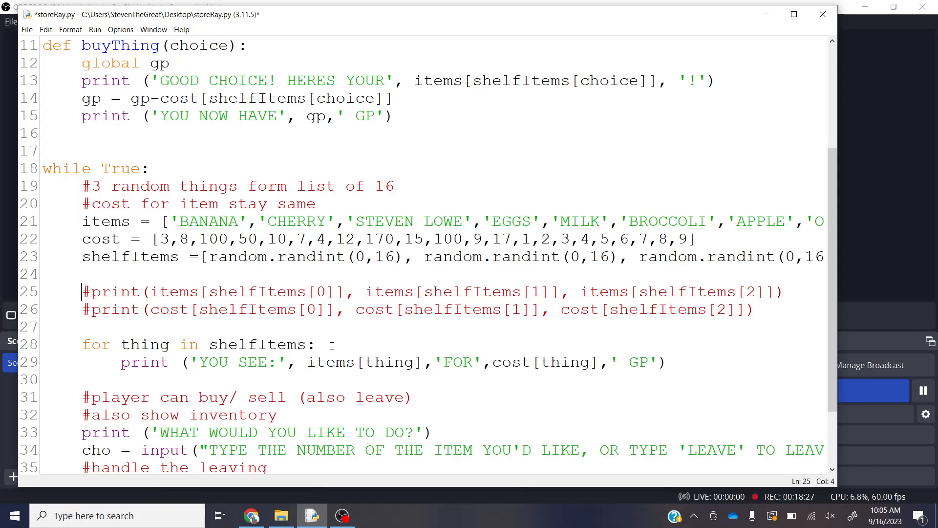
# Step: Add counter x = 1 before the loop, x = x+1 inside it, and number each YOU SEE line with x, ":"
pyautogui.click(205, 327)
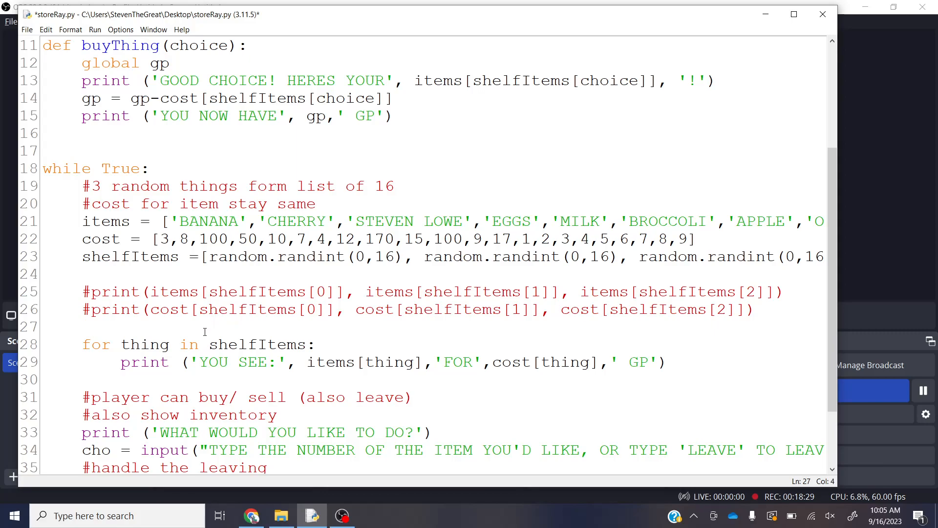
pyautogui.write('x=1')
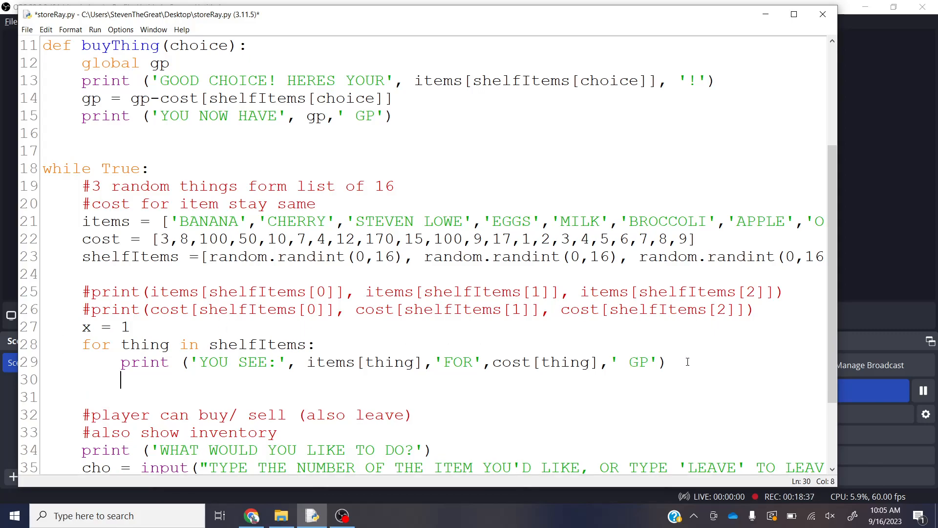
pyautogui.write('x =')
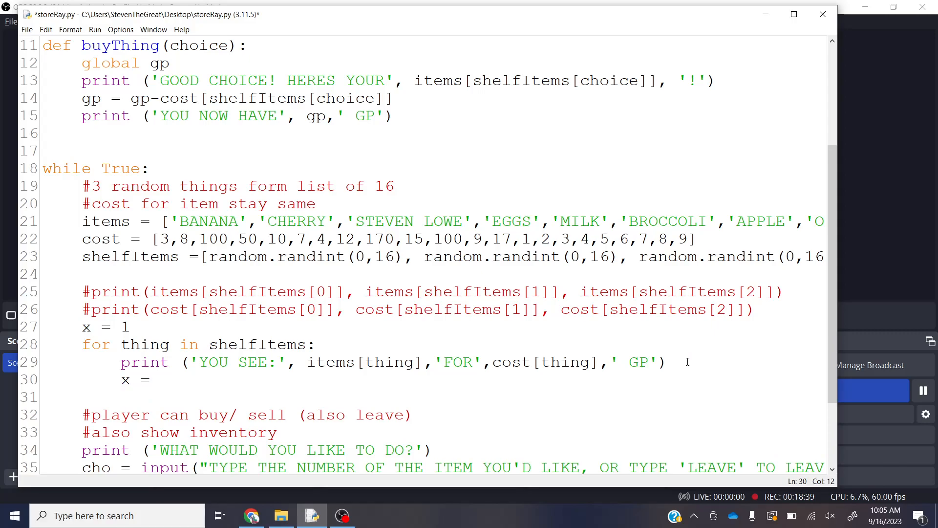
pyautogui.write('x+1')
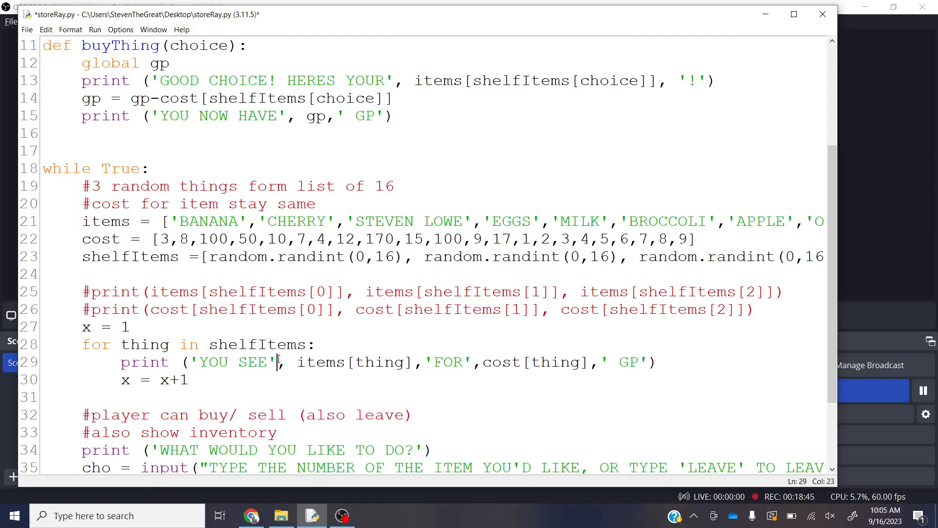
pyautogui.write('x,')
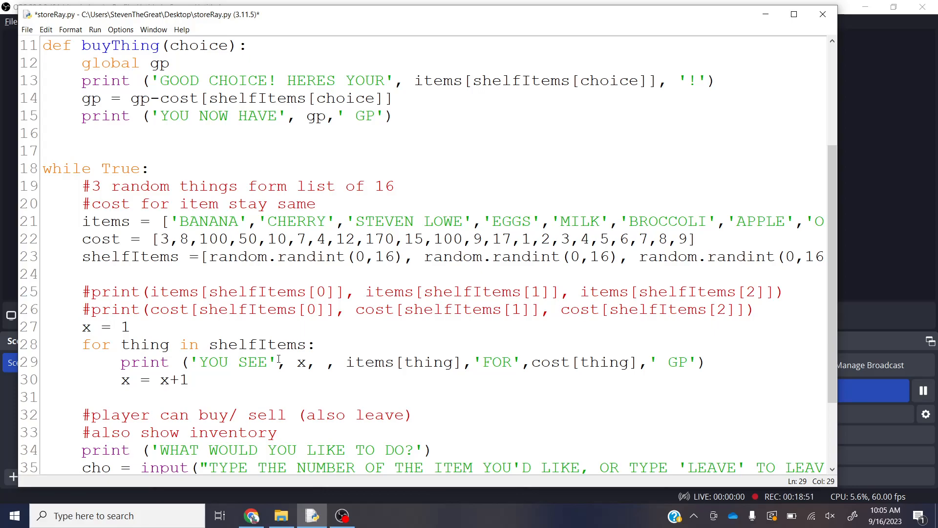
pyautogui.write('";')
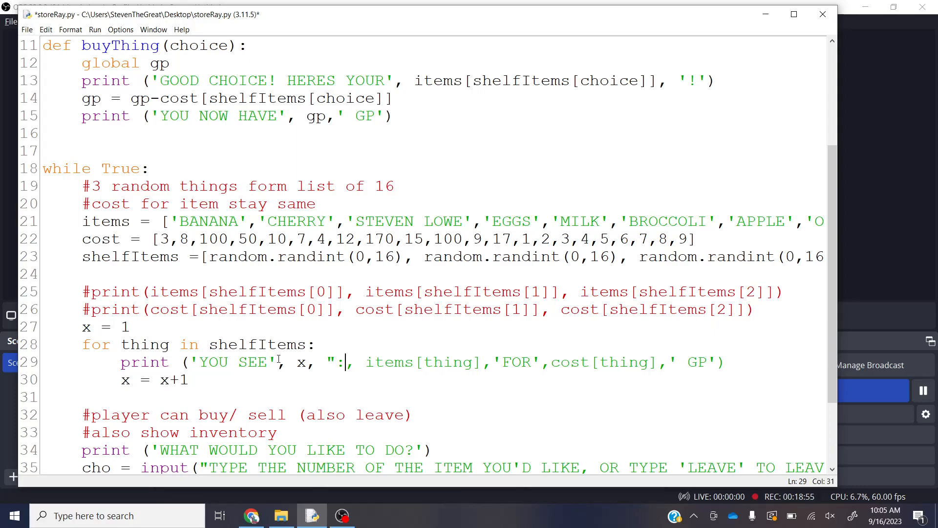
# Step: Run the store with numbered YOU SEE lines and buy items 2 and 3 (milk, suspicious statue), ending at -144 GP
pyautogui.write('"')
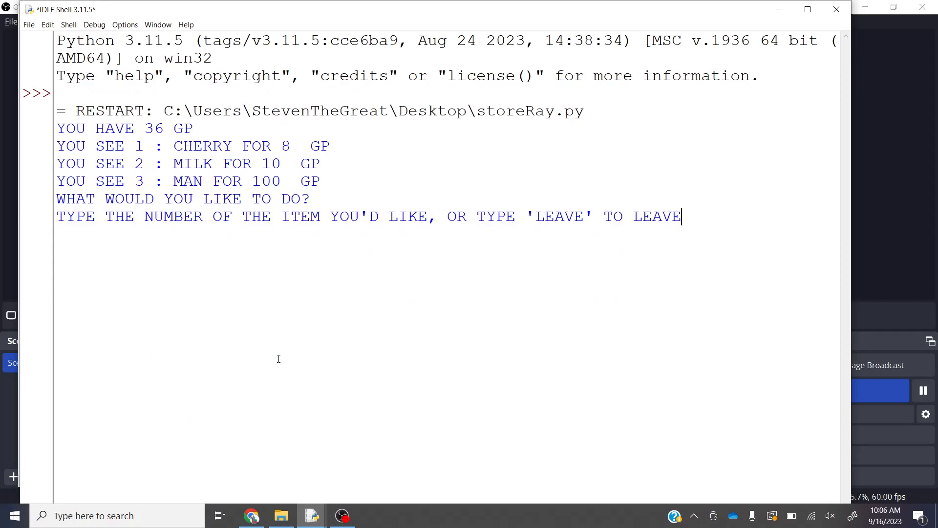
pyautogui.write('2')
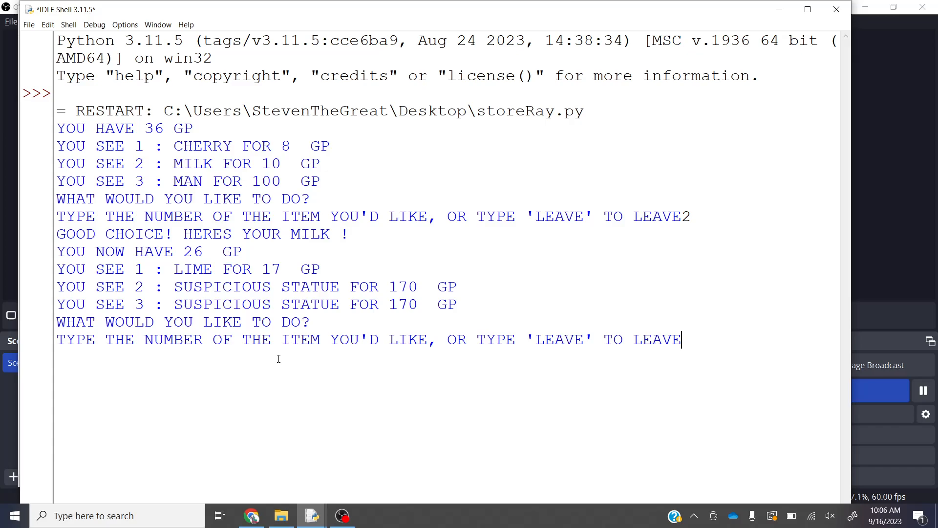
pyautogui.write('3\\')
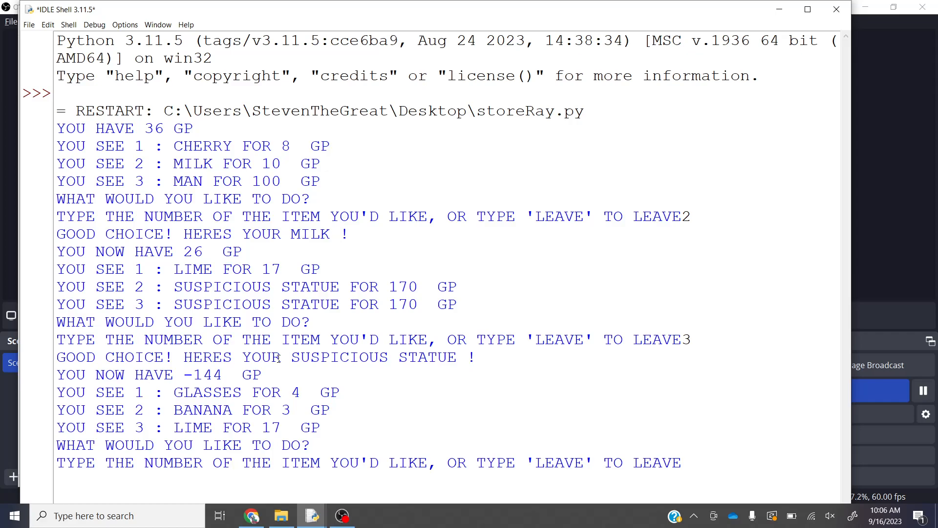
pyautogui.moveTo(447, 198)
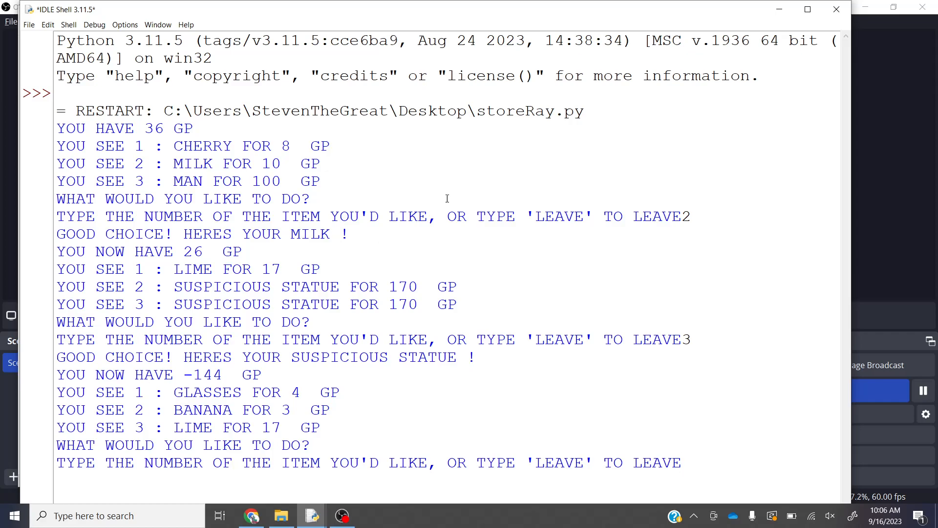
# Step: Return to the editor and tidy the blank lines so the money setup follows import random
pyautogui.click(836, 9)
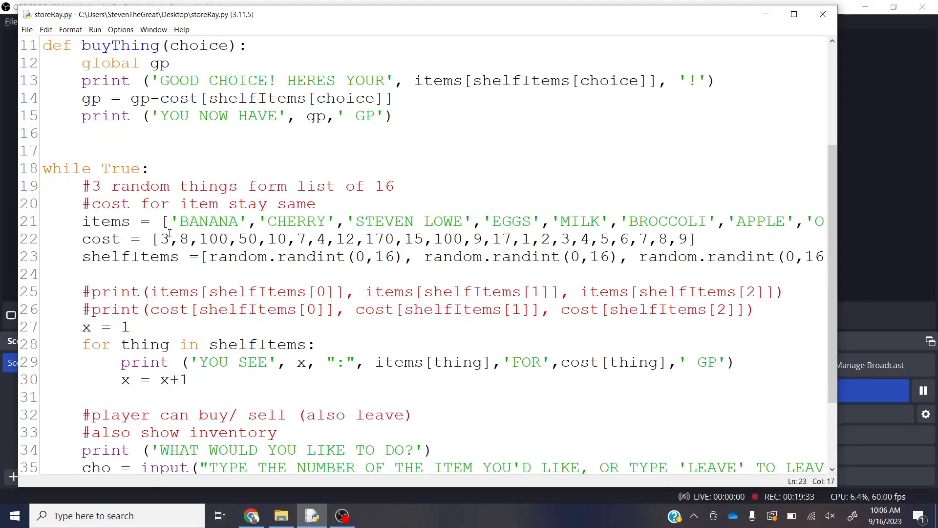
pyautogui.moveTo(154, 239); pyautogui.dragTo(220, 238)
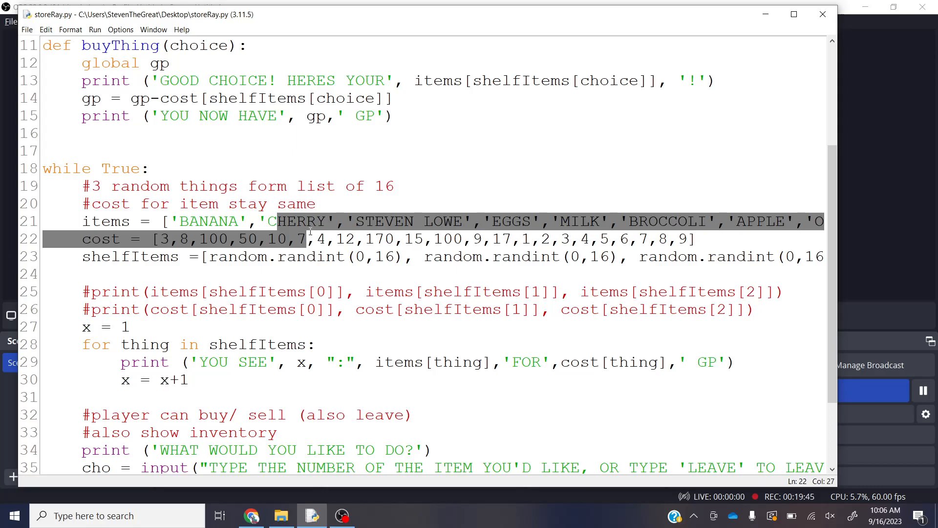
pyautogui.scroll(-3)
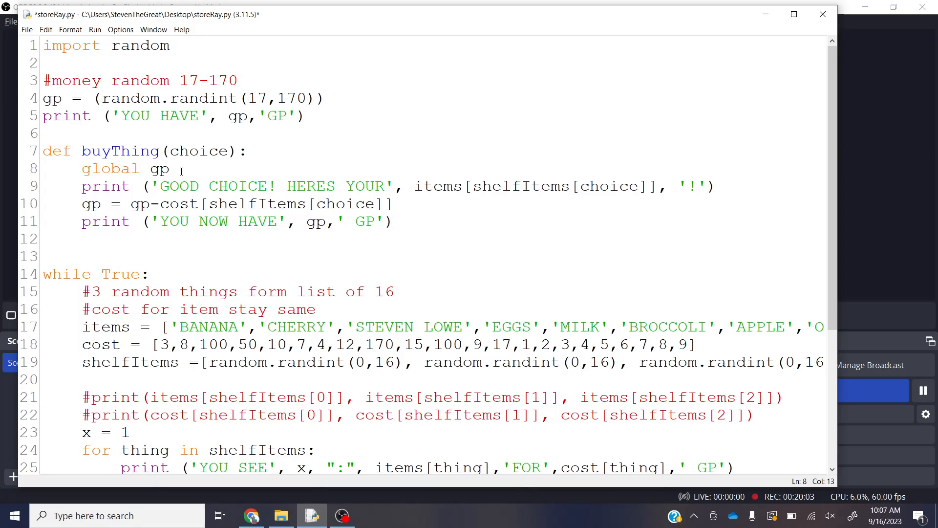
pyautogui.scroll(-3)
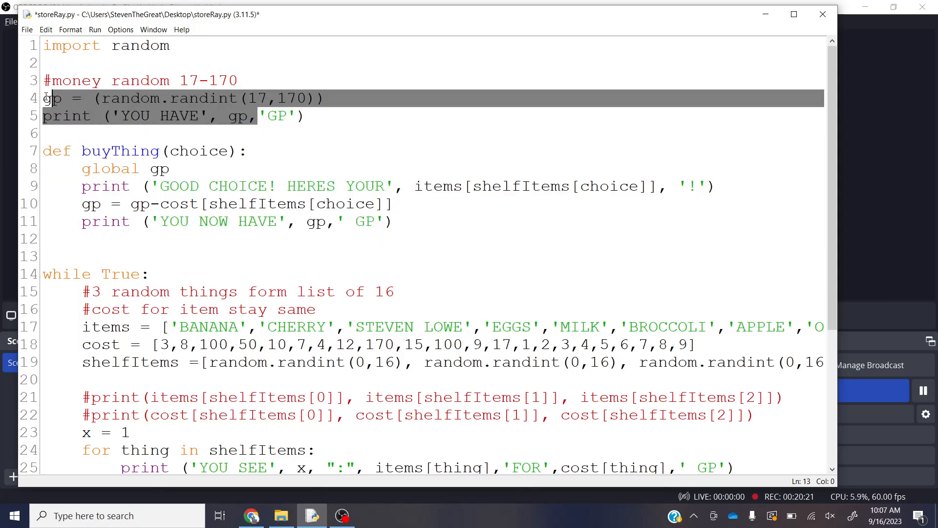
pyautogui.click(356, 147)
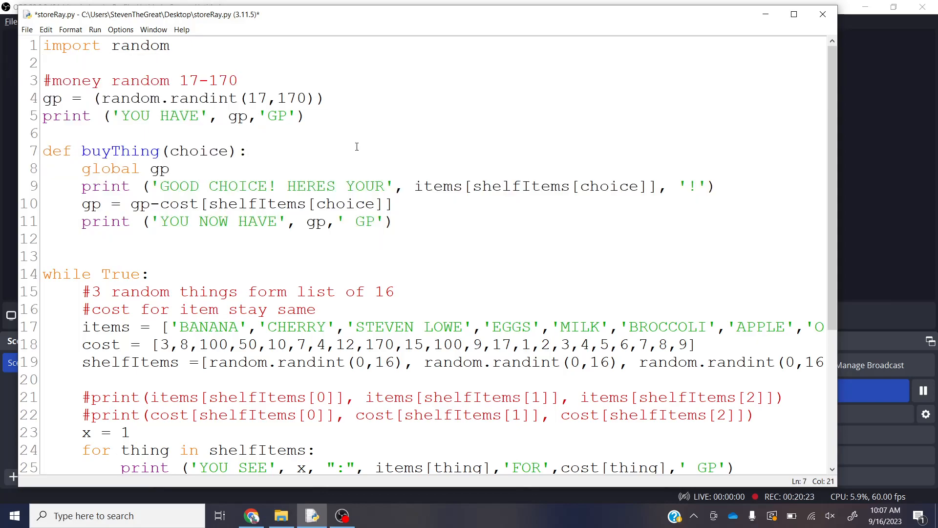
pyautogui.moveTo(174, 172)
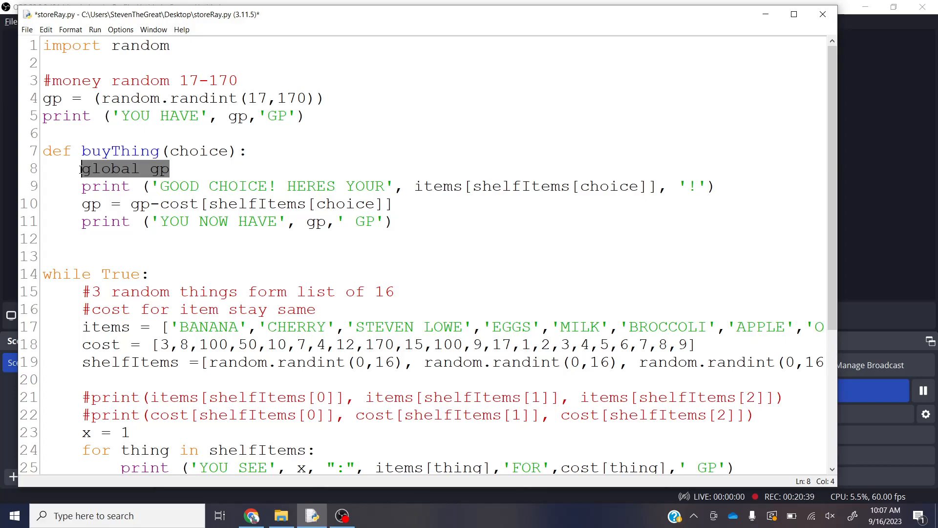
# Step: Scroll through the buyThing function and item lists down to the buyThing(int(cho)-1) call
pyautogui.click(209, 150)
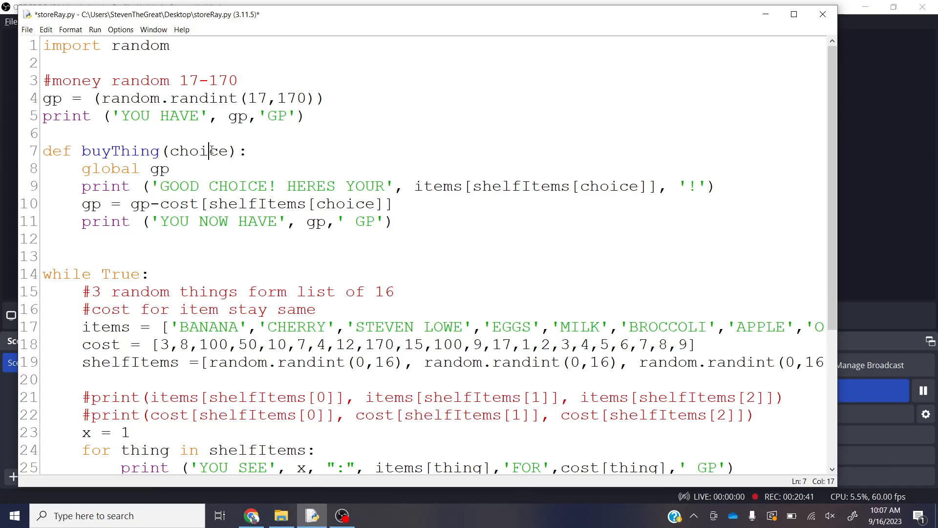
pyautogui.scroll(-3)
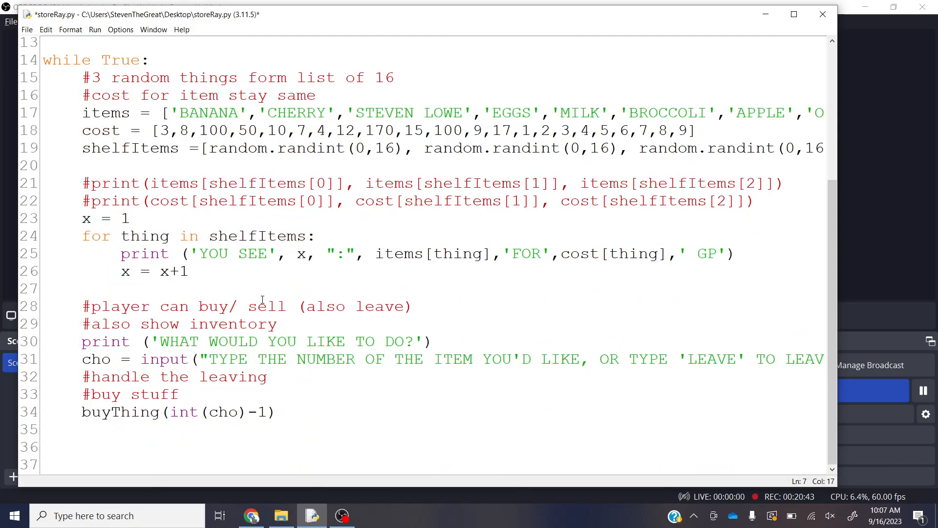
pyautogui.doubleClick(96, 358)
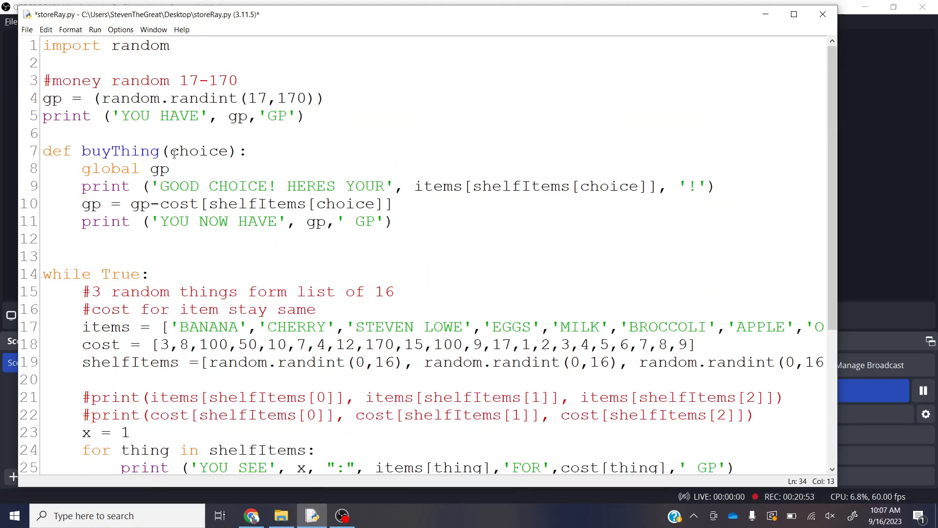
pyautogui.scroll(-3)
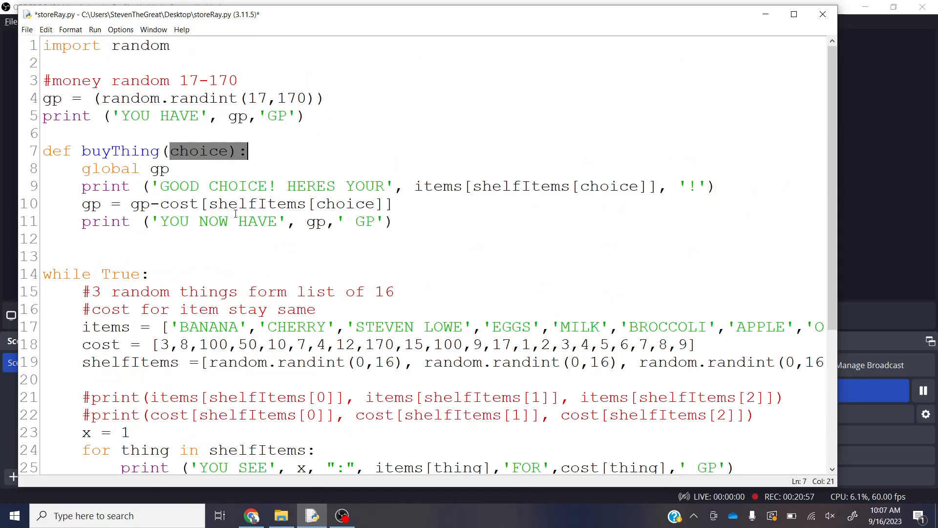
pyautogui.scroll(-3)
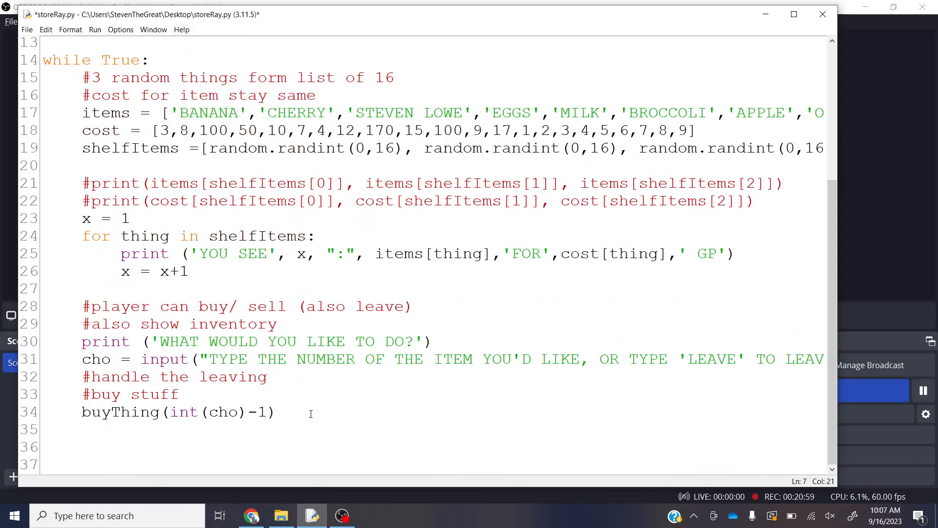